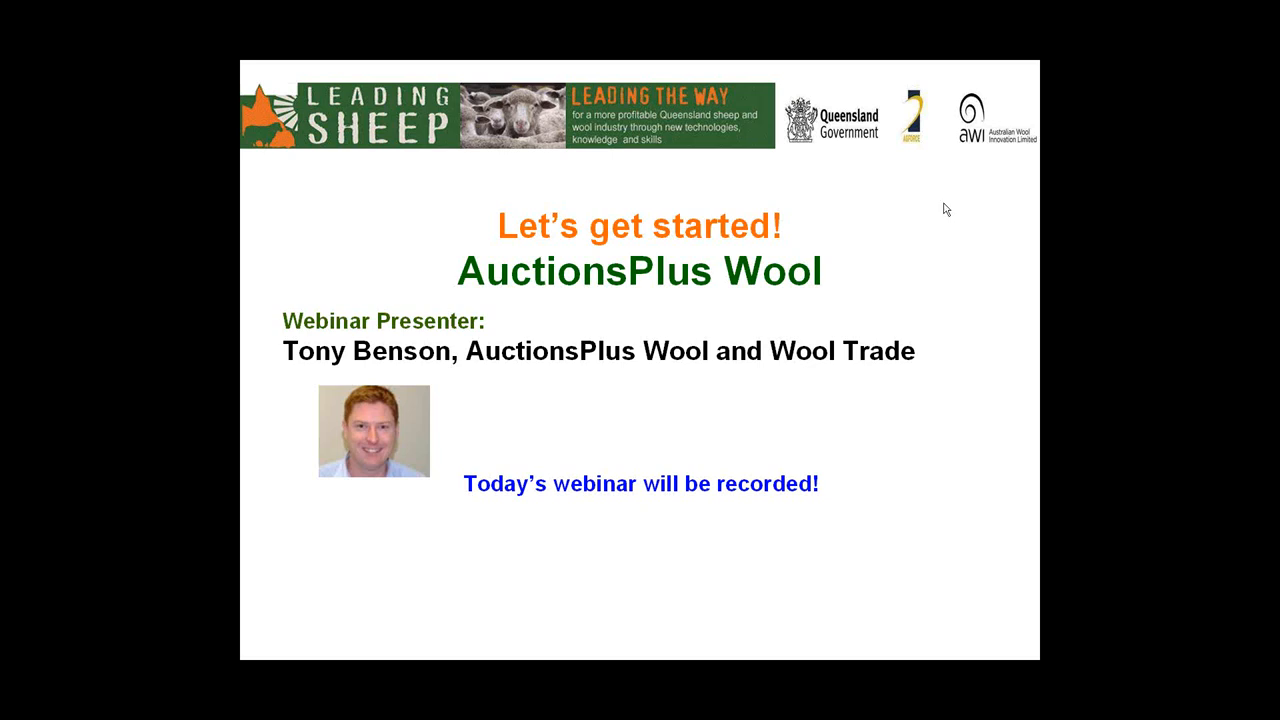
pyautogui.moveTo(976, 335)
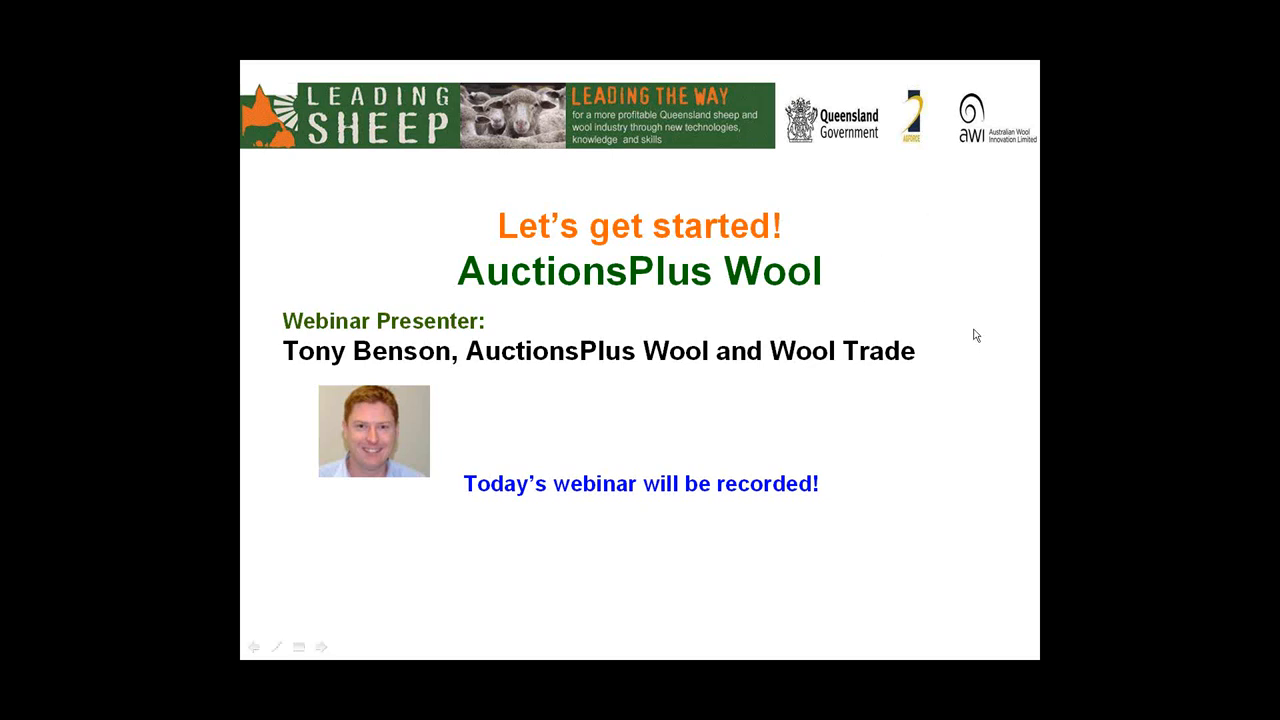
pyautogui.moveTo(980, 336)
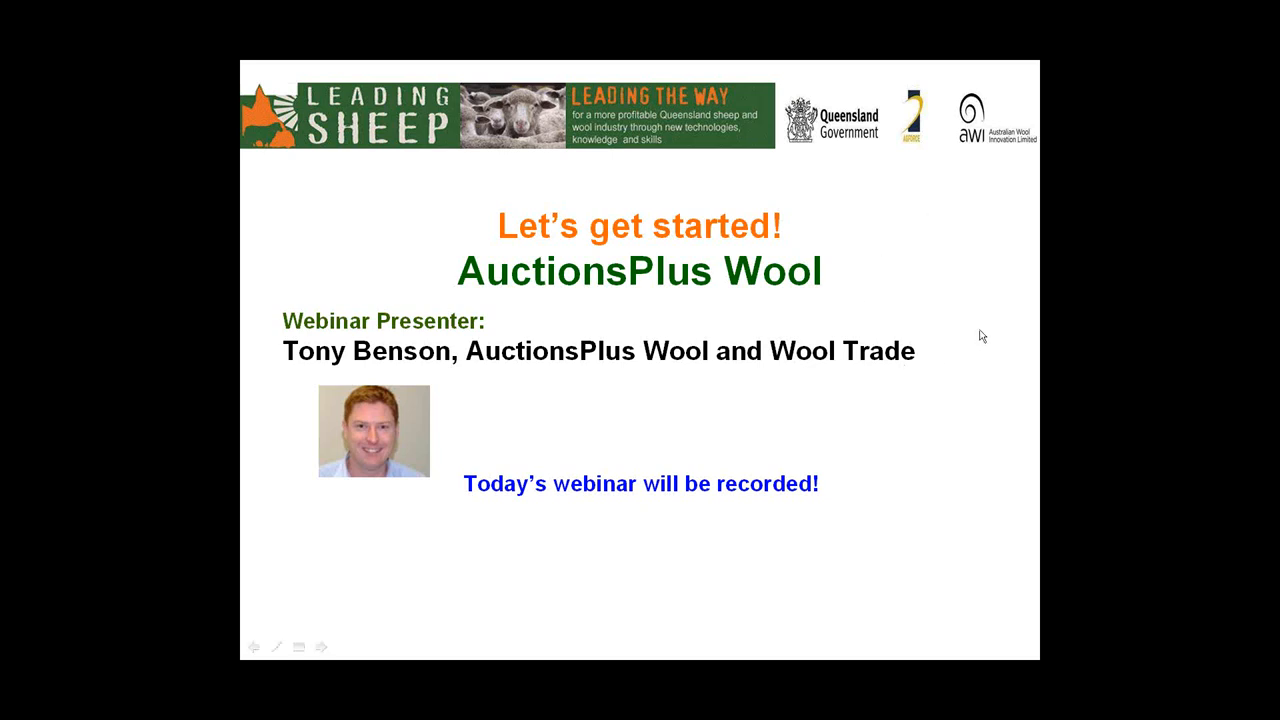
pyautogui.moveTo(1018, 379)
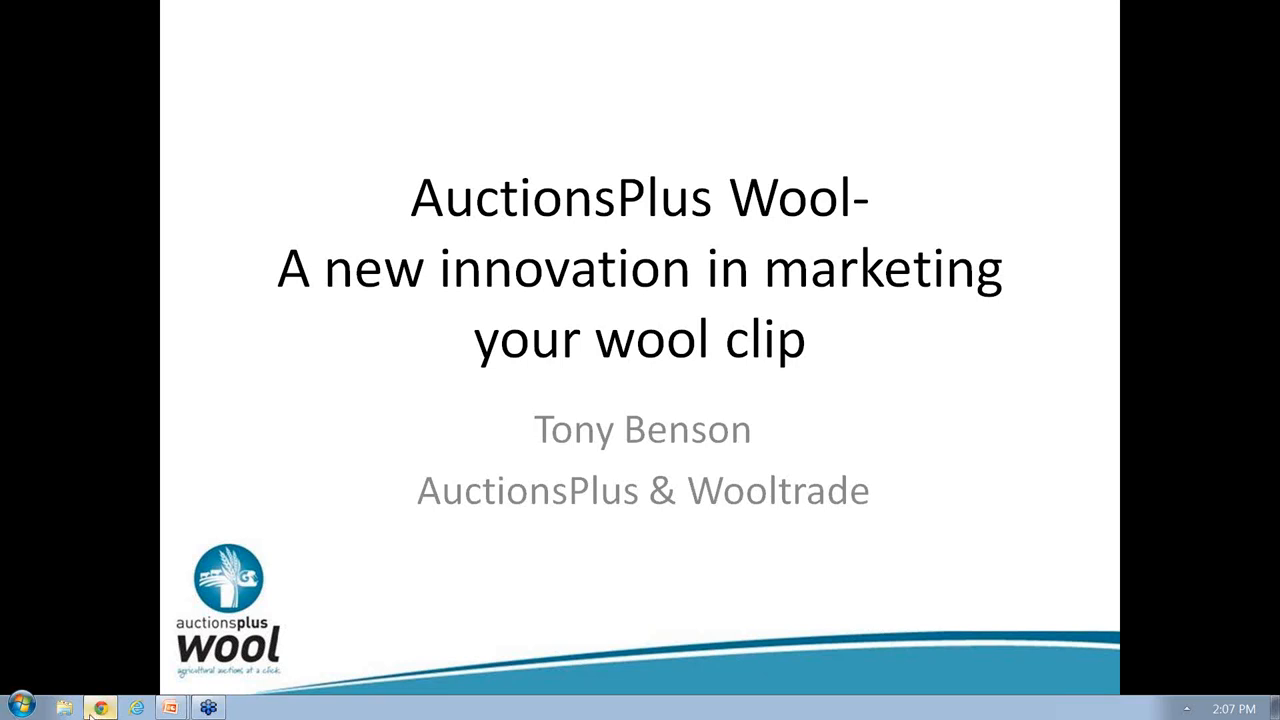
# Switch to Chrome's auction details page listing lots 608–621 with prices and sale results.
pyautogui.click(99, 707)
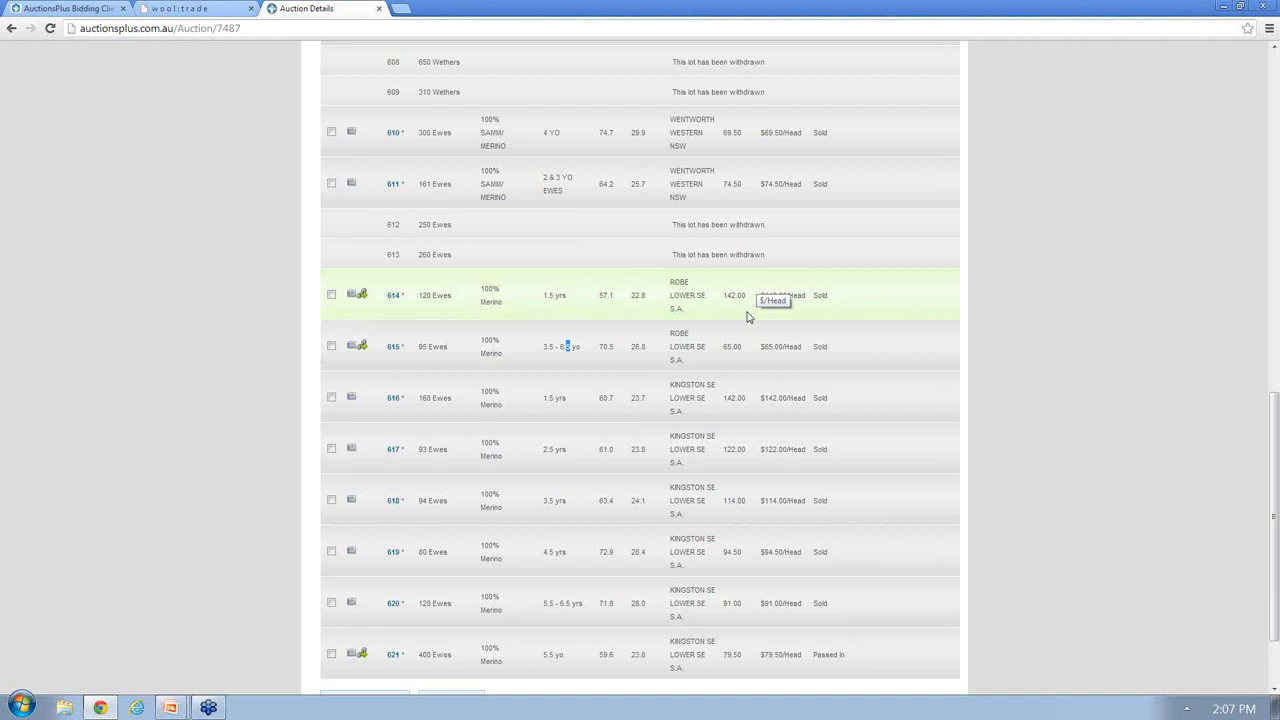
pyautogui.moveTo(821, 295)
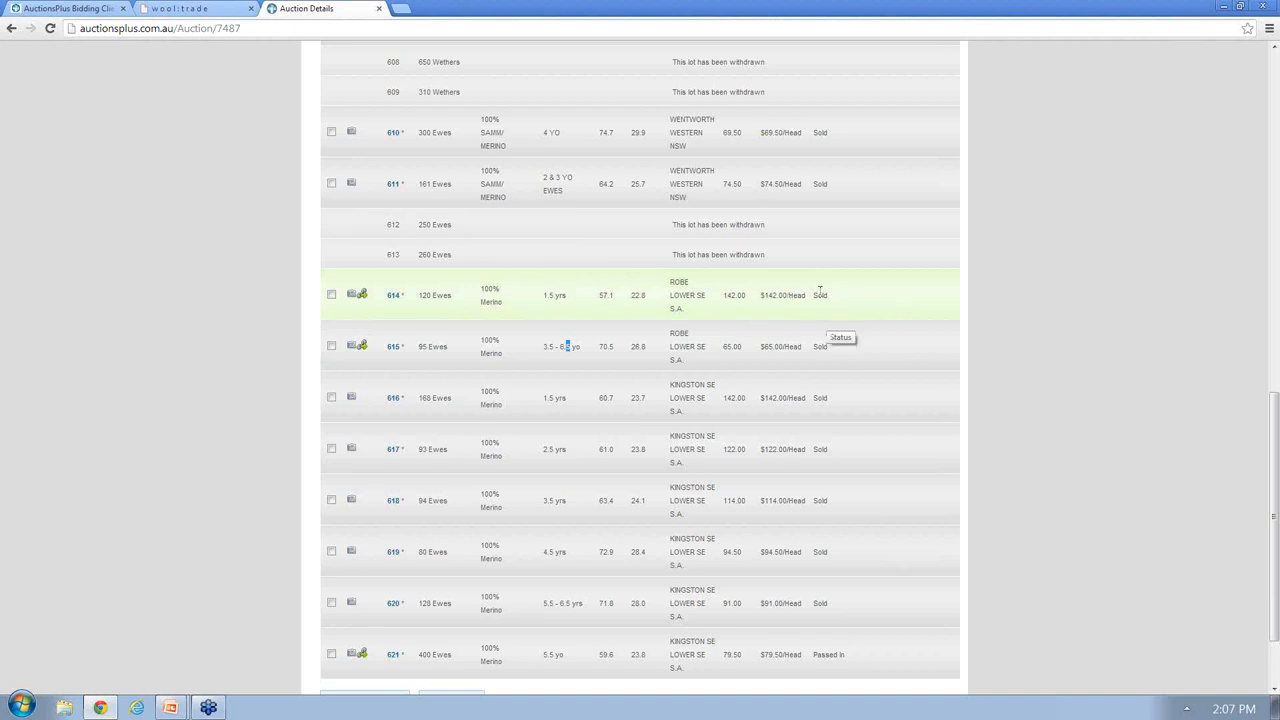
pyautogui.moveTo(752, 308)
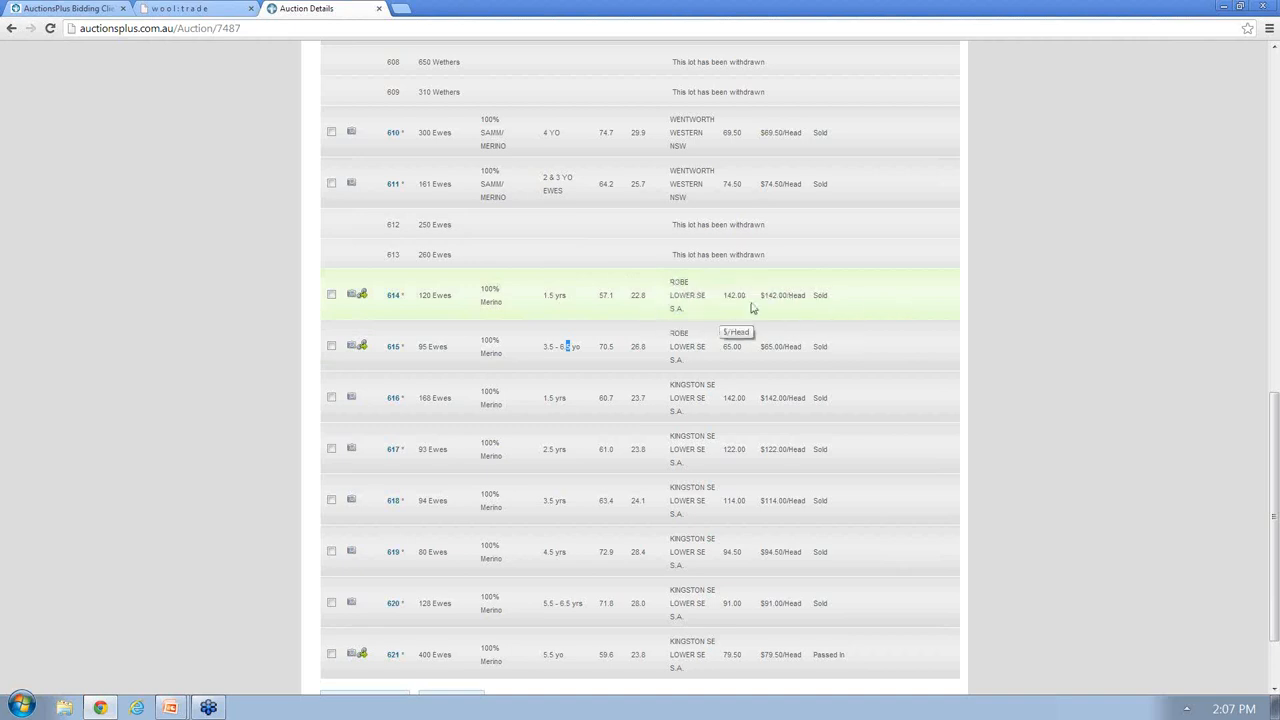
pyautogui.moveTo(709, 315)
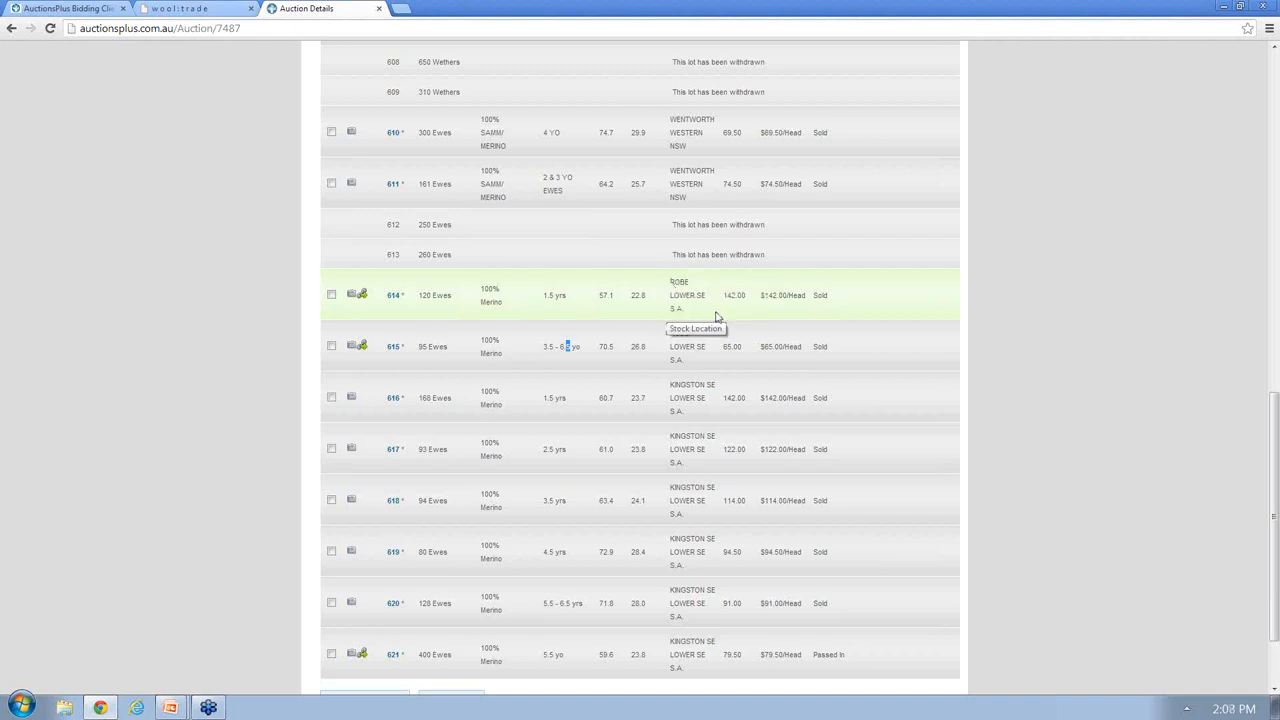
pyautogui.moveTo(850, 314)
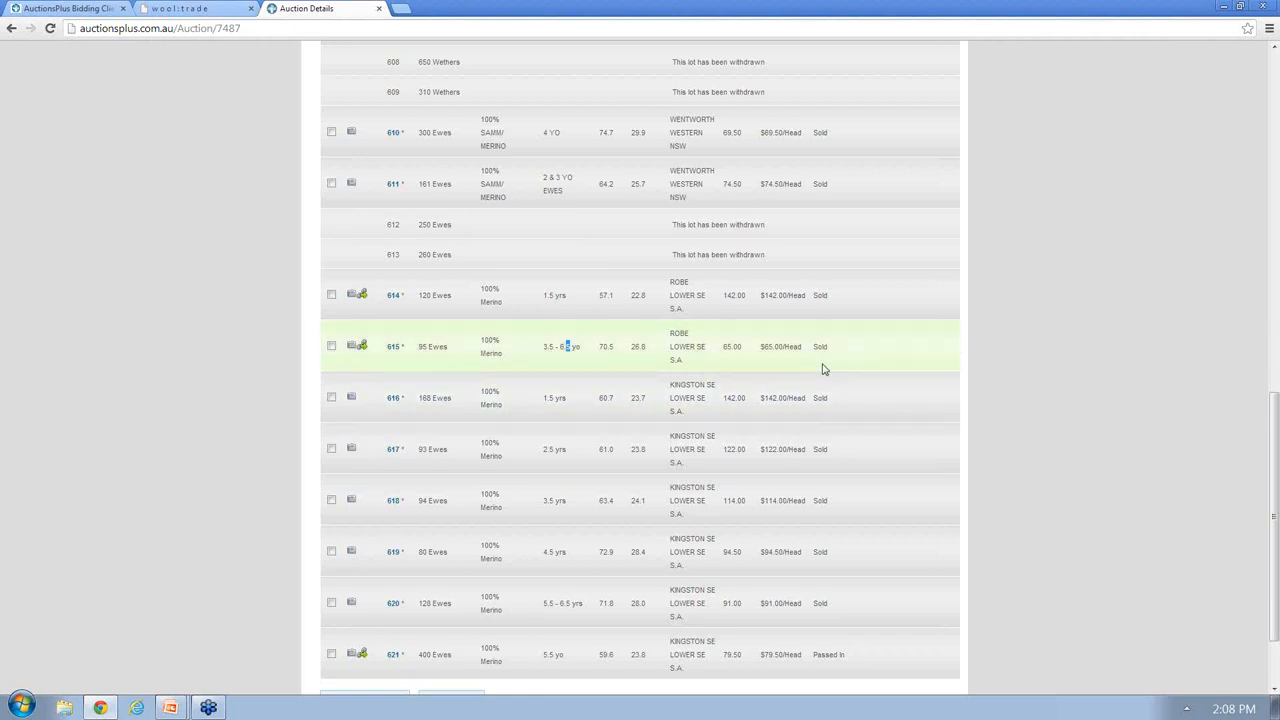
pyautogui.moveTo(857, 367)
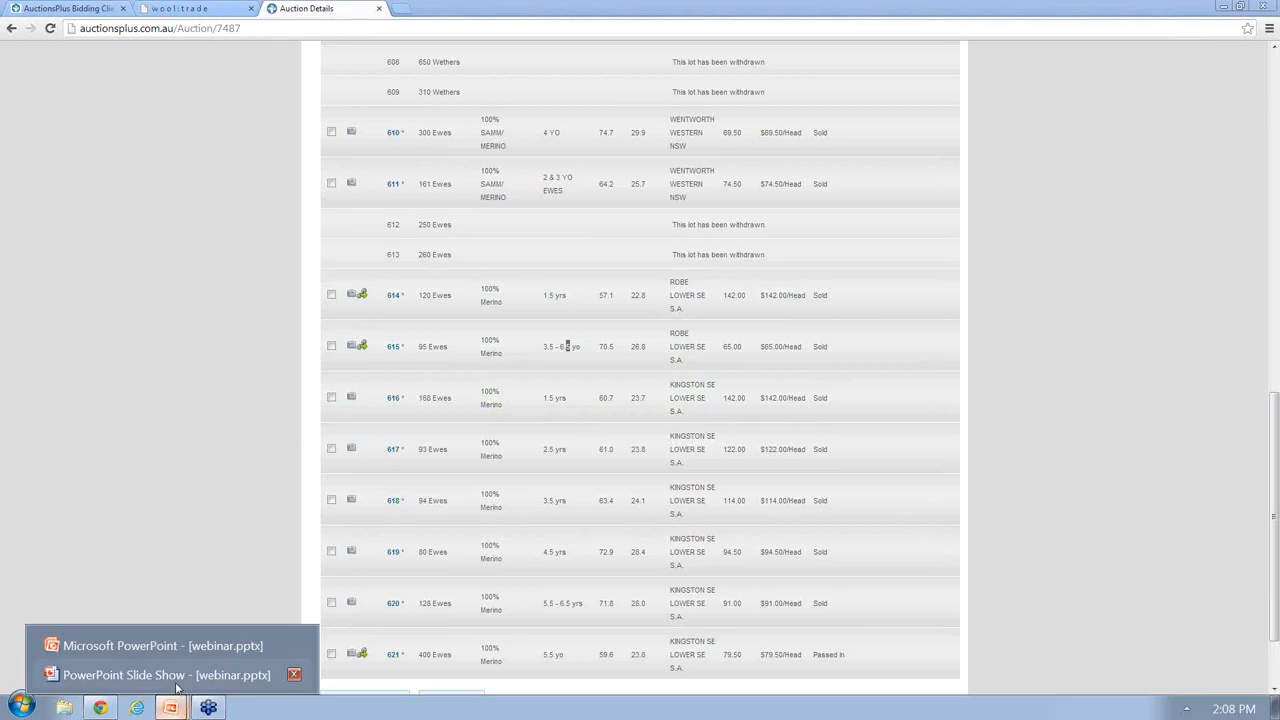
pyautogui.click(165, 675)
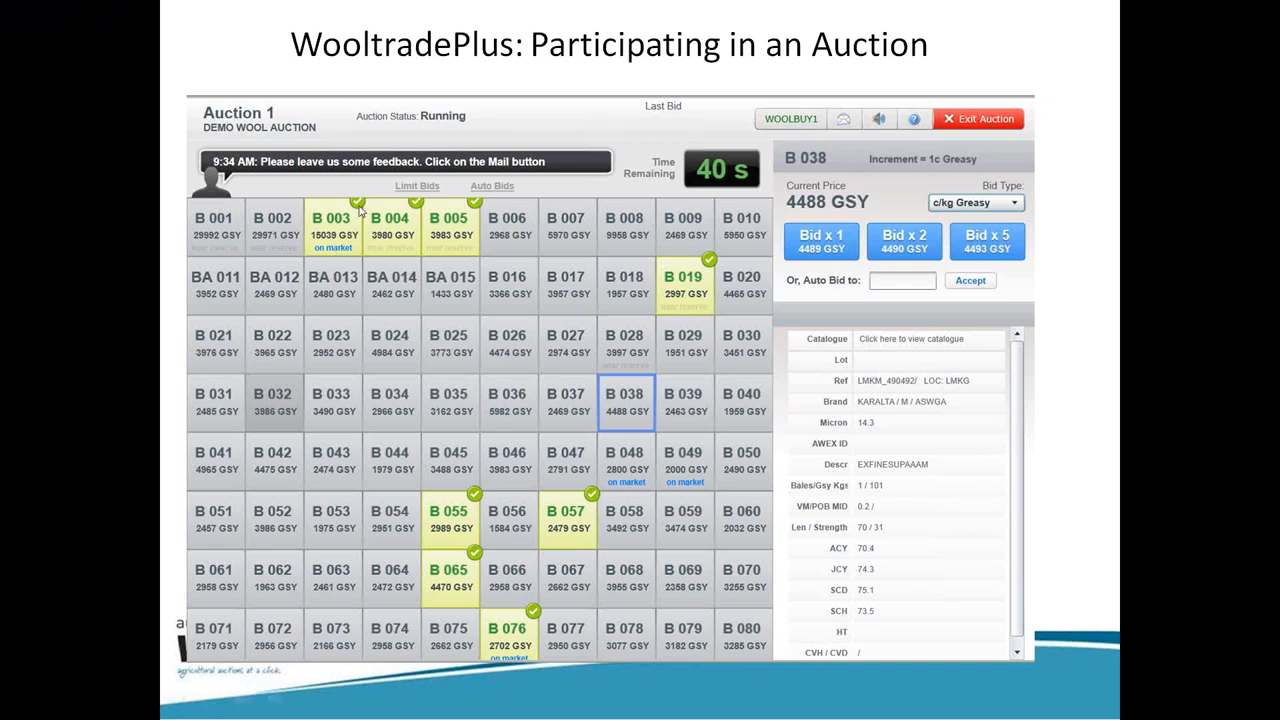
pyautogui.moveTo(344, 260)
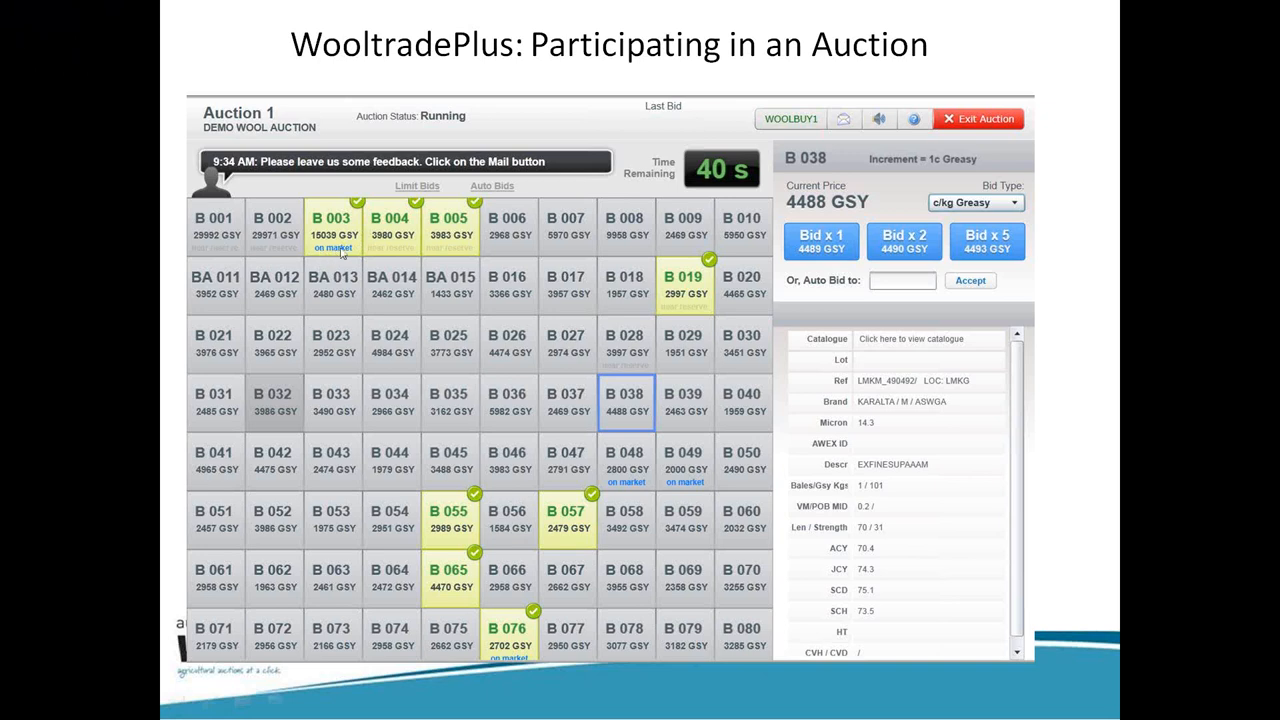
pyautogui.moveTo(382, 242)
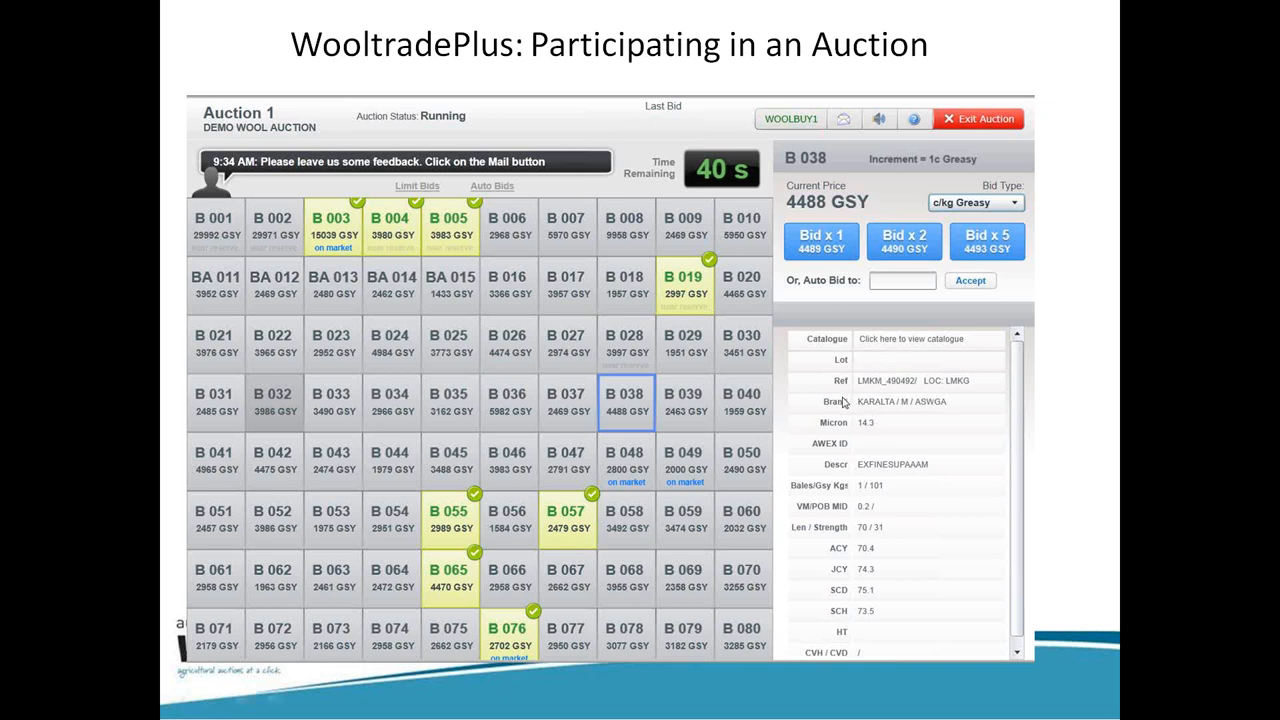
pyautogui.moveTo(955, 420)
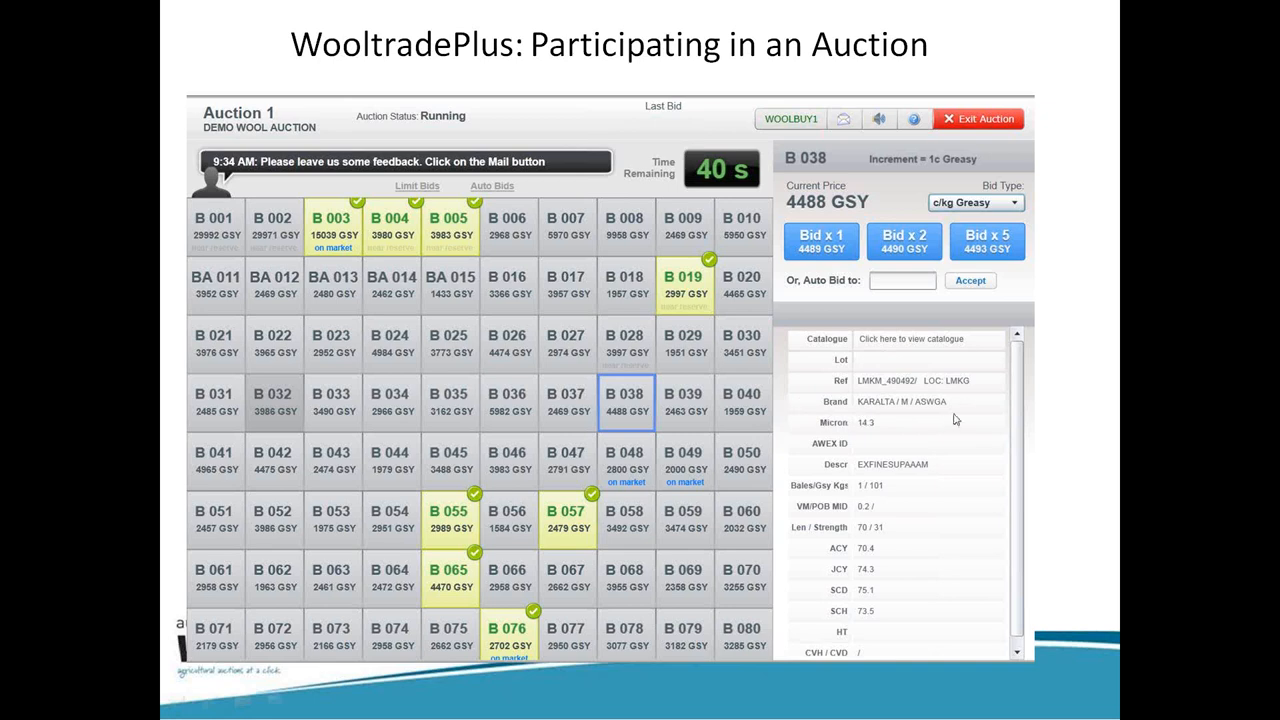
pyautogui.moveTo(970, 401)
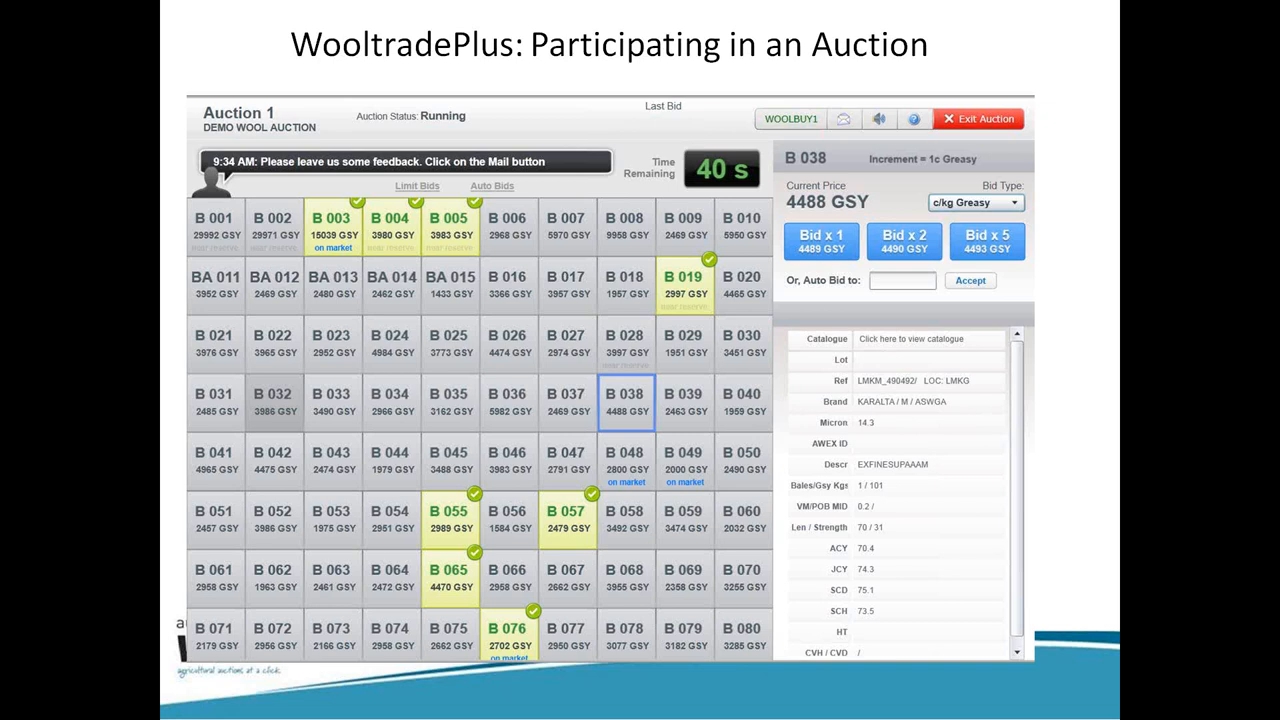
pyautogui.moveTo(1162, 559)
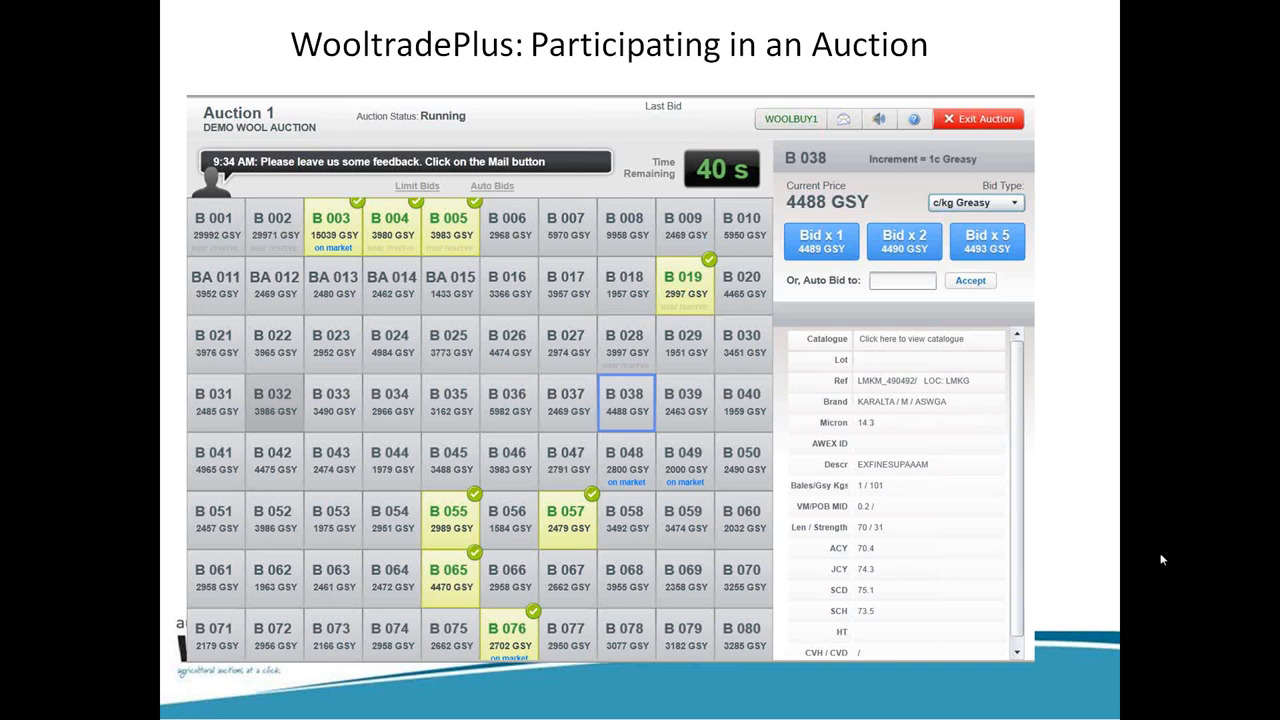
pyautogui.moveTo(960, 400)
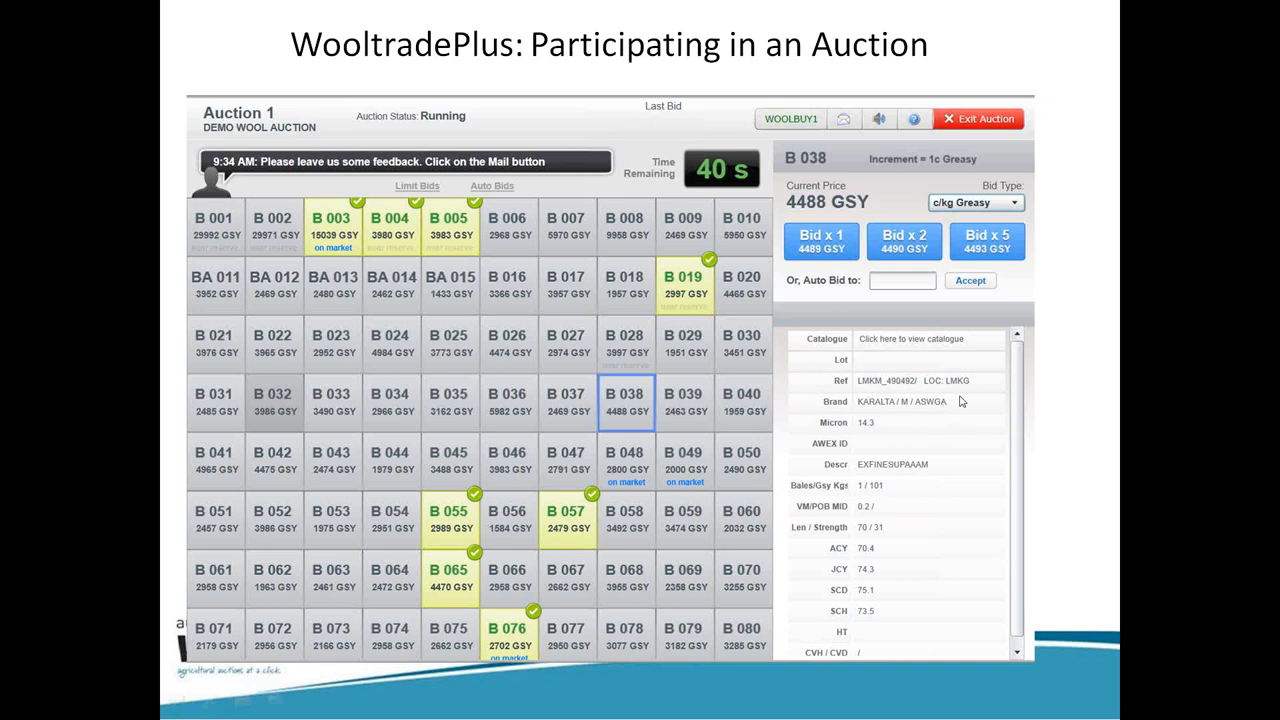
pyautogui.moveTo(889, 388)
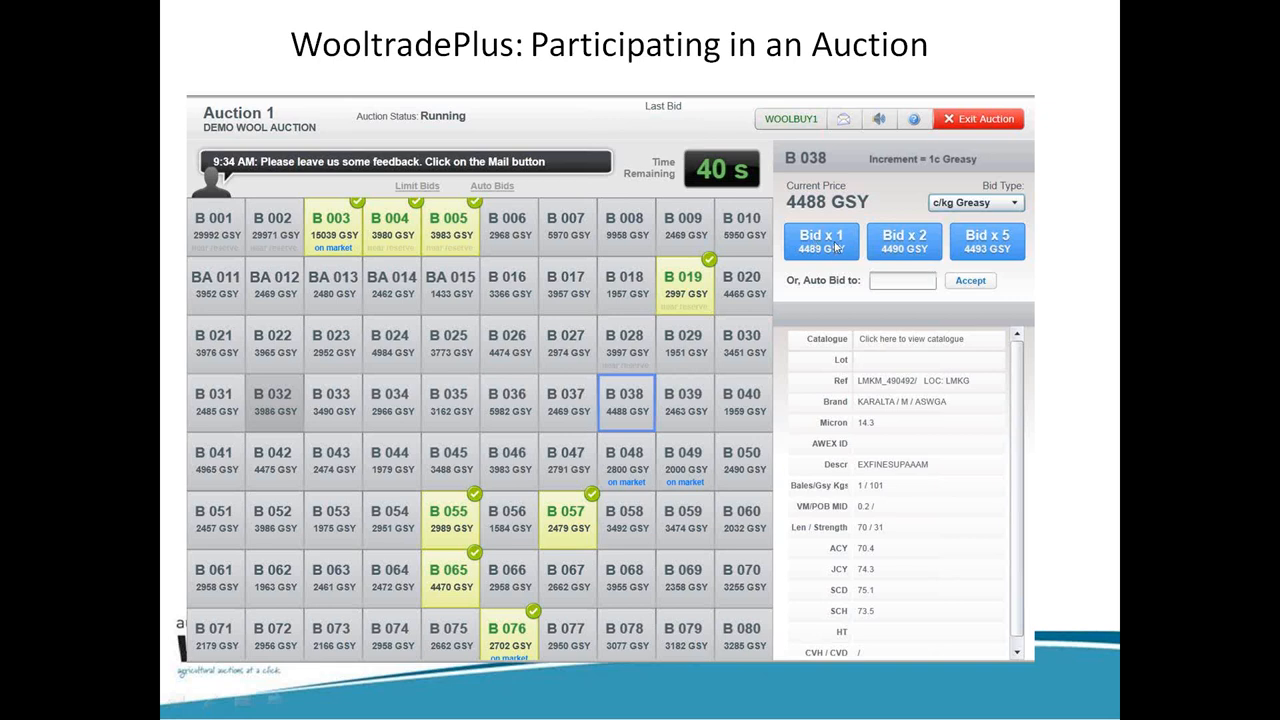
pyautogui.moveTo(836, 247)
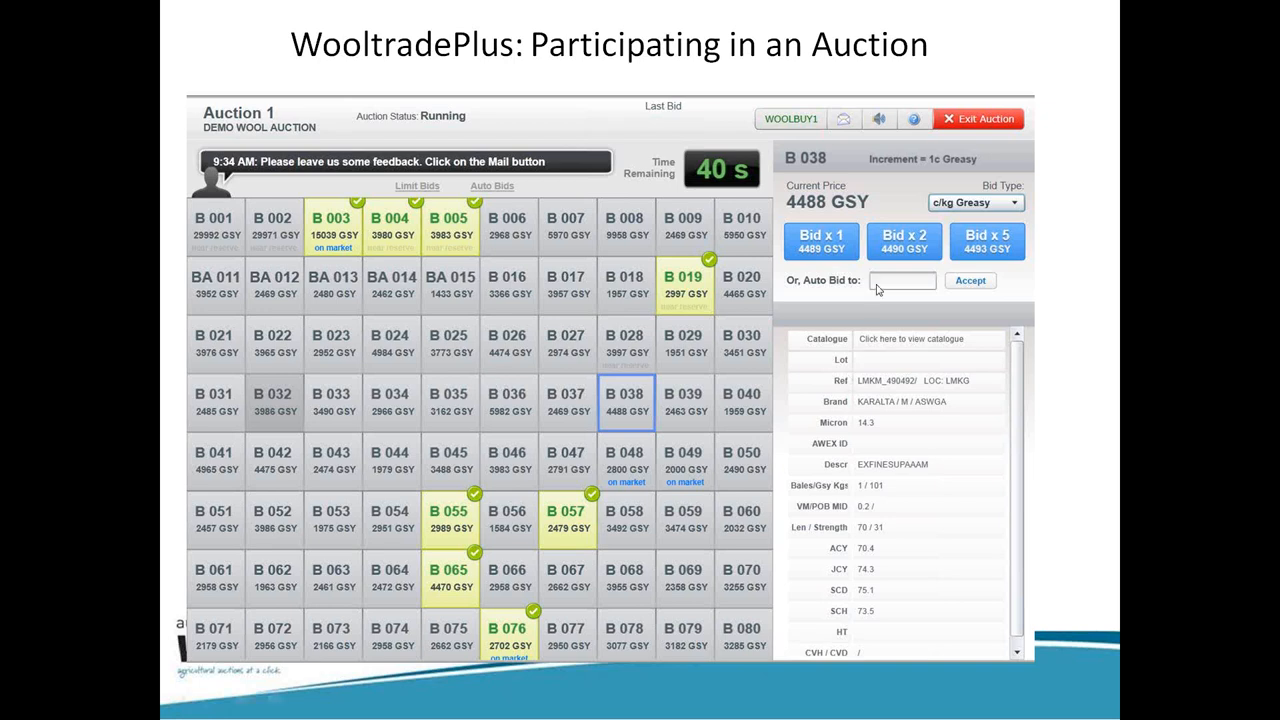
pyautogui.moveTo(878, 290)
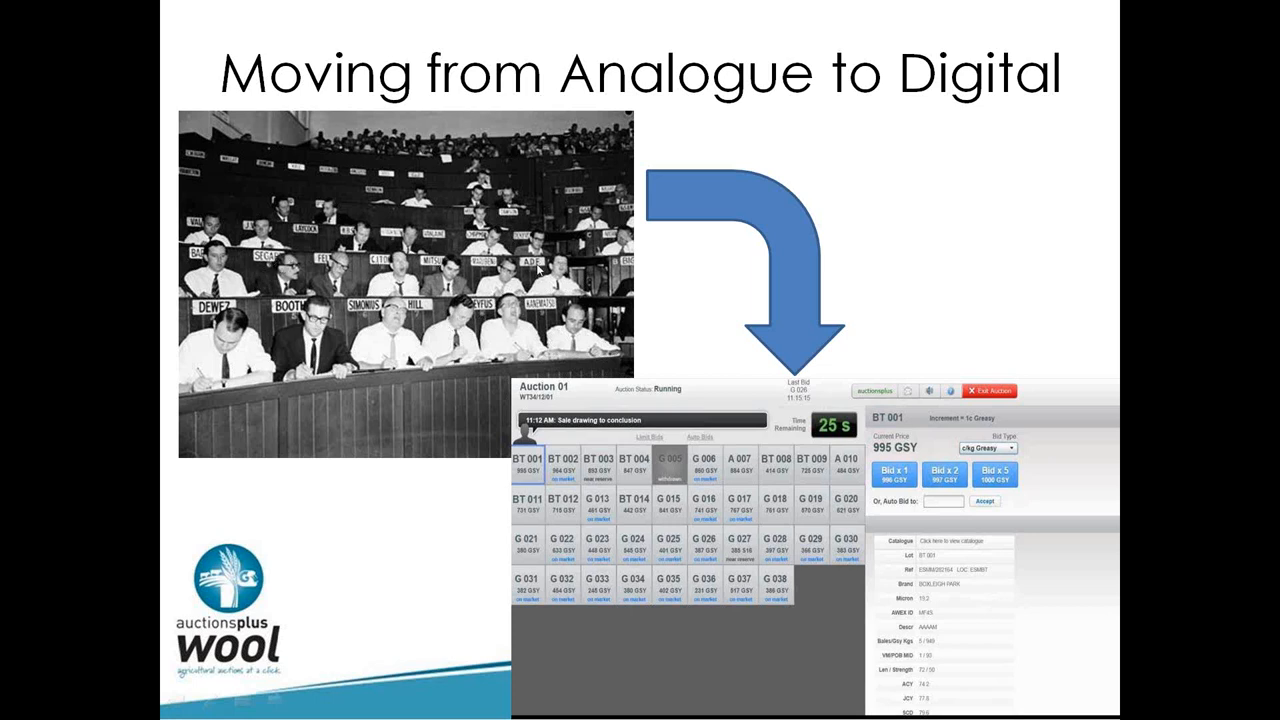
pyautogui.moveTo(268, 230)
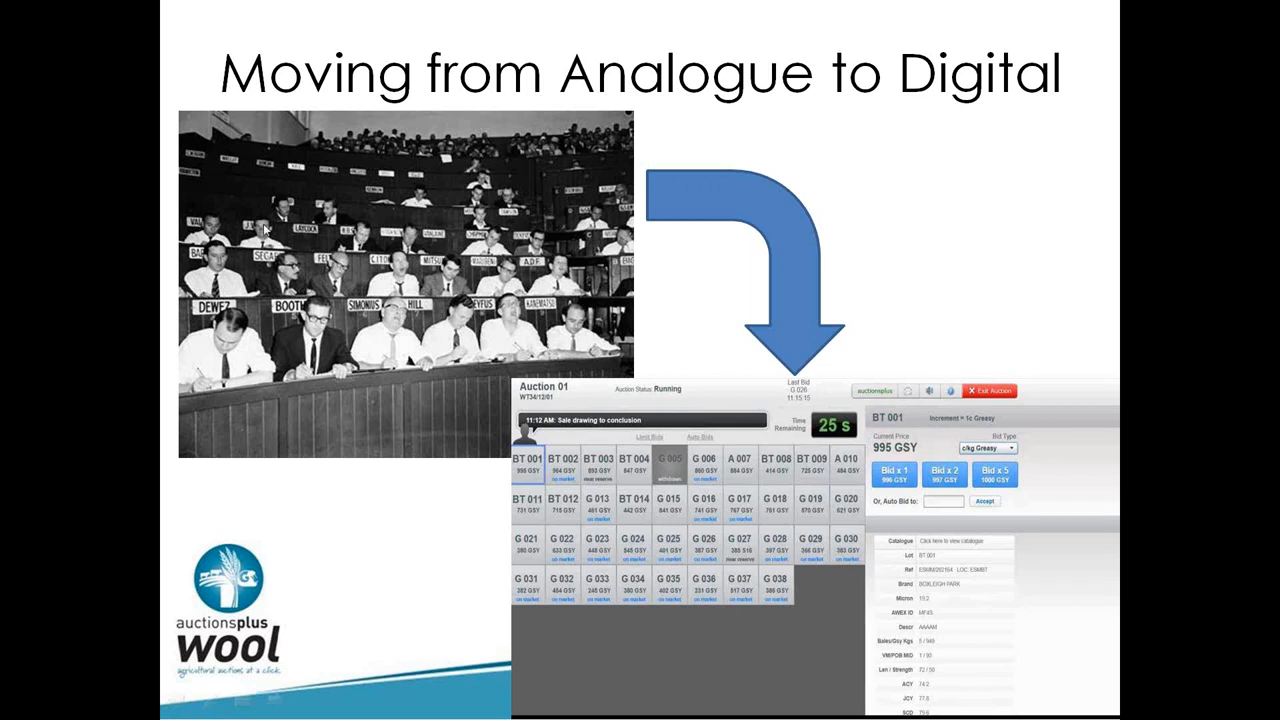
pyautogui.moveTo(226, 226)
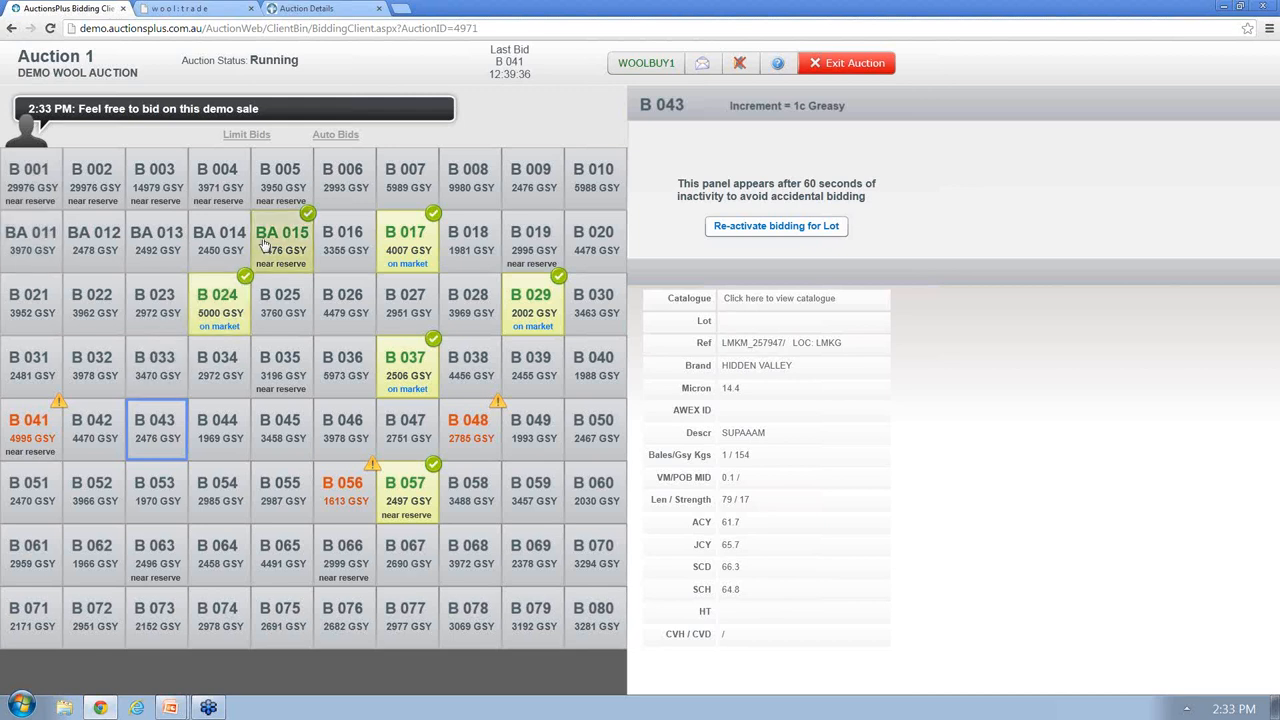
# View lots BA 015 and B 008, then bid one increment on lot B 049.
pyautogui.click(281, 240)
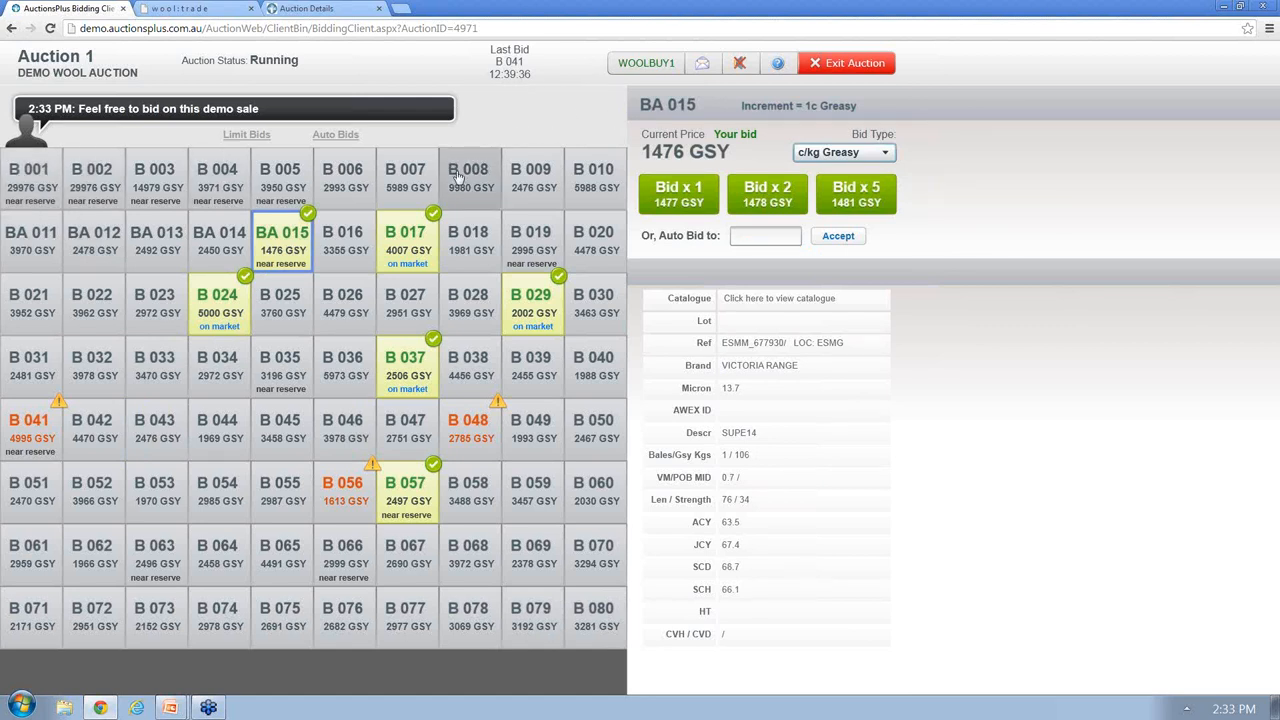
pyautogui.click(469, 177)
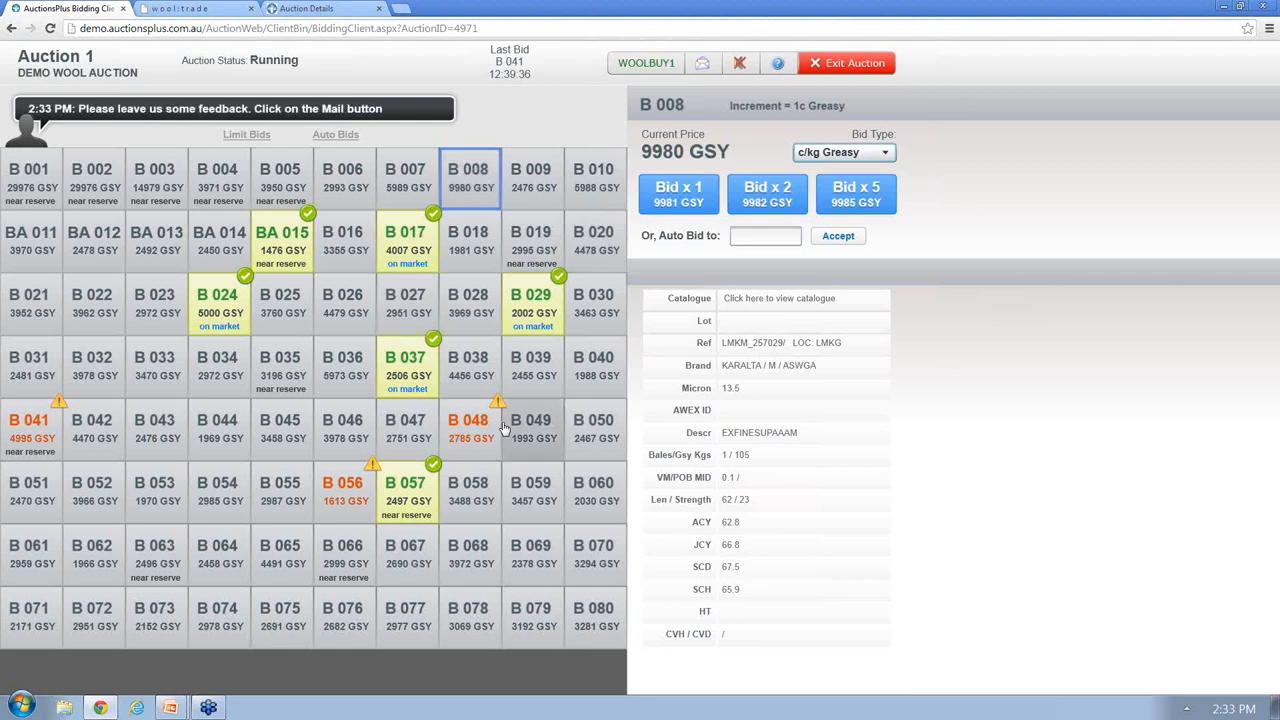
pyautogui.click(532, 428)
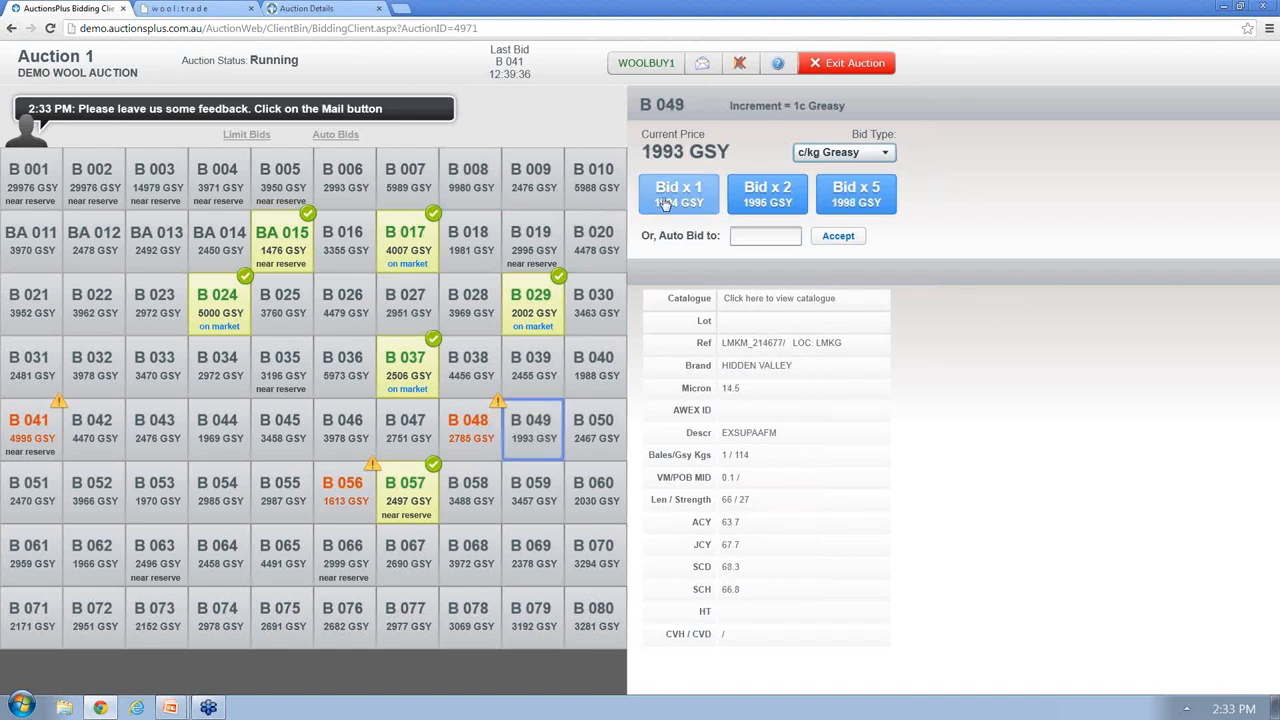
pyautogui.click(678, 193)
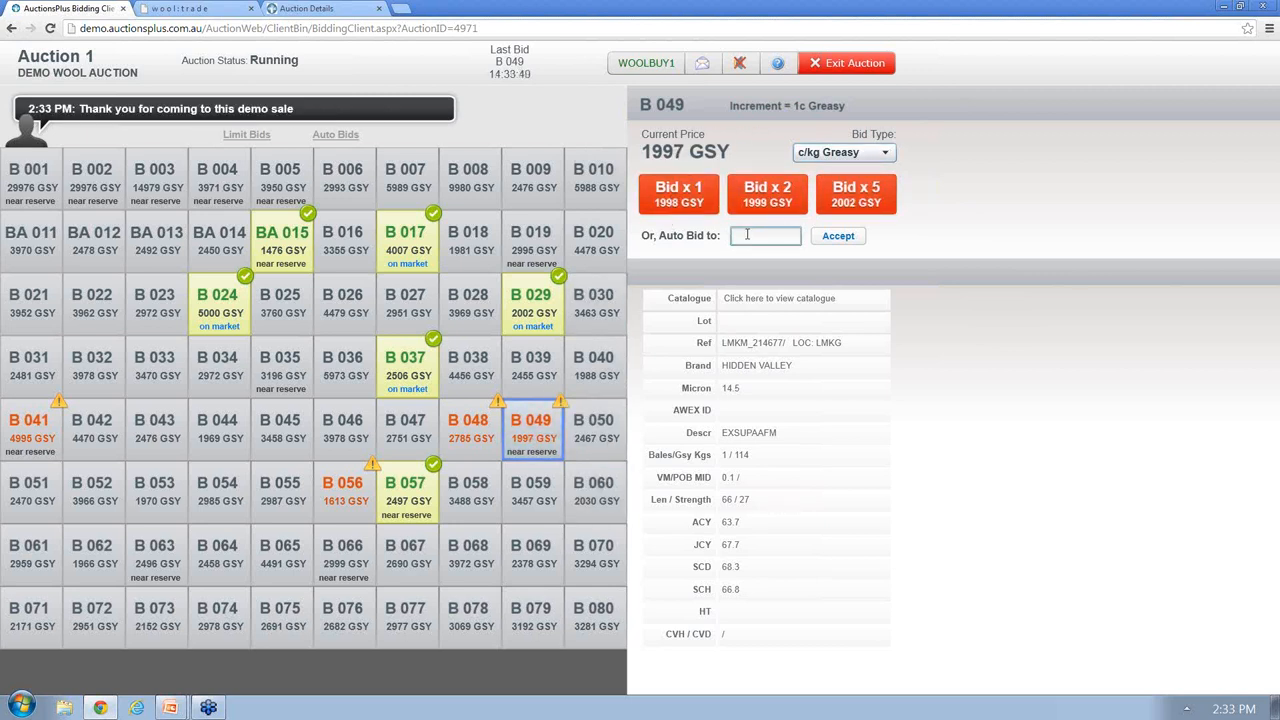
# Place a 2000 GSY auto bid on lot B 049, then view lot B 037.
pyautogui.write('2000')
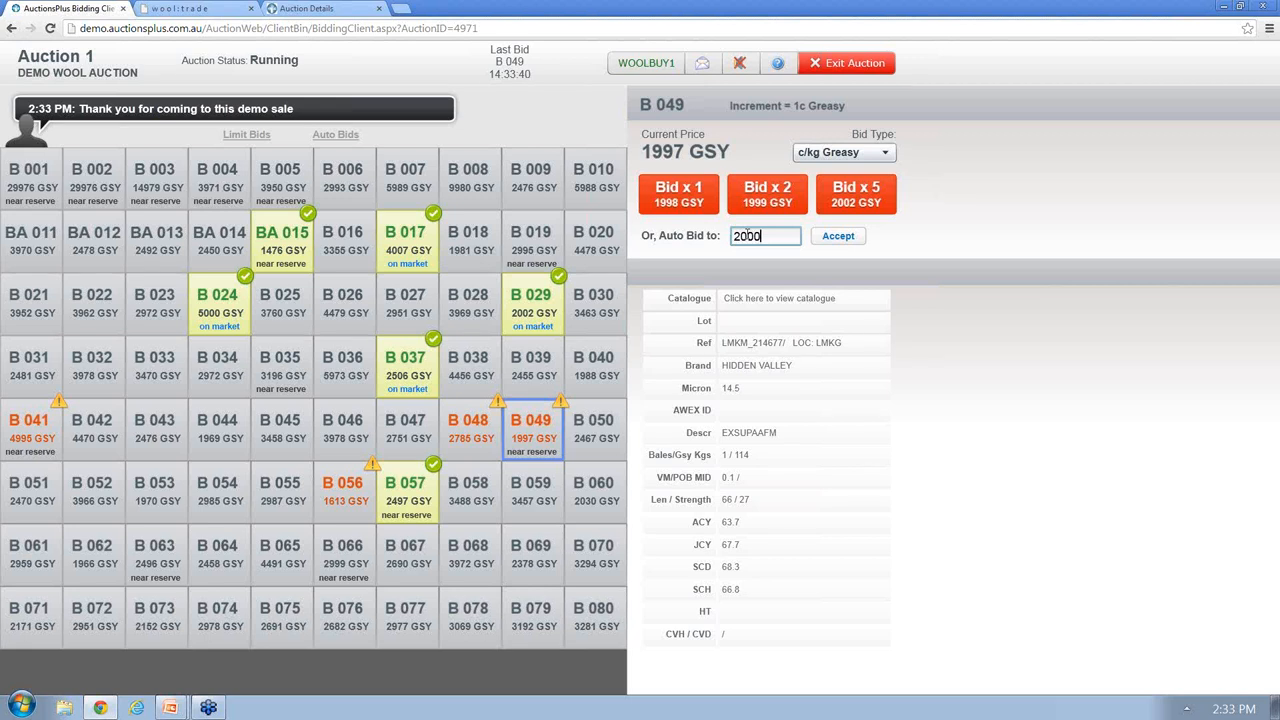
pyautogui.click(838, 235)
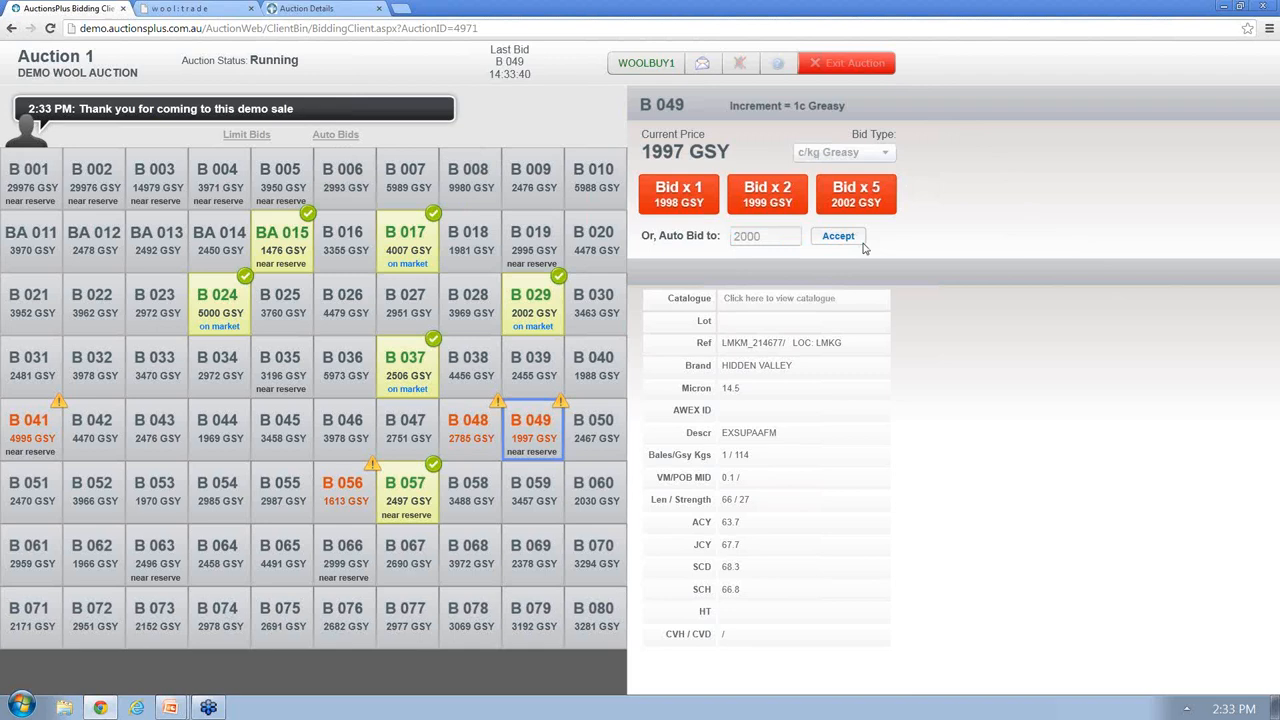
pyautogui.click(838, 235)
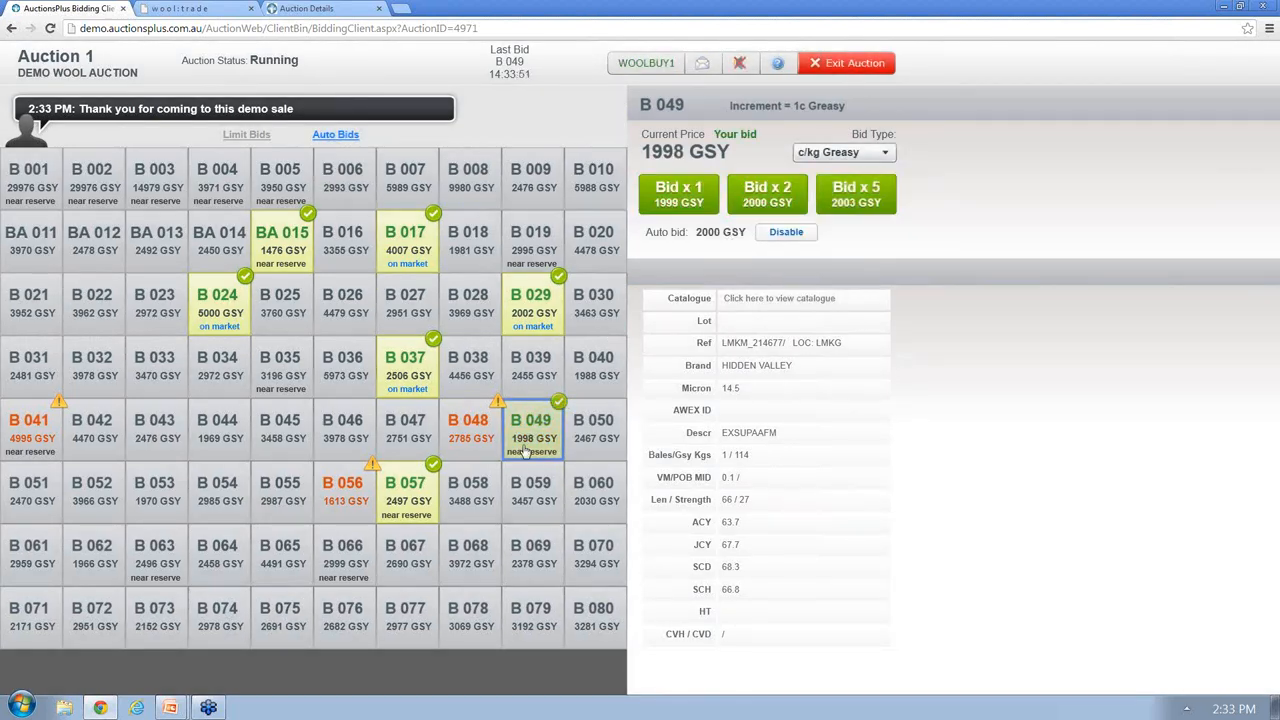
pyautogui.click(678, 193)
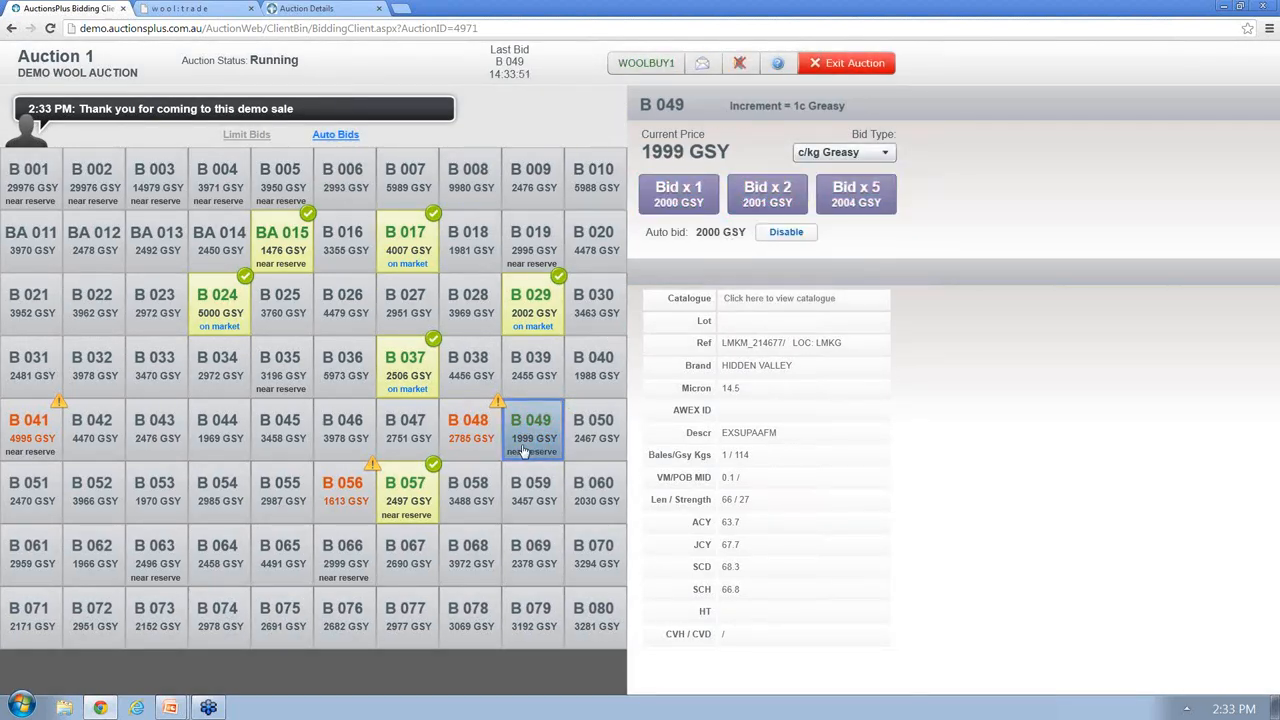
pyautogui.click(678, 193)
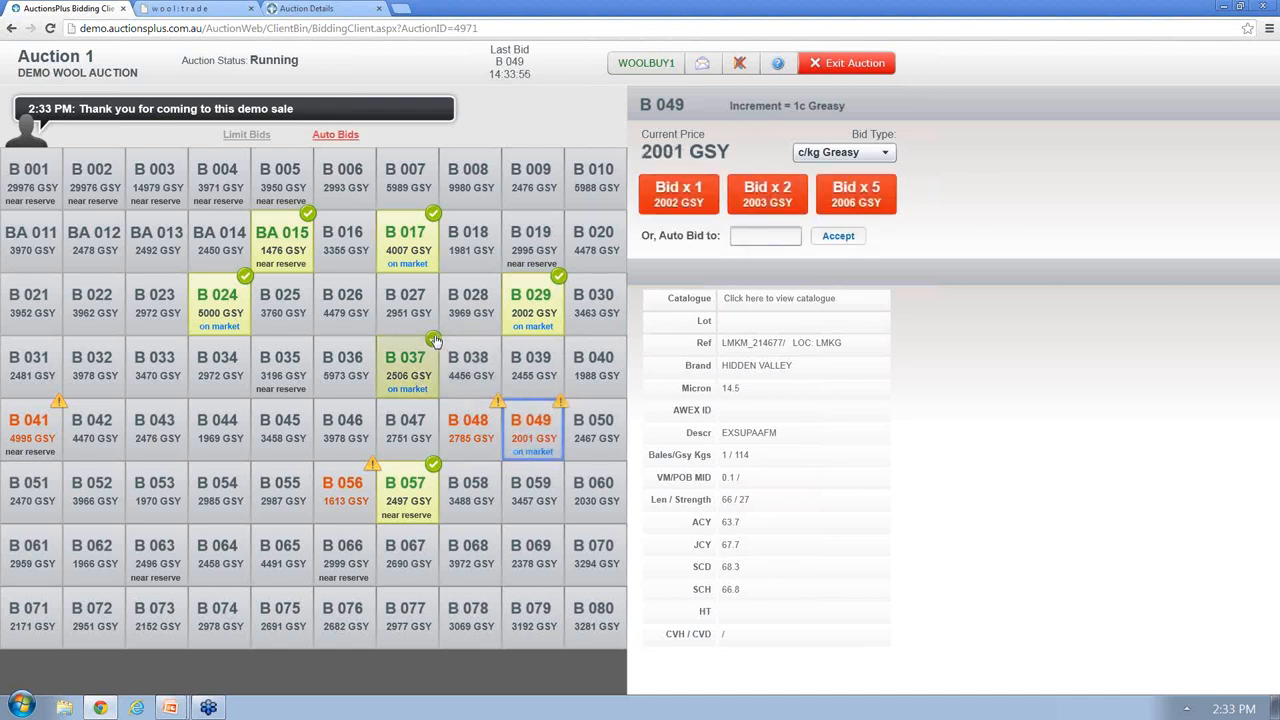
pyautogui.moveTo(420, 395)
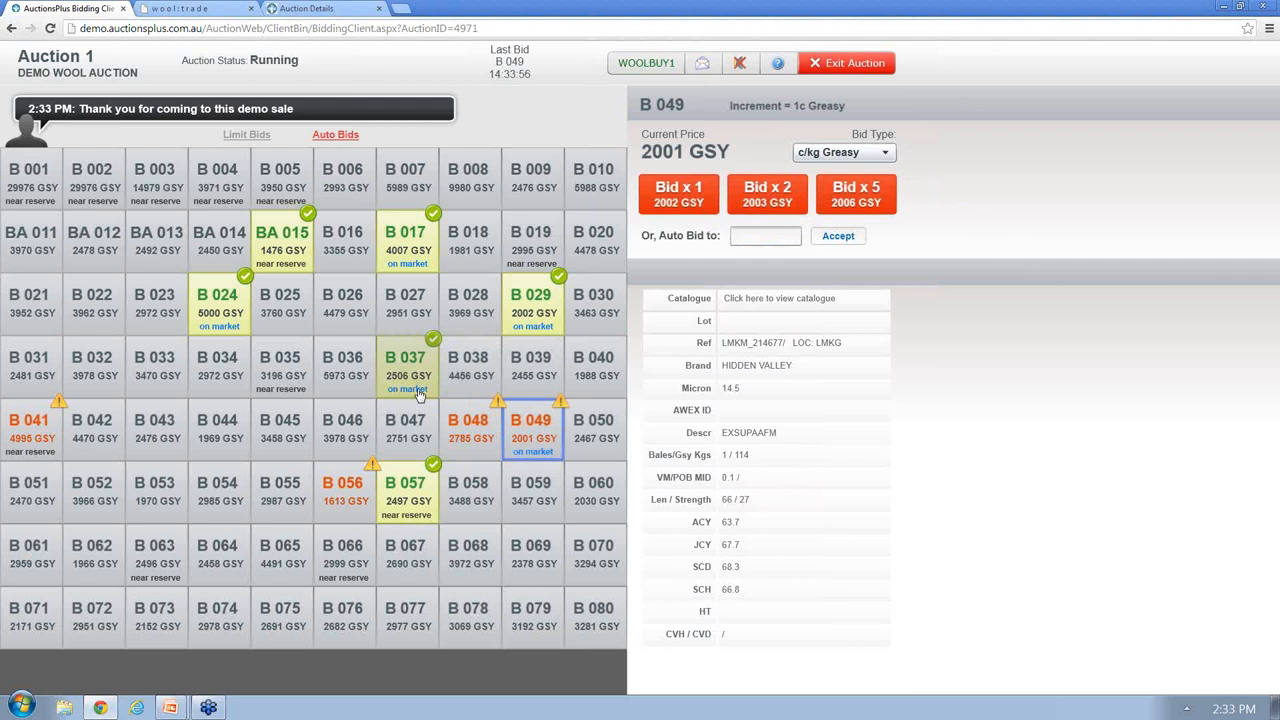
pyautogui.click(406, 368)
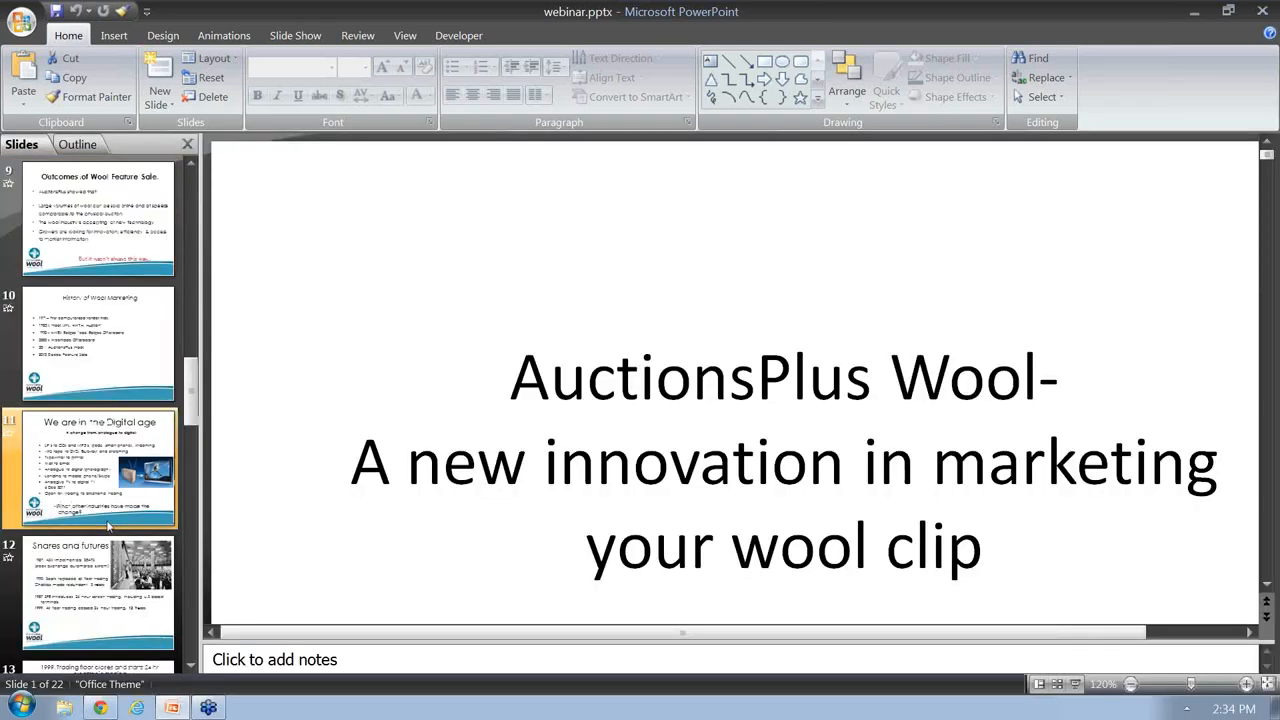
# Scroll the demo auction bidding screen and open a new Chrome tab.
pyautogui.scroll(-3)
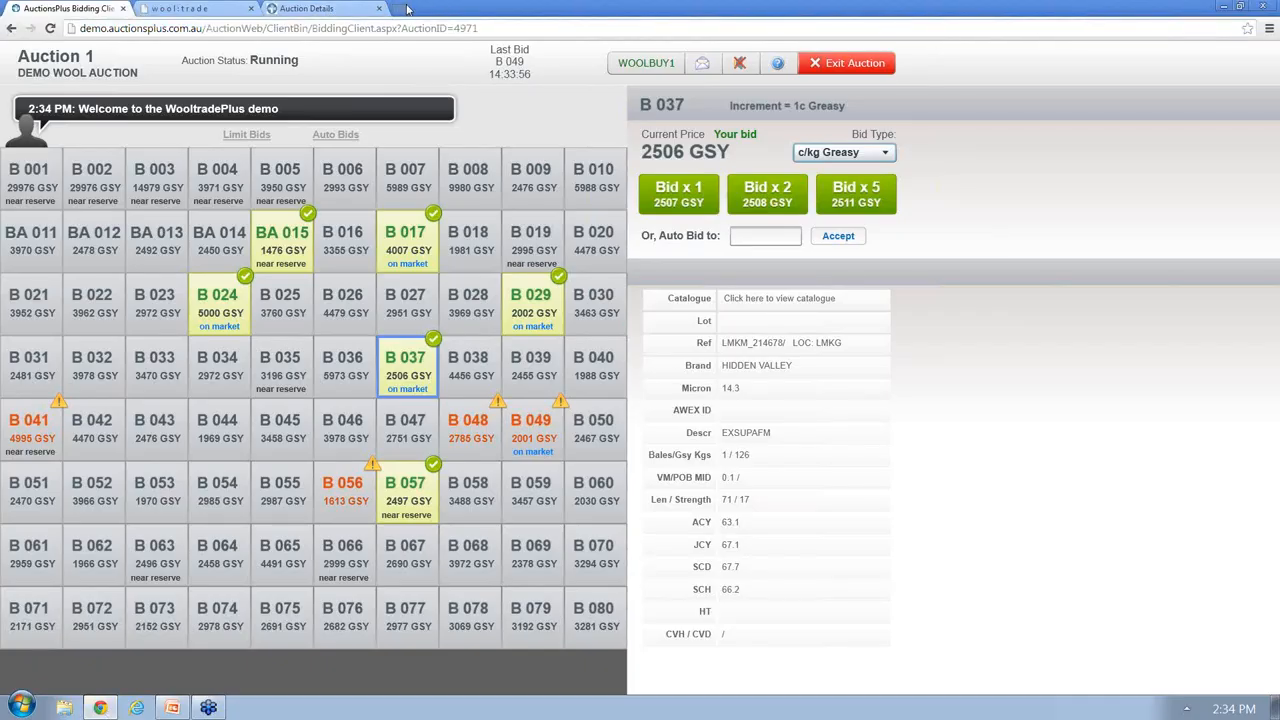
pyautogui.click(453, 8)
pyautogui.write('wooltrade.com.au')
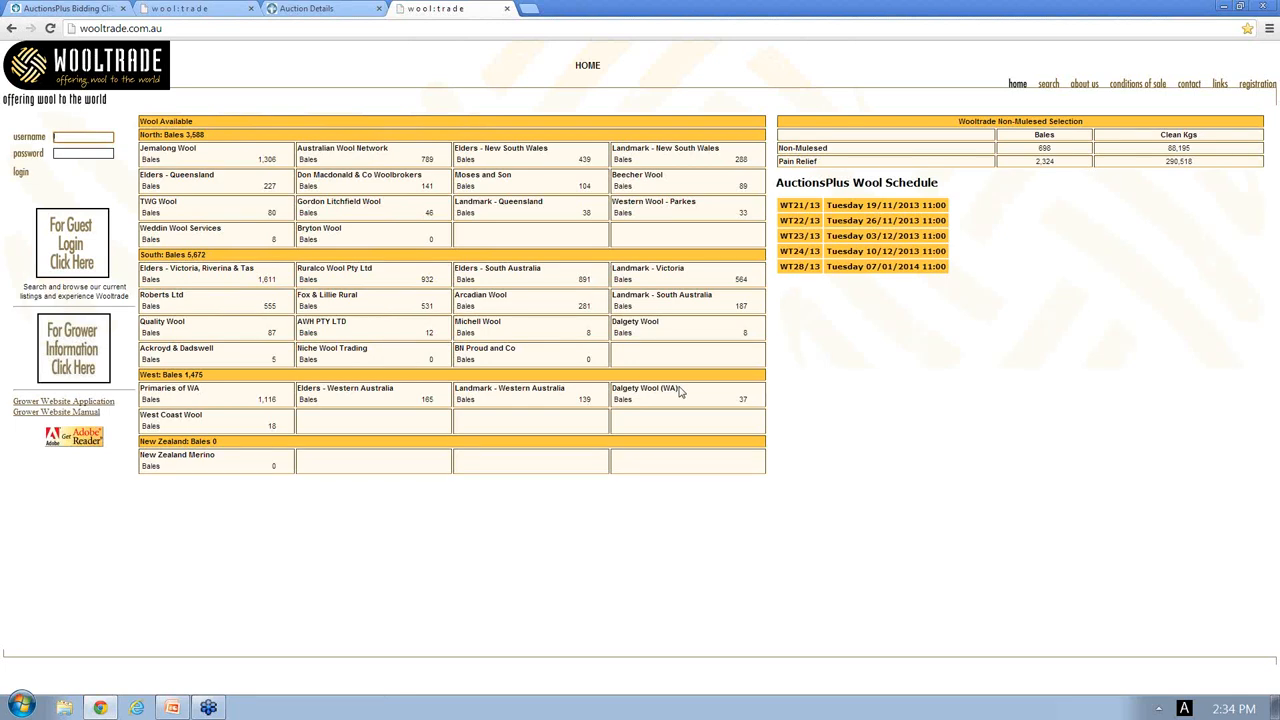
pyautogui.moveTo(147, 160)
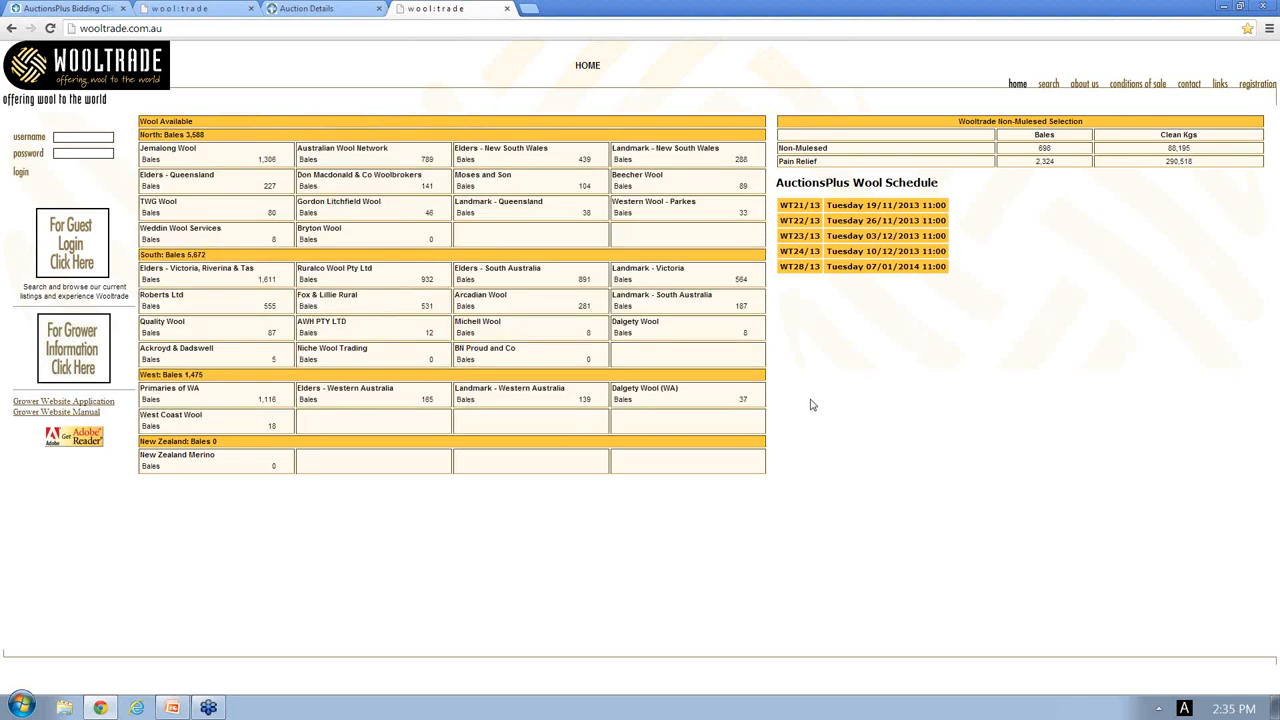
pyautogui.moveTo(978, 185)
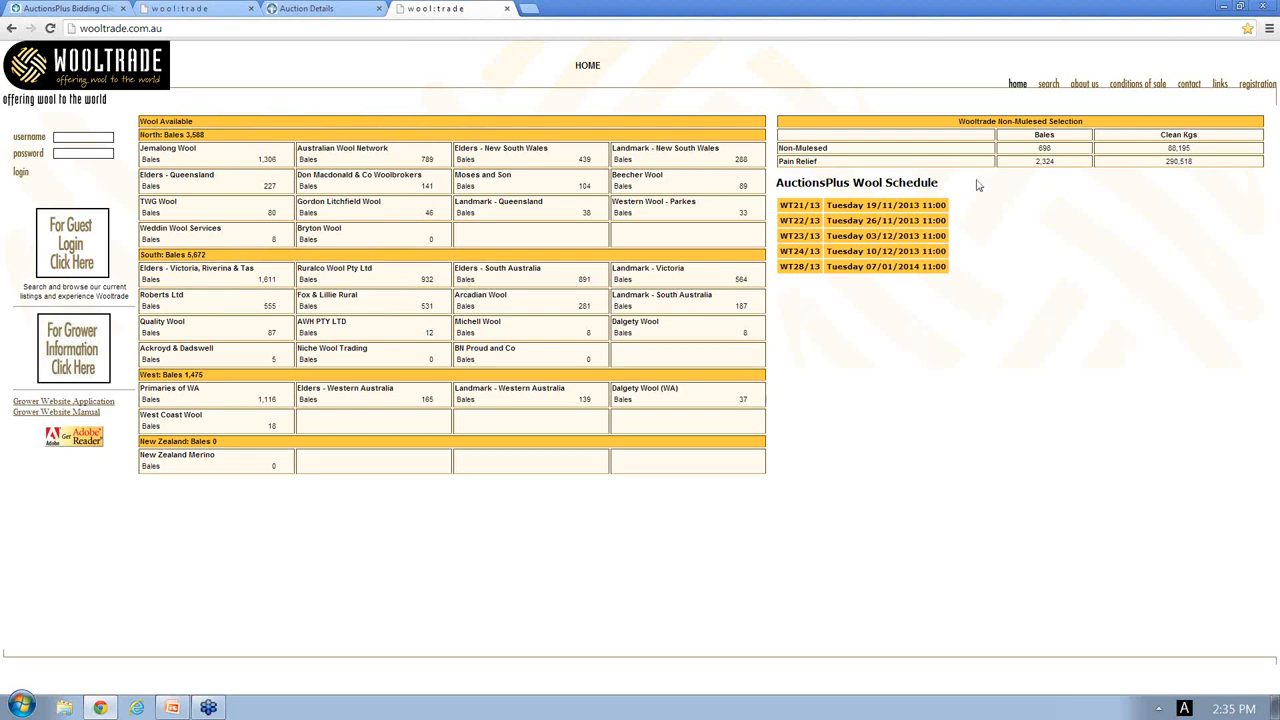
pyautogui.moveTo(856, 292)
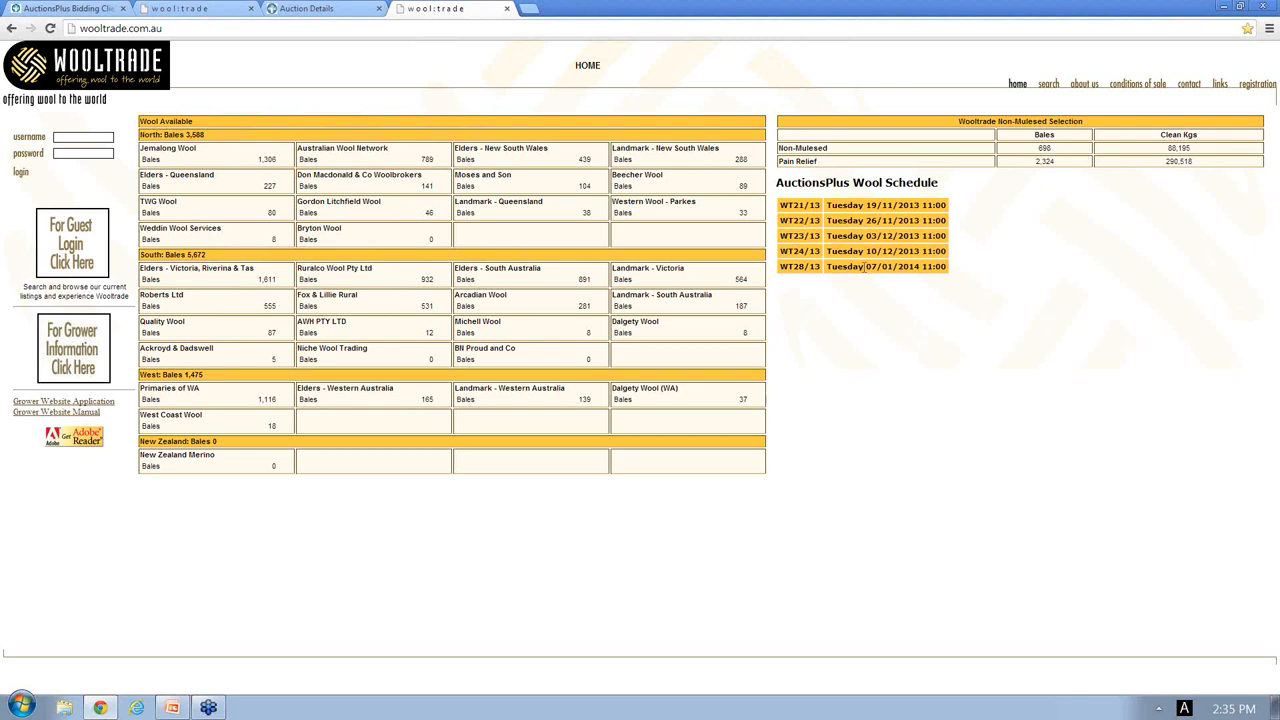
pyautogui.moveTo(1196, 299)
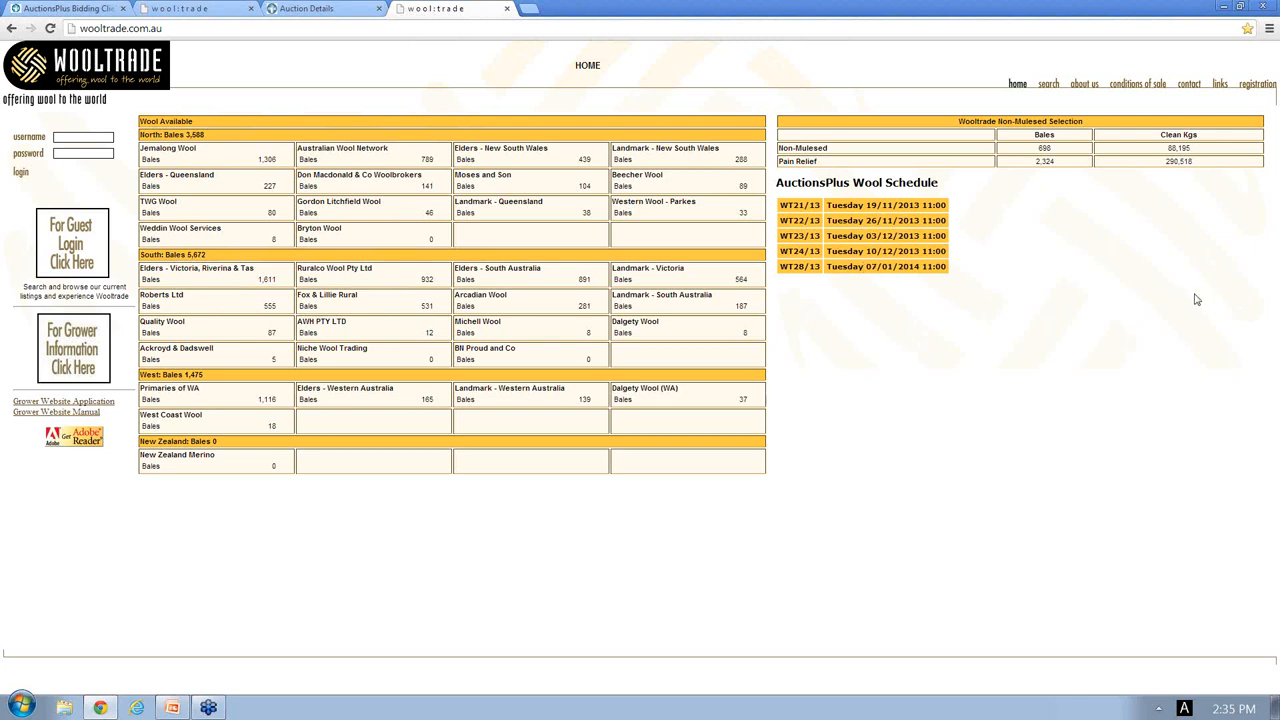
pyautogui.moveTo(1135, 294)
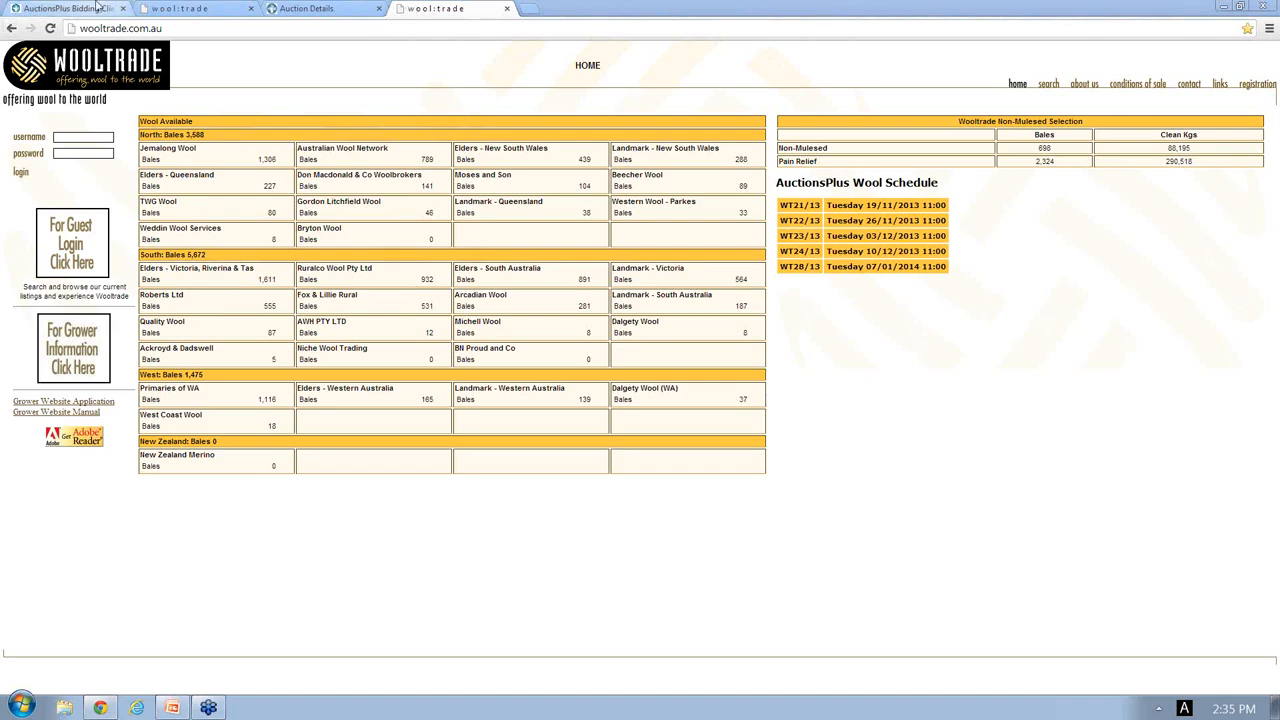
# Return to the AuctionsPlus Bidding Client tab, where lot B 037 is paused.
pyautogui.click(65, 8)
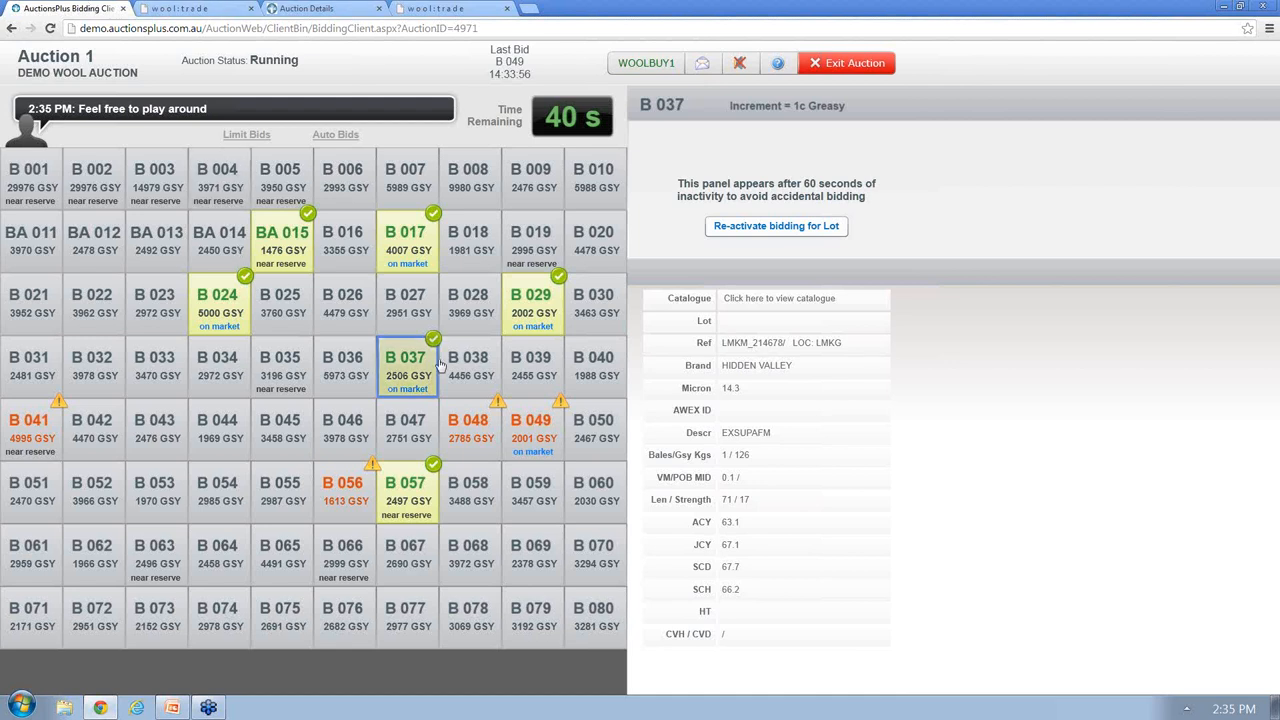
# Open lot B 038, showing its 4456 GSY price, bid options and wool details.
pyautogui.click(468, 366)
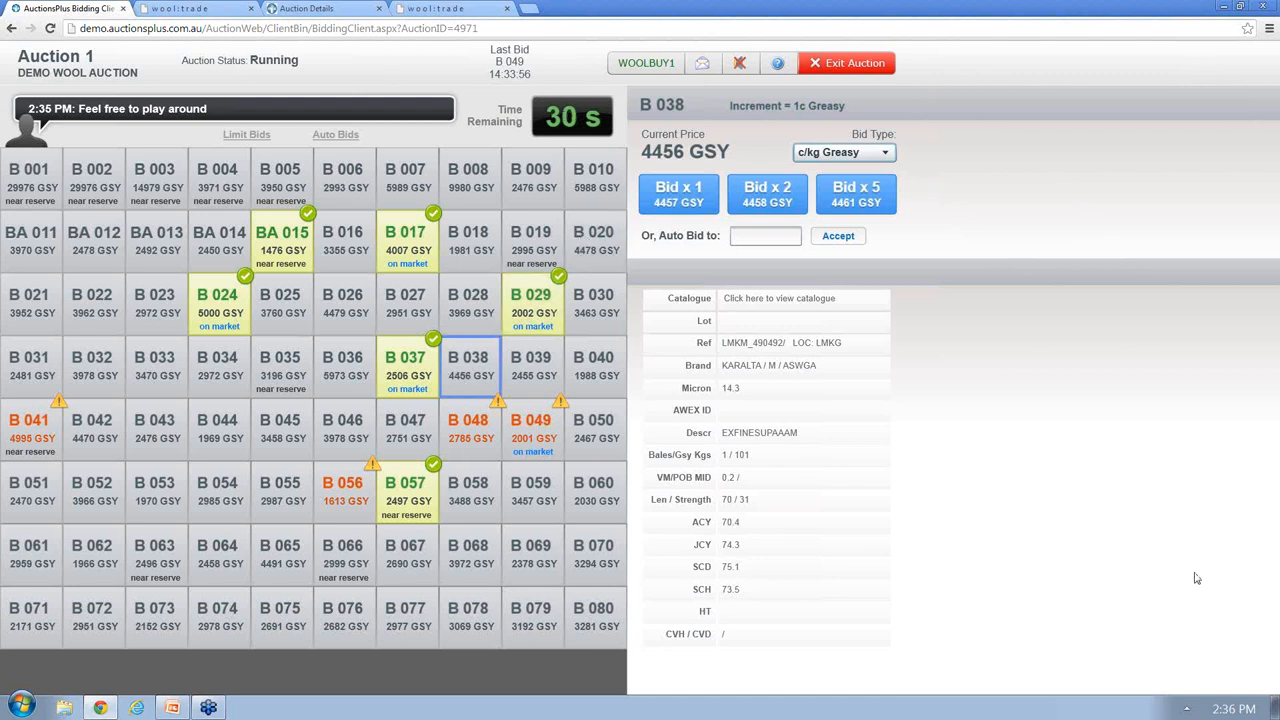
pyautogui.moveTo(1190, 573)
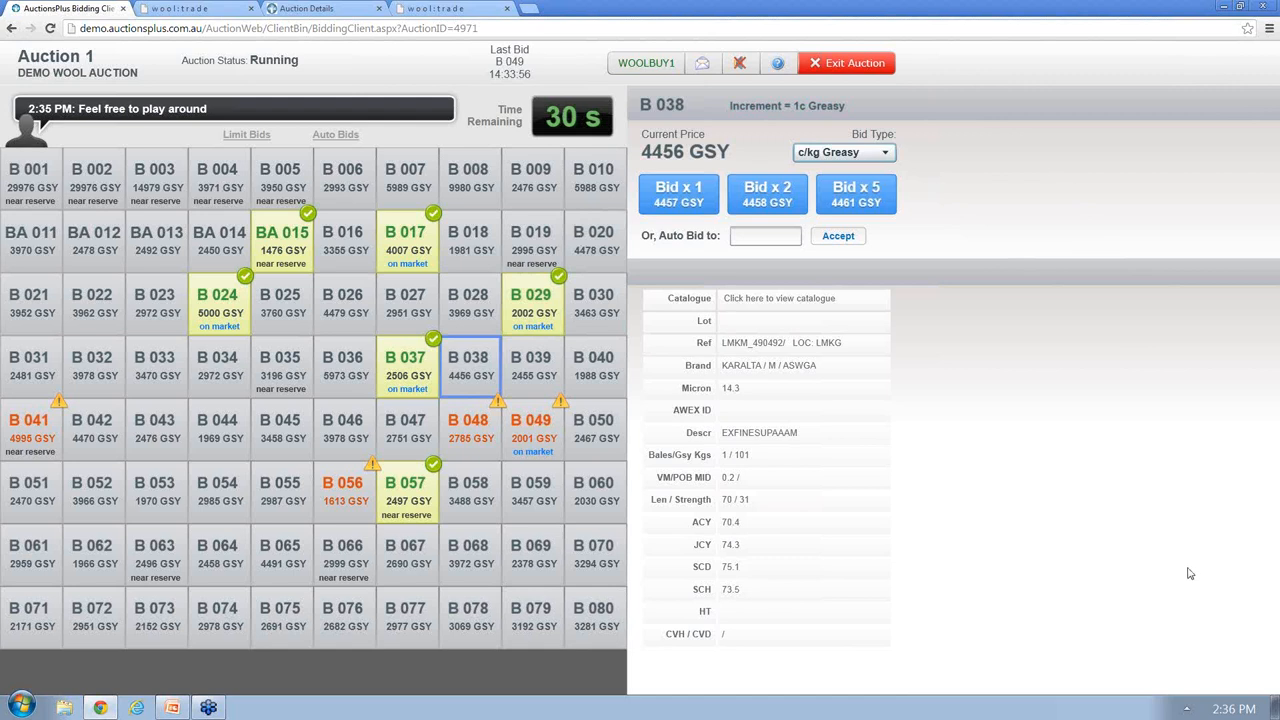
pyautogui.moveTo(1163, 578)
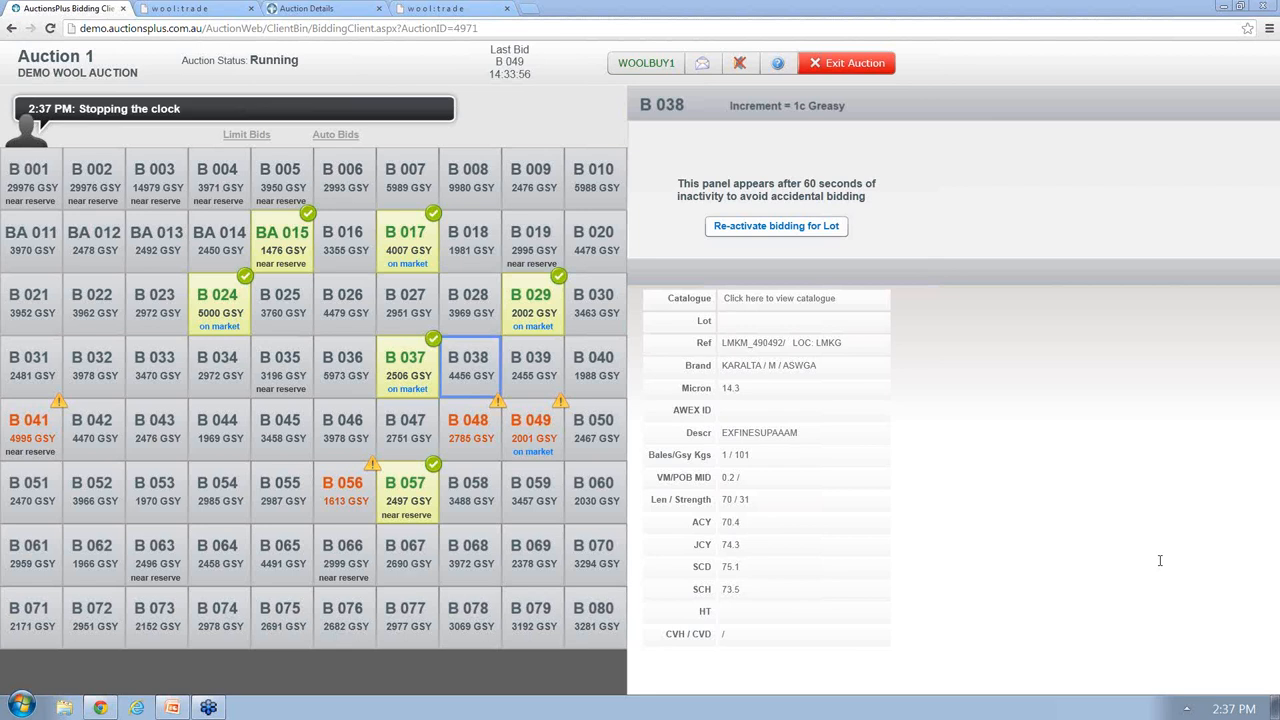
pyautogui.moveTo(1136, 575)
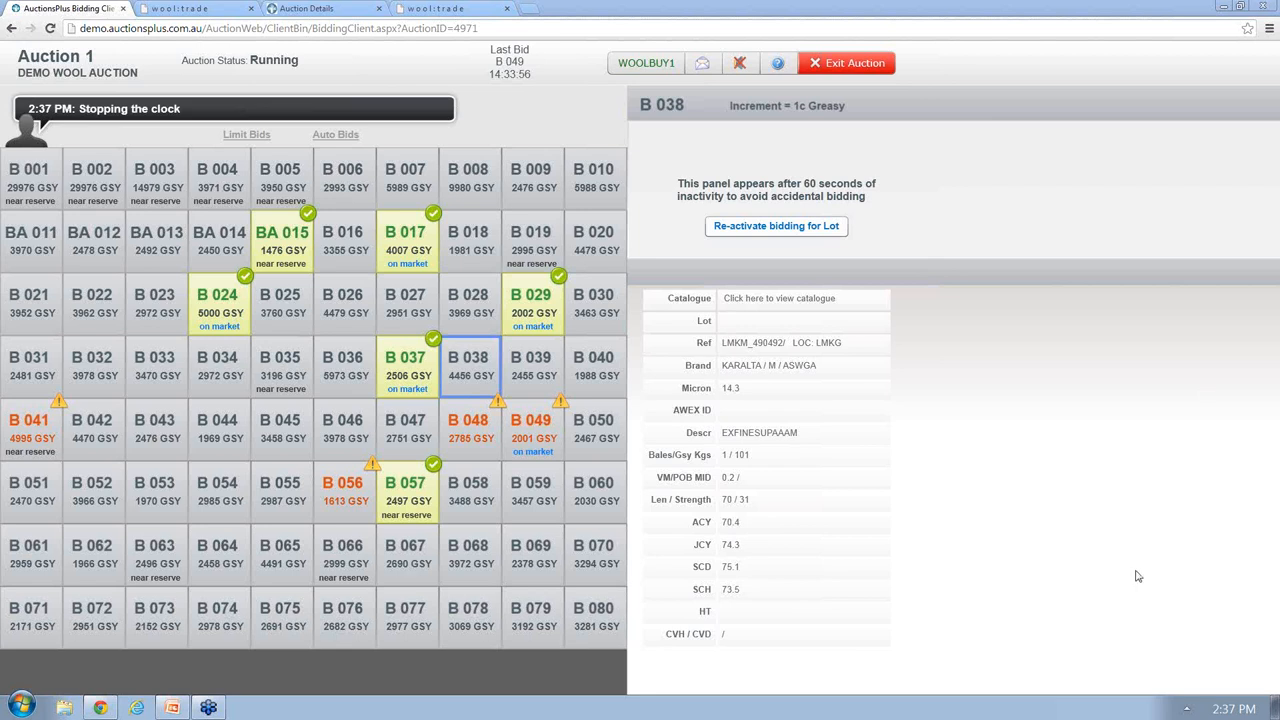
pyautogui.moveTo(1160, 578)
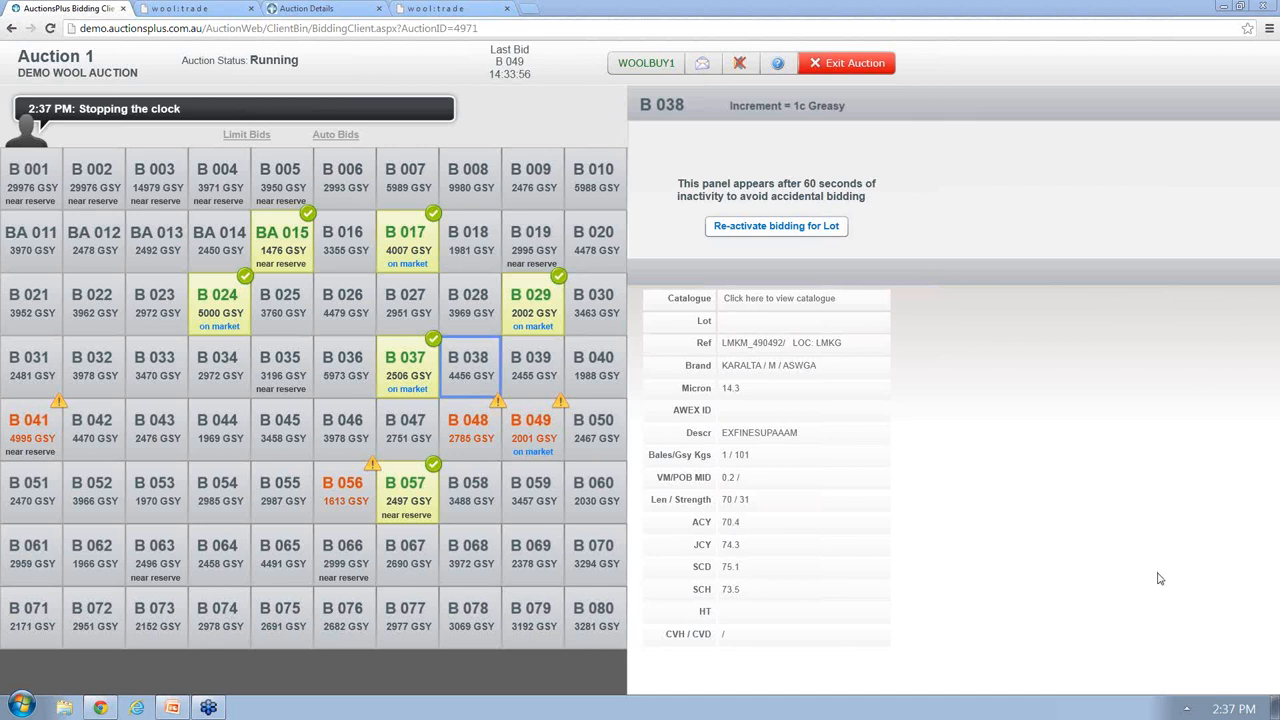
pyautogui.moveTo(1161, 553)
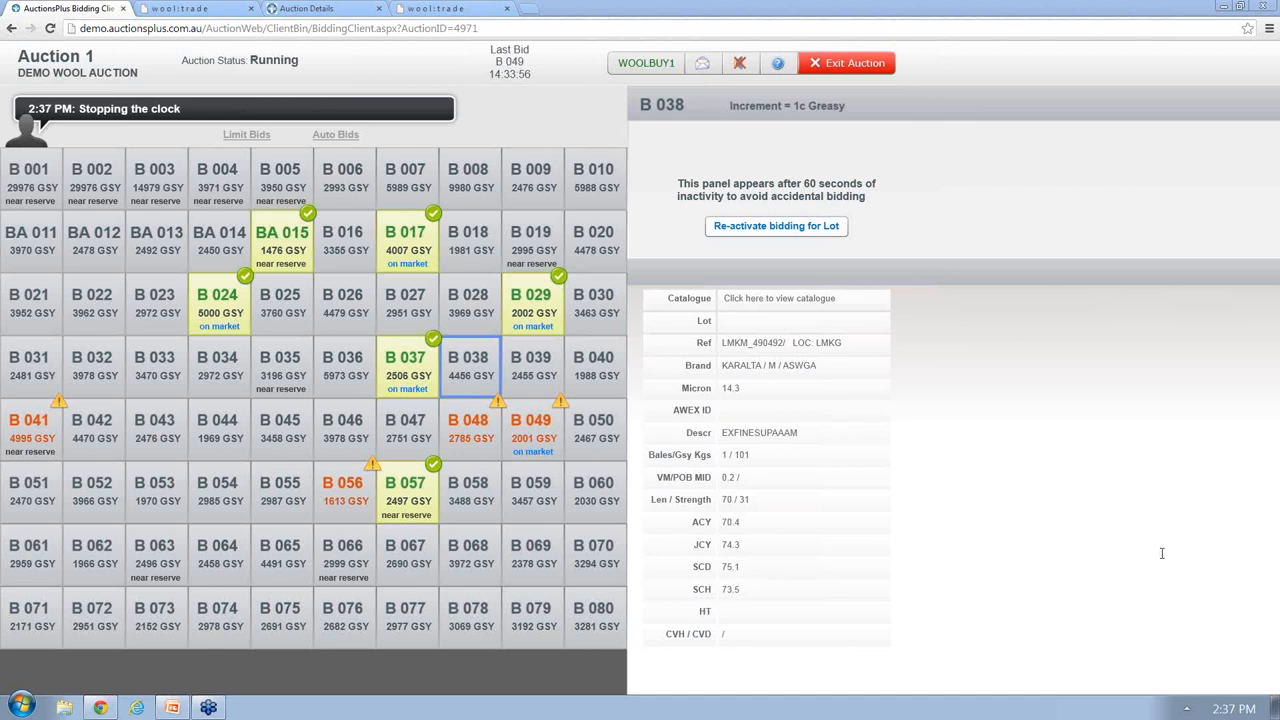
pyautogui.moveTo(1219, 561)
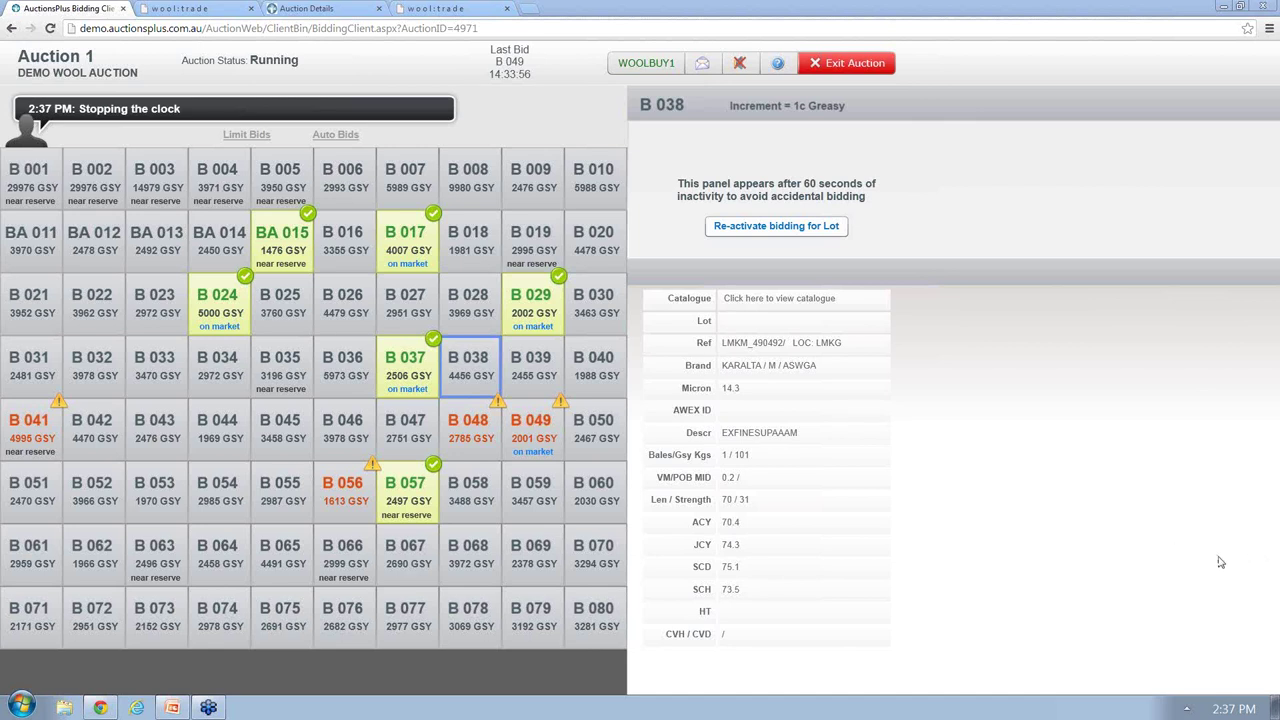
pyautogui.moveTo(1113, 574)
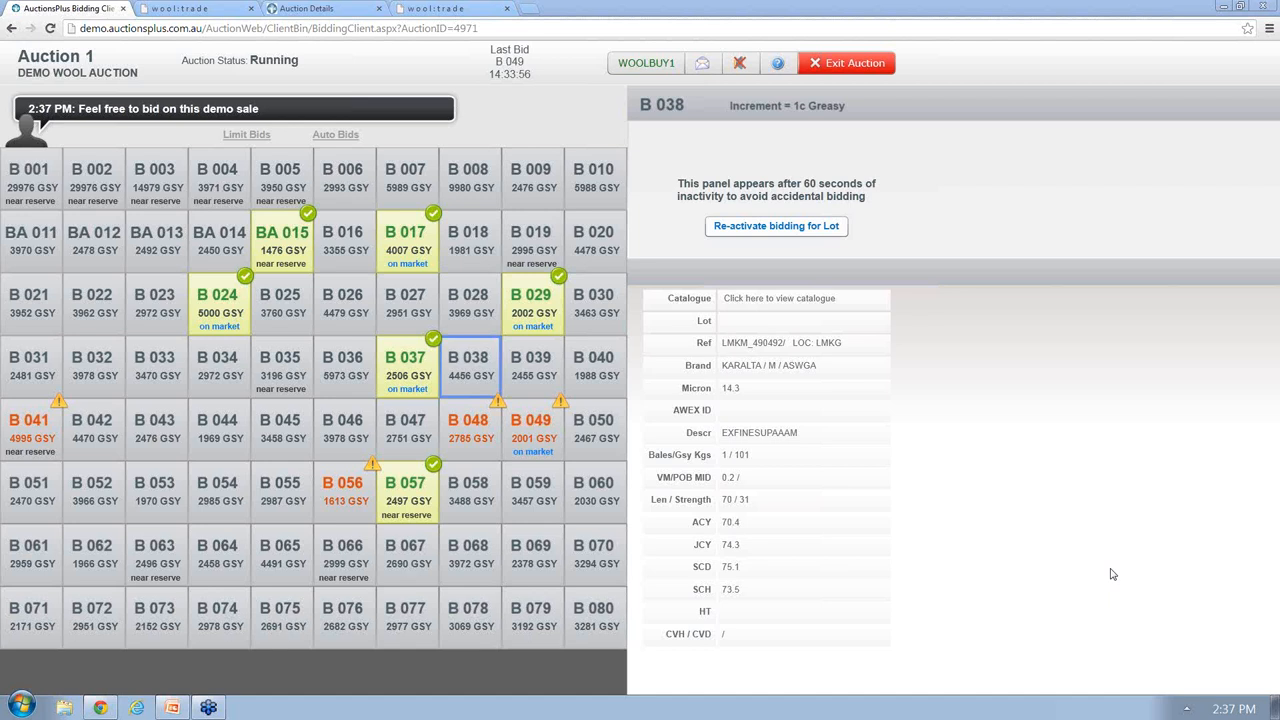
pyautogui.moveTo(1070, 541)
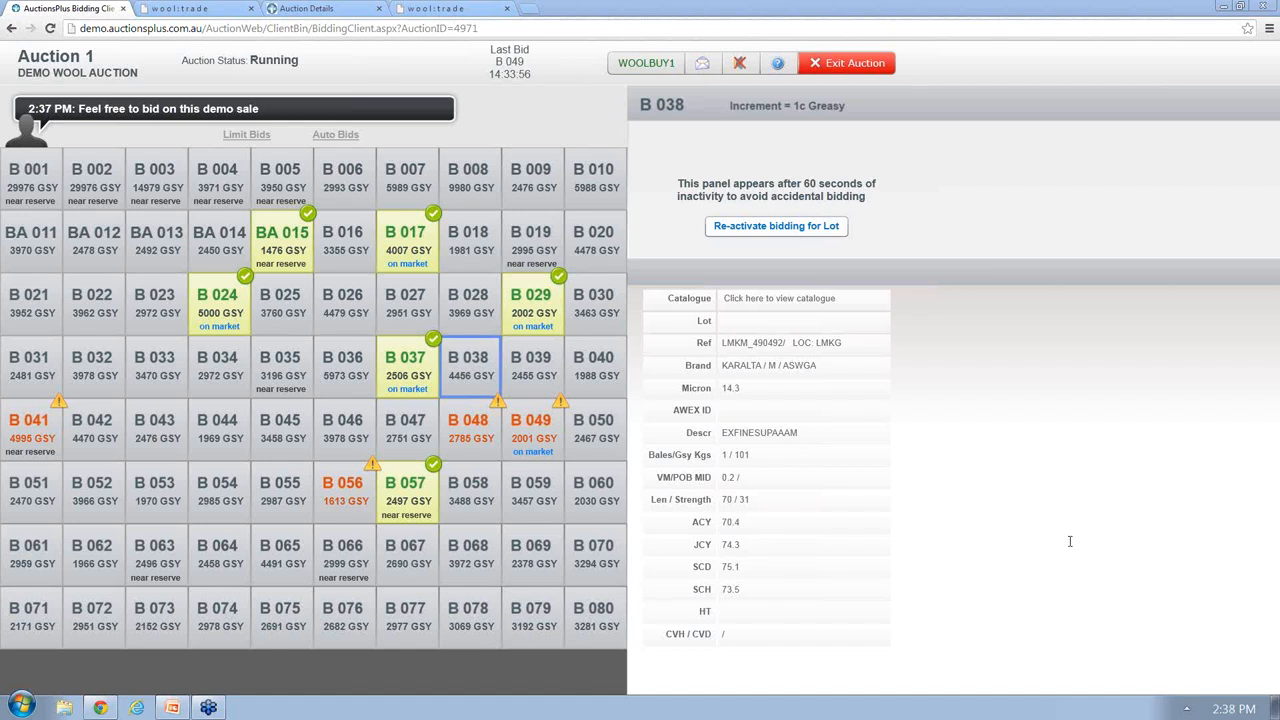
pyautogui.moveTo(1089, 538)
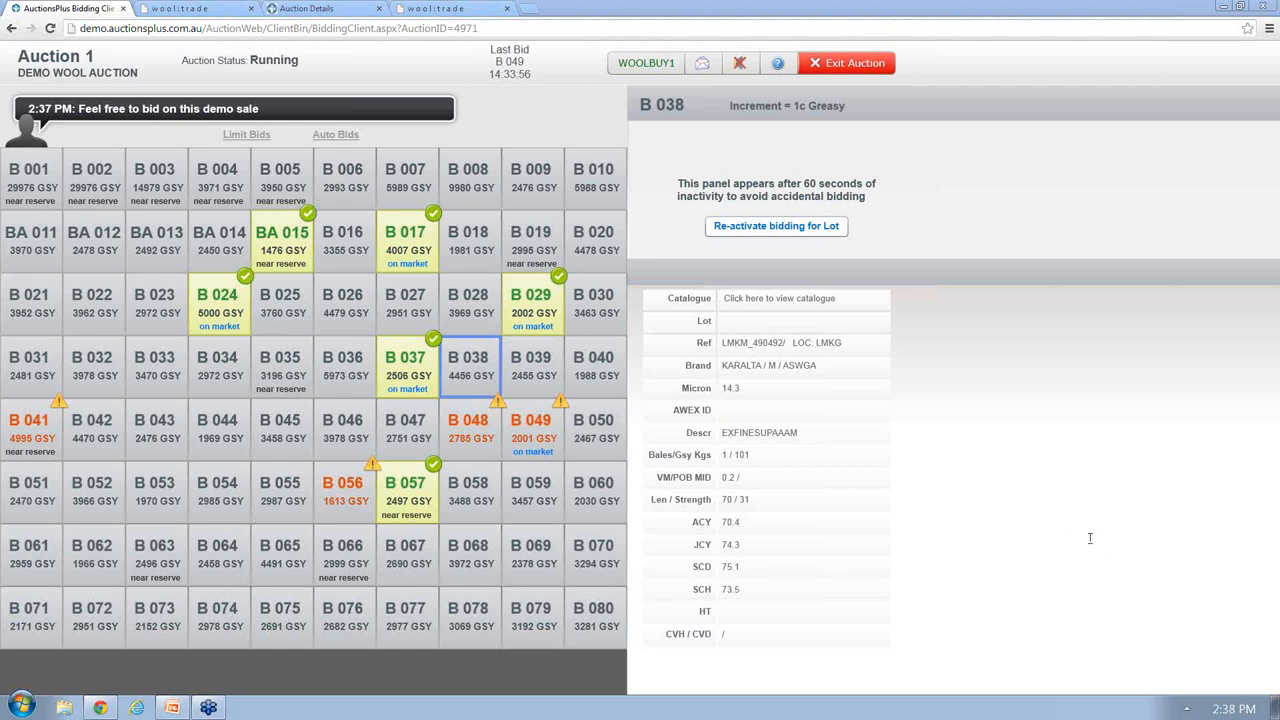
pyautogui.moveTo(1190, 547)
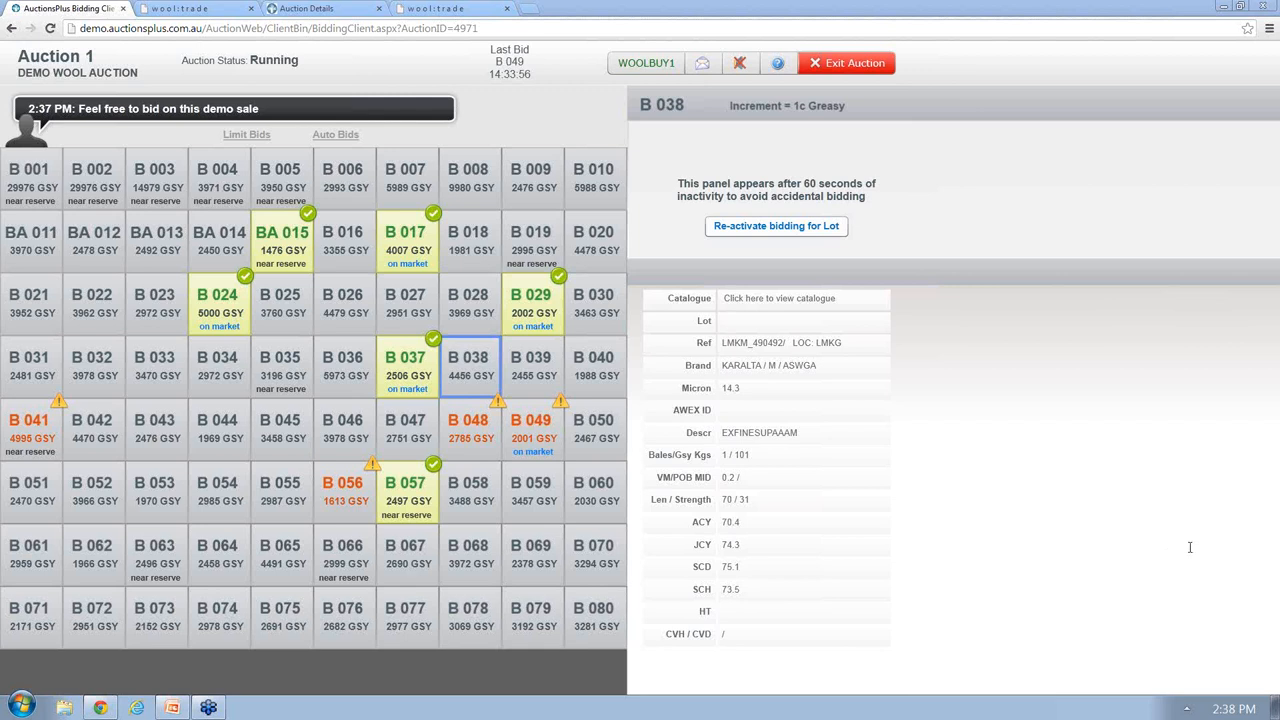
pyautogui.moveTo(1247, 552)
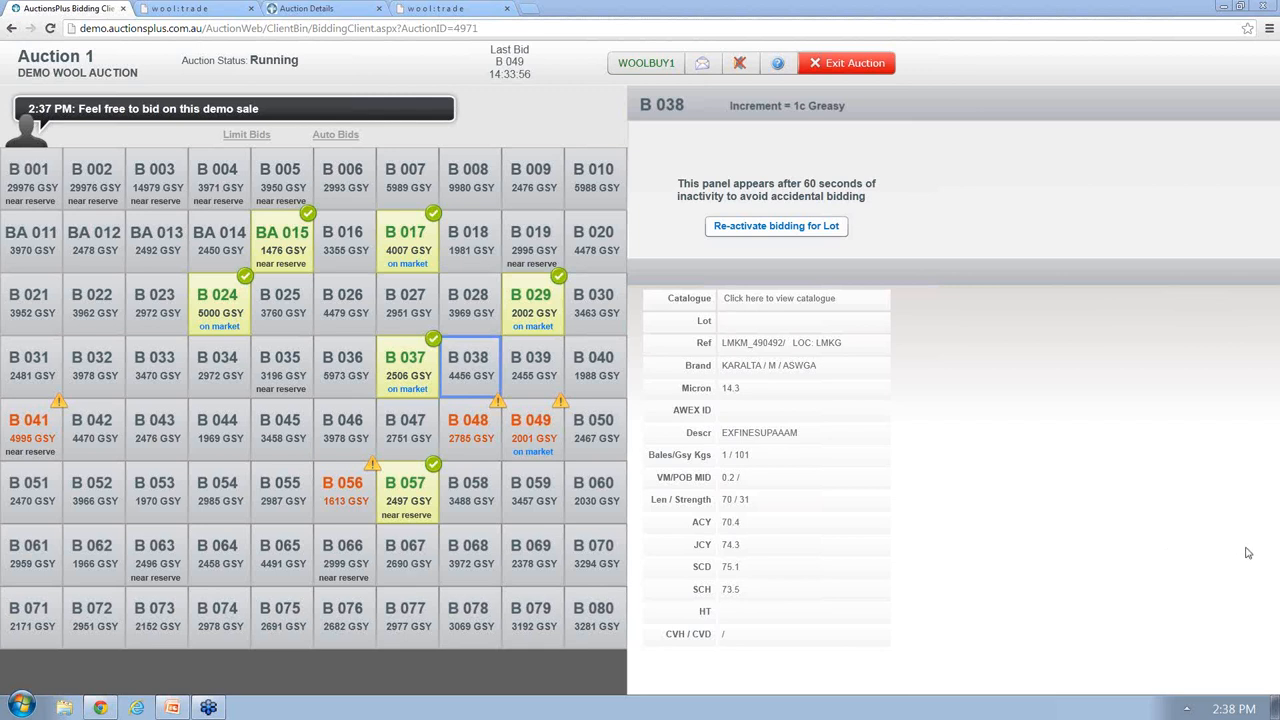
pyautogui.moveTo(1132, 542)
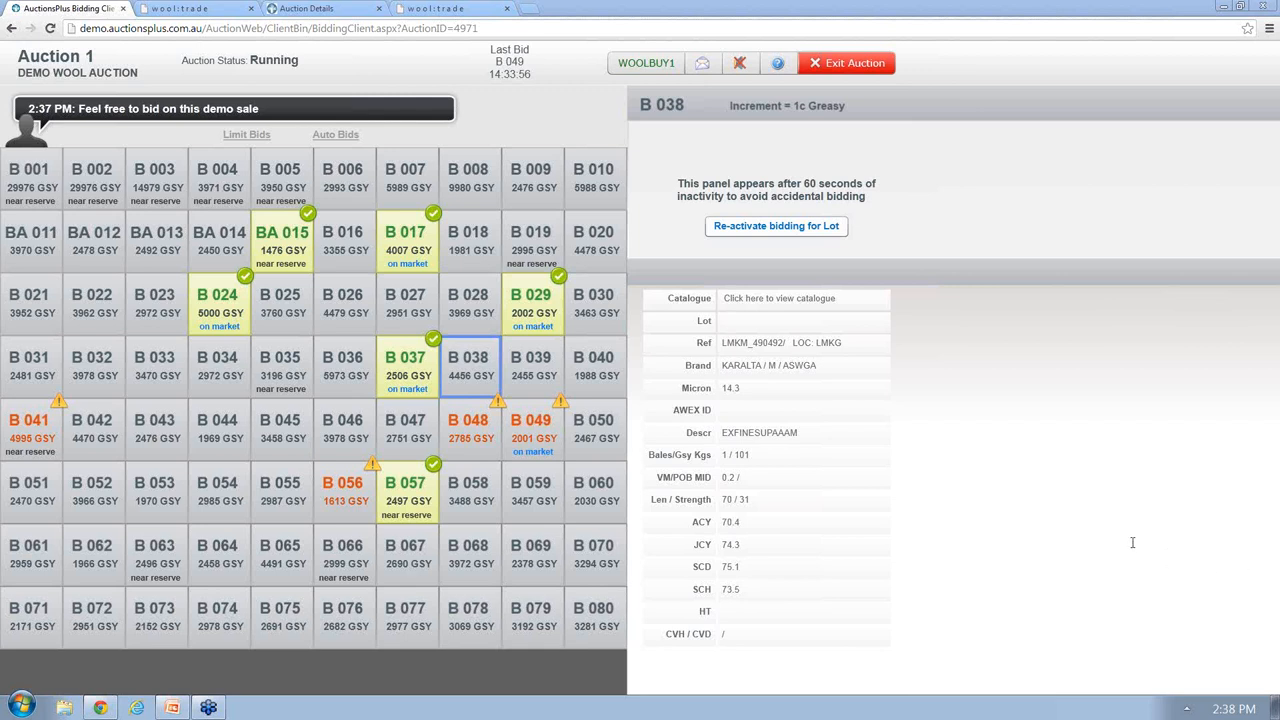
pyautogui.moveTo(1128, 550)
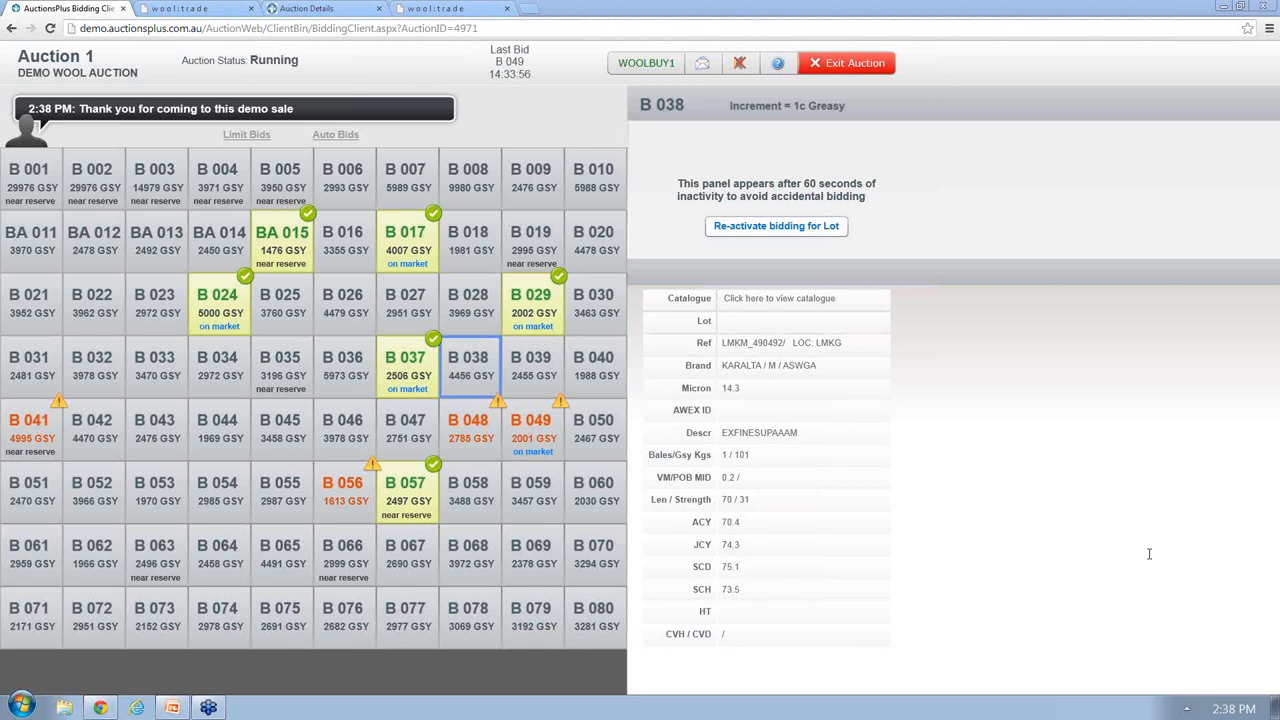
pyautogui.moveTo(978, 297)
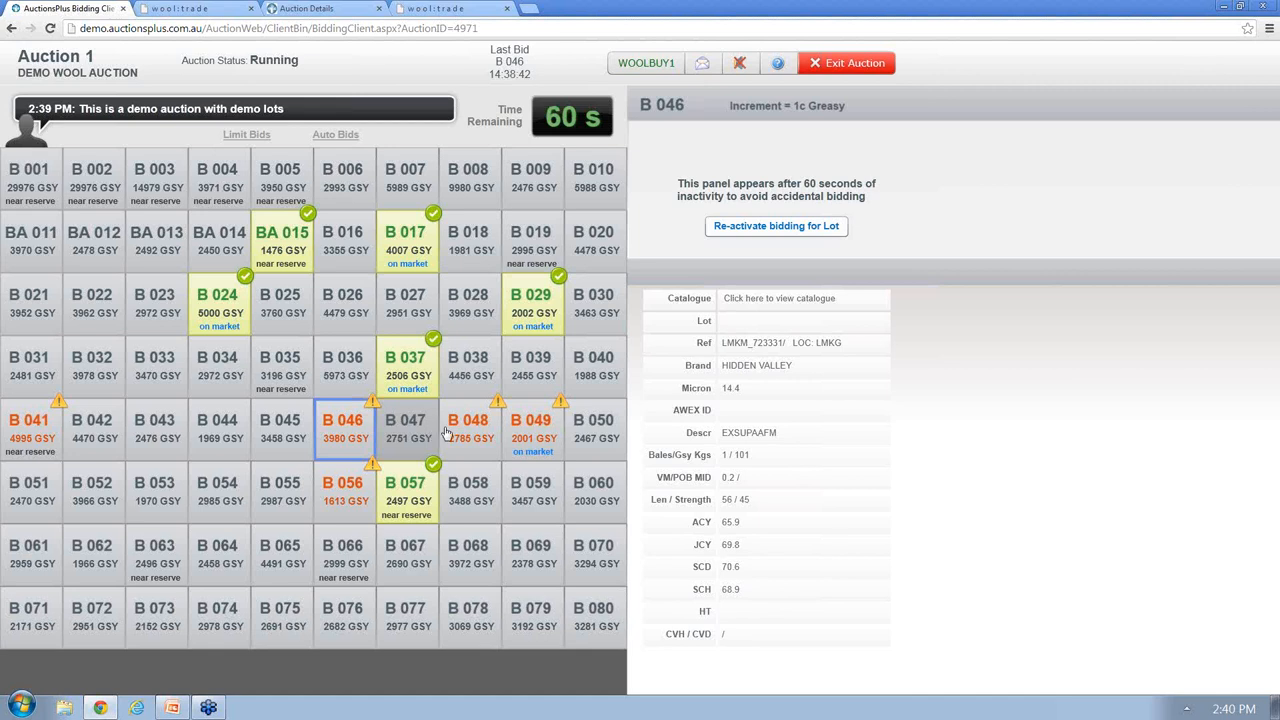
pyautogui.moveTo(1249, 548)
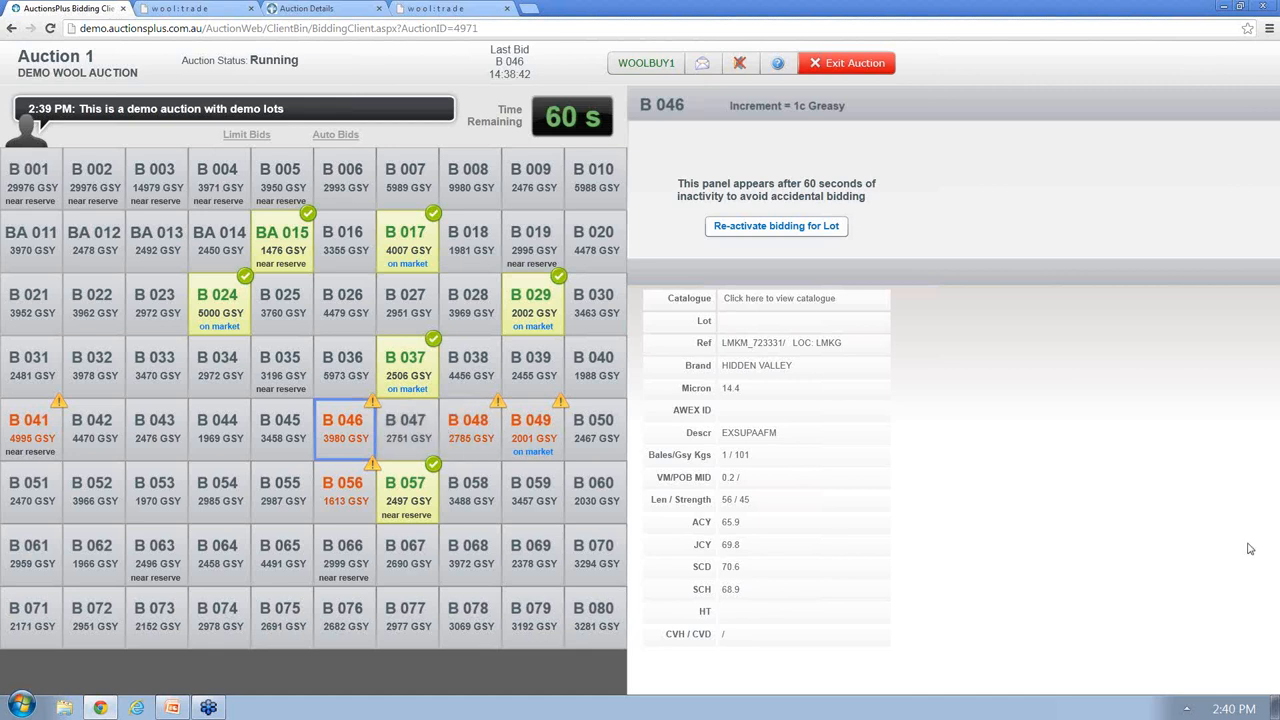
pyautogui.moveTo(1113, 551)
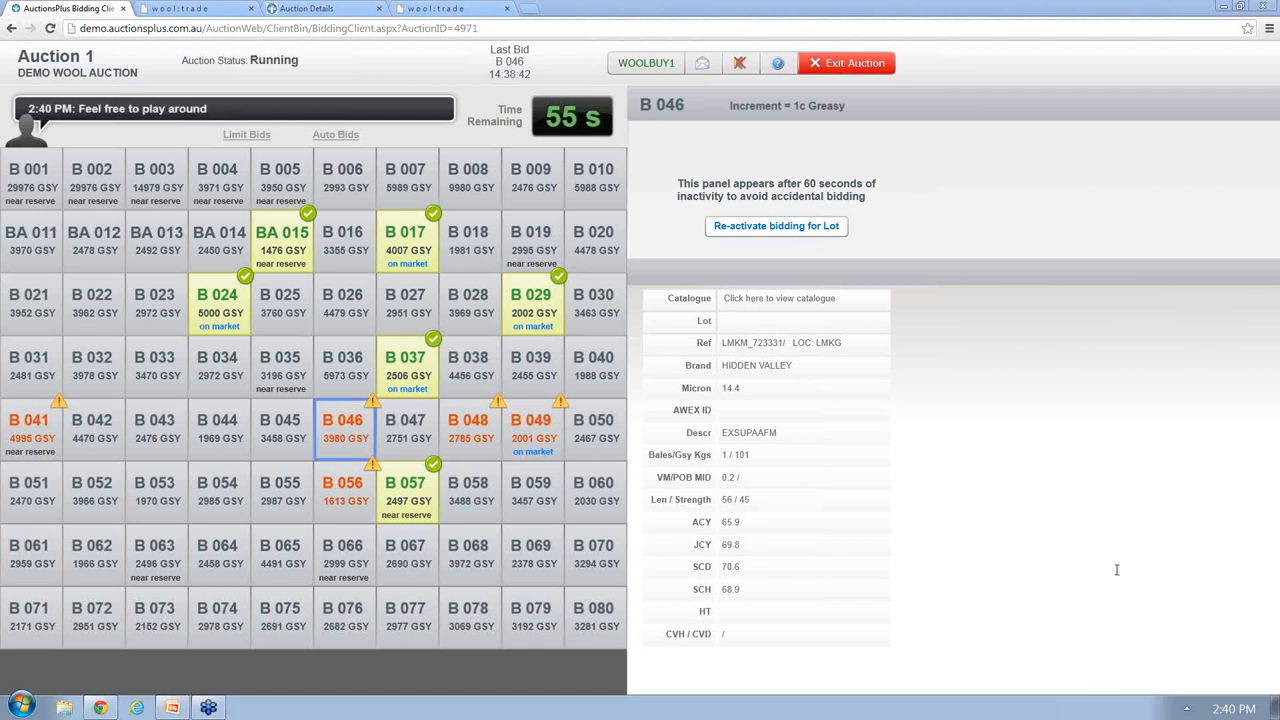
pyautogui.moveTo(1104, 532)
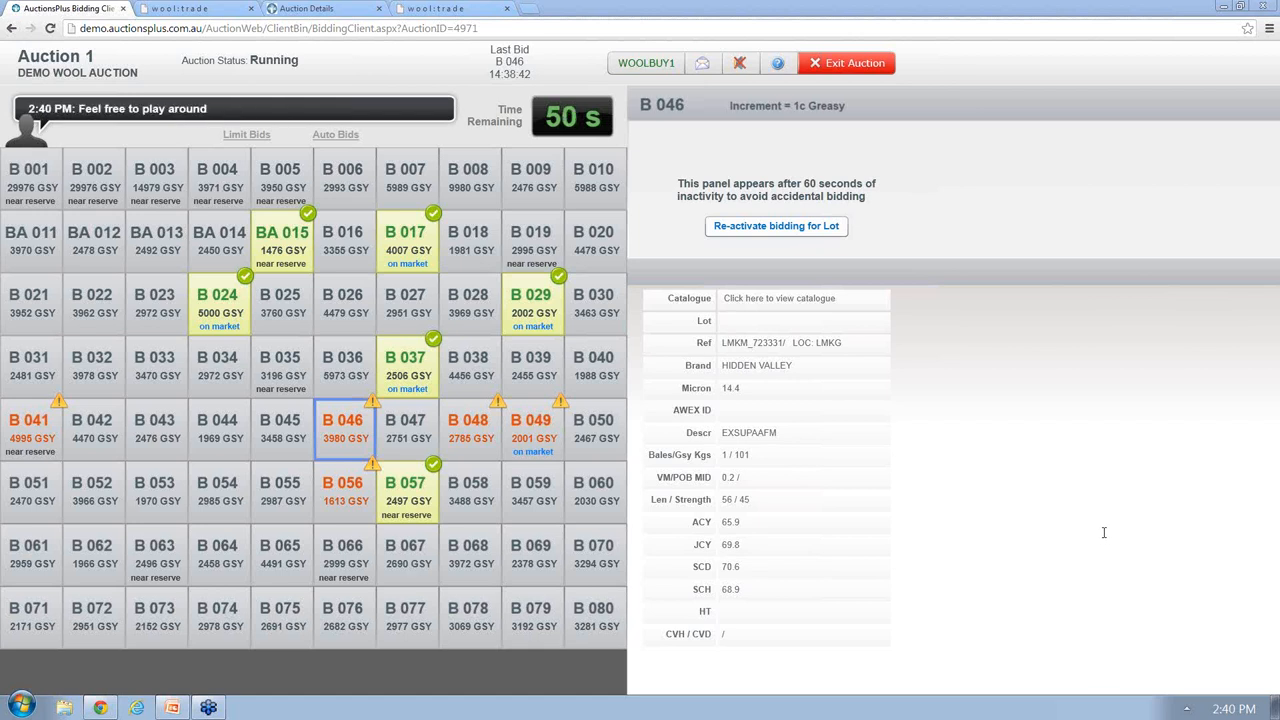
pyautogui.moveTo(1099, 543)
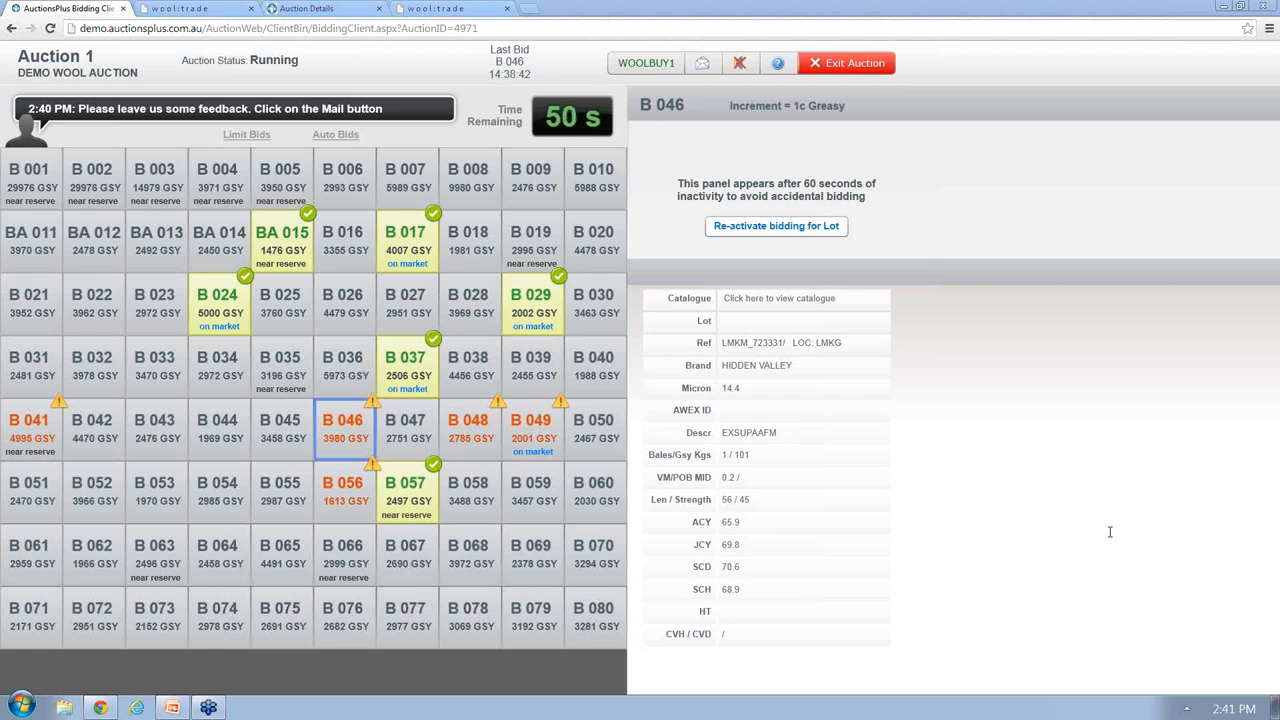
pyautogui.moveTo(1234, 554)
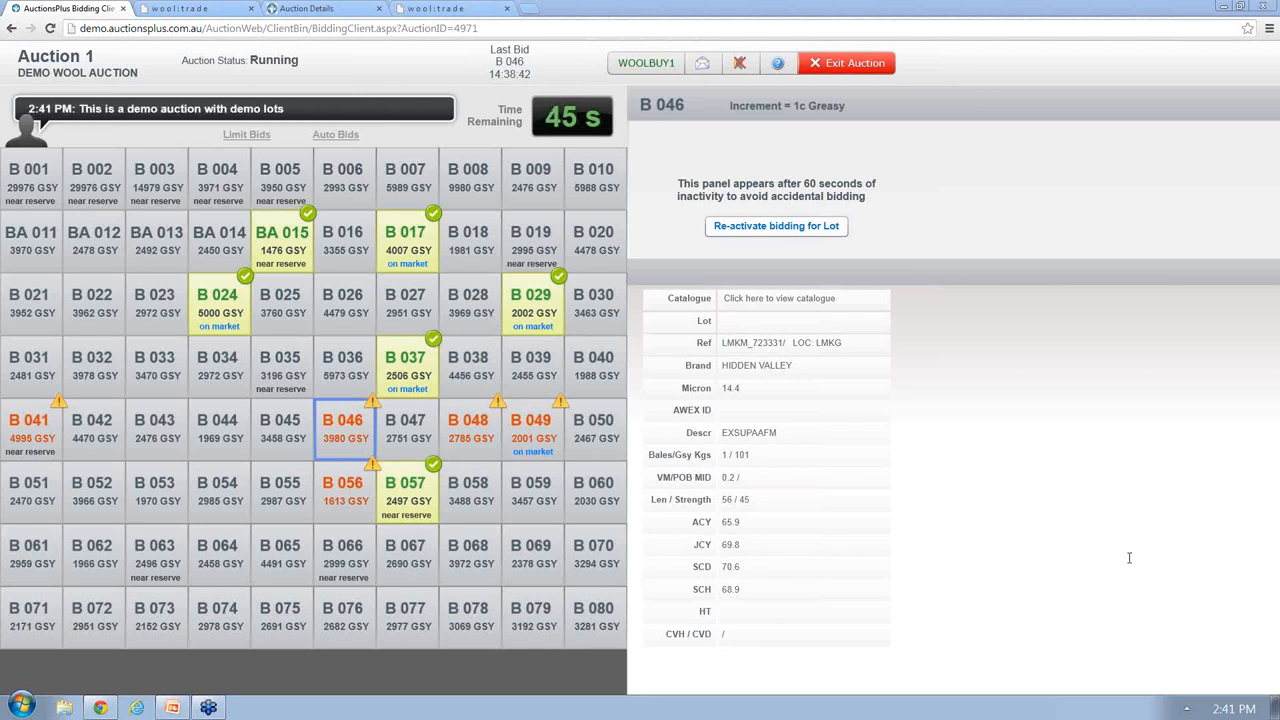
pyautogui.moveTo(1213, 567)
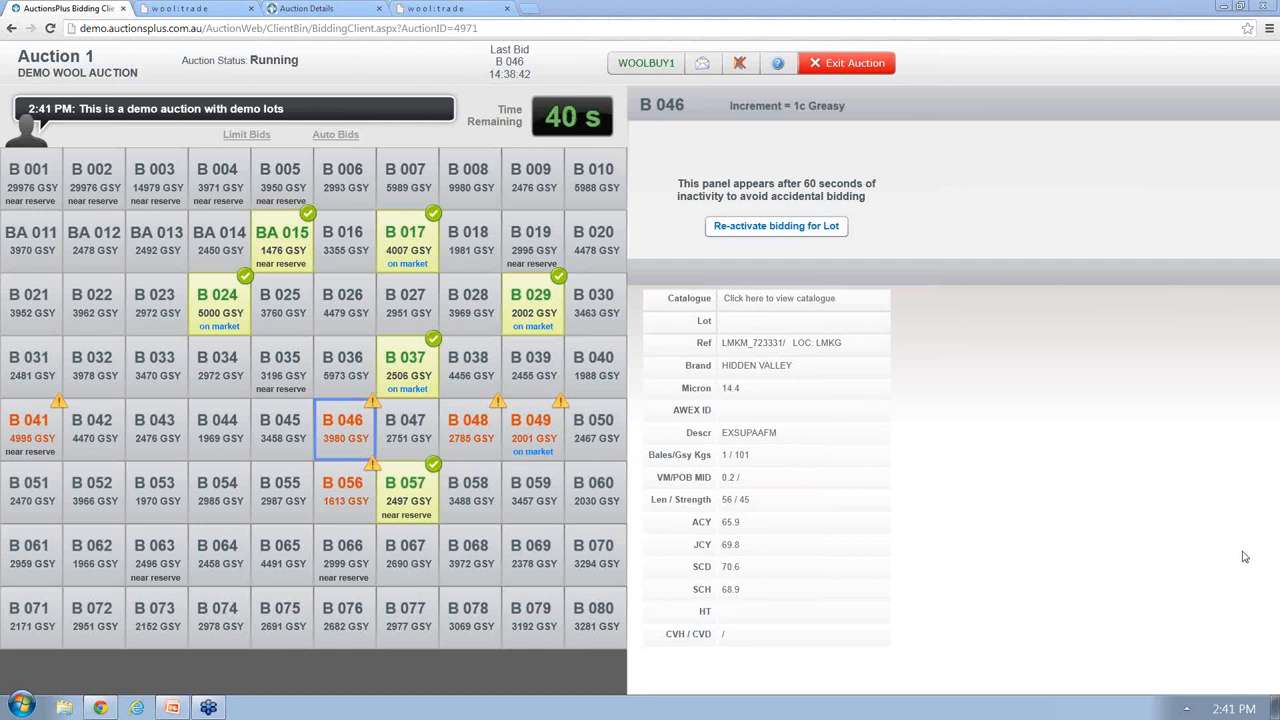
pyautogui.moveTo(1236, 577)
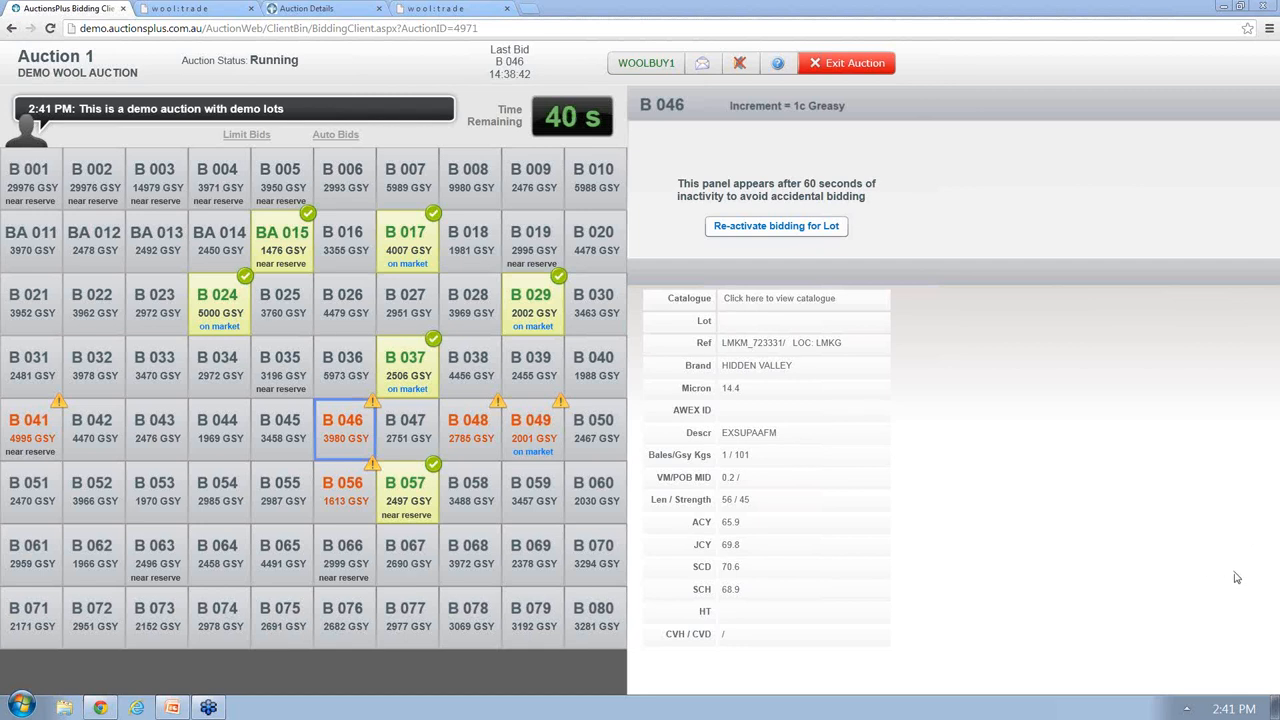
pyautogui.moveTo(1108, 564)
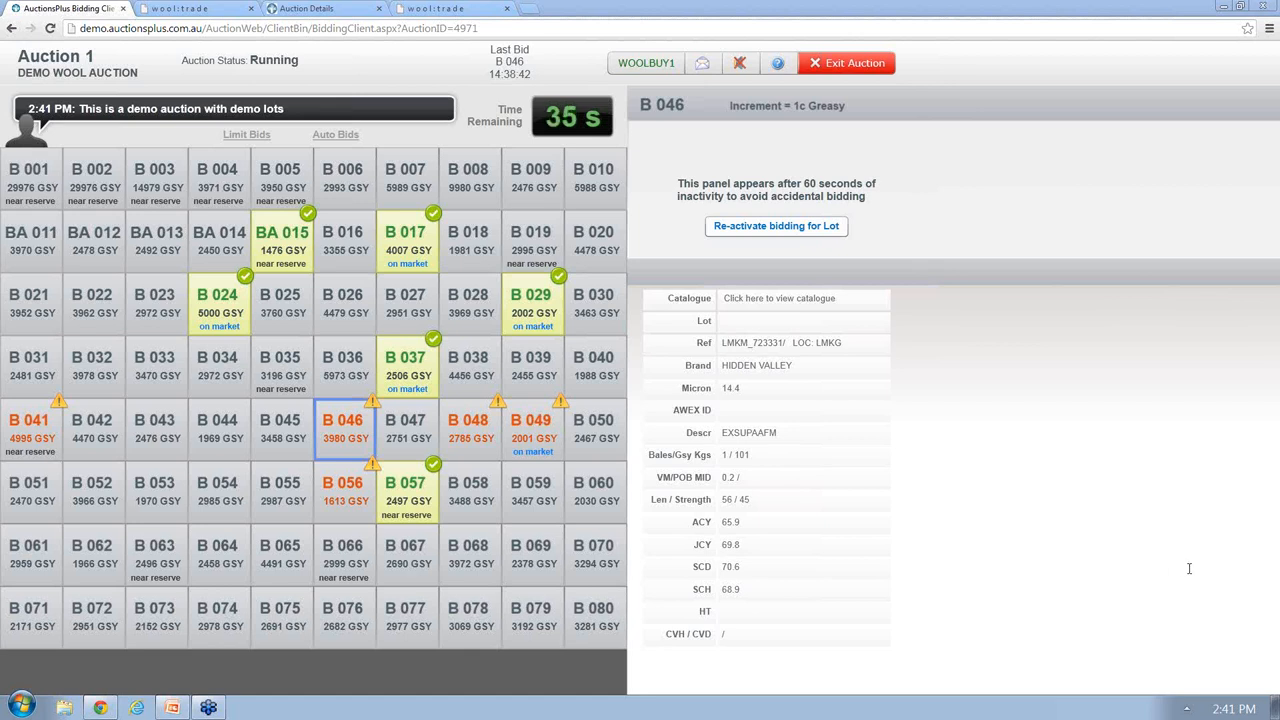
pyautogui.moveTo(1118, 568)
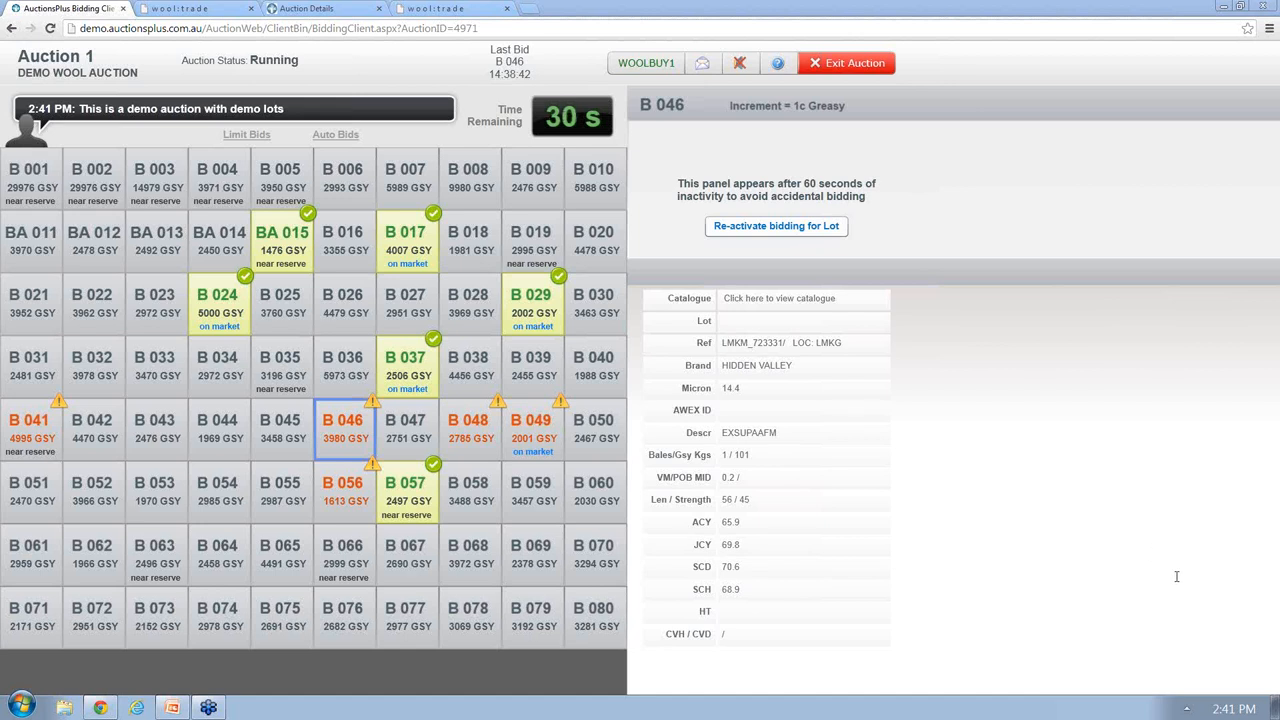
pyautogui.moveTo(1152, 553)
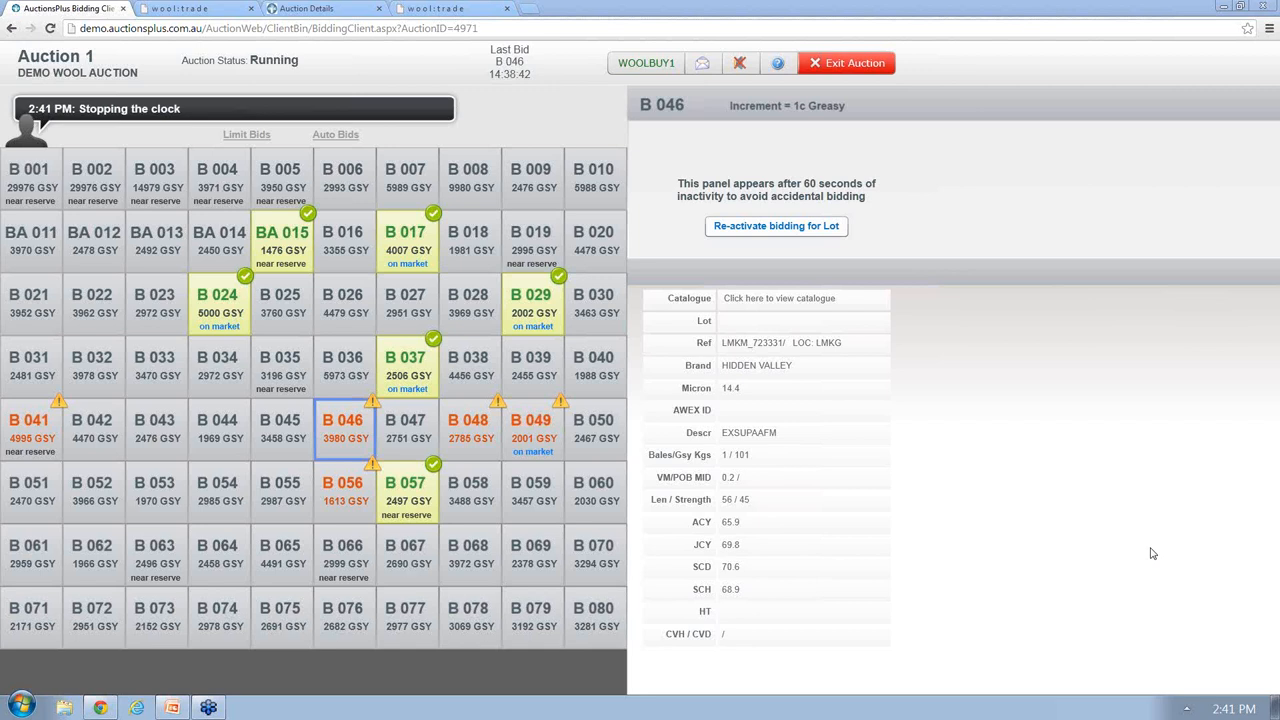
pyautogui.moveTo(1187, 566)
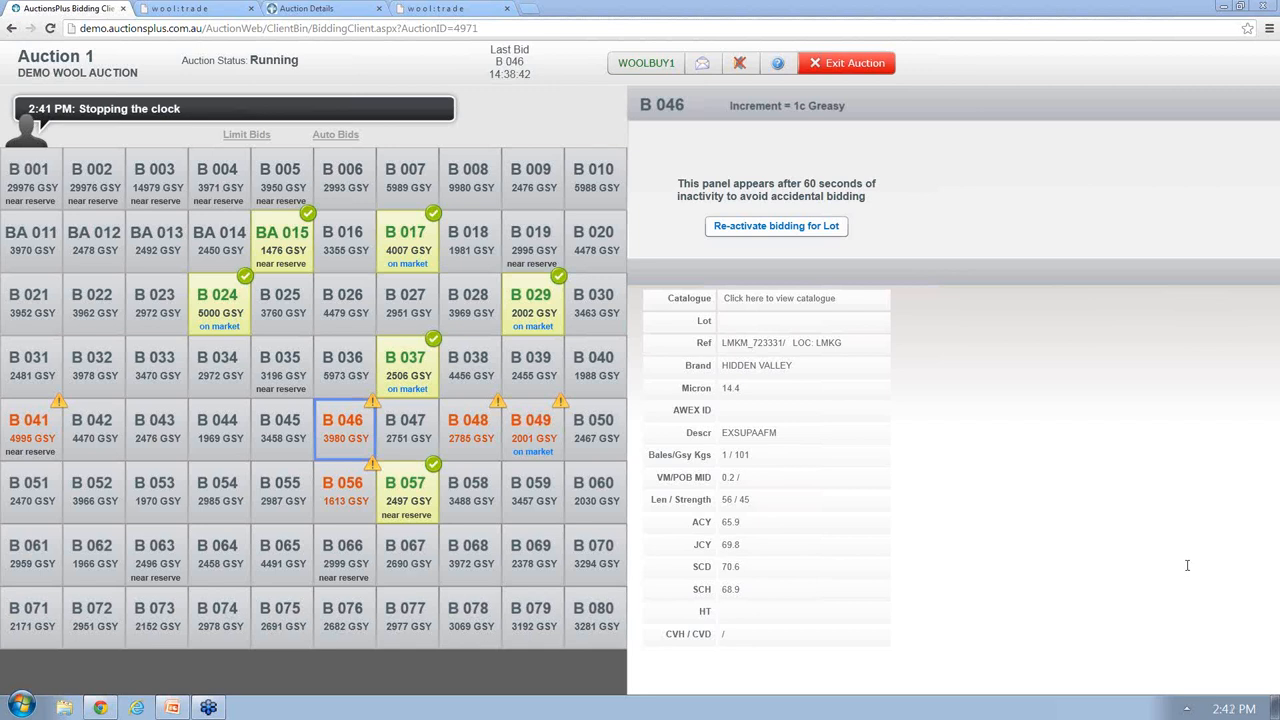
pyautogui.moveTo(1092, 560)
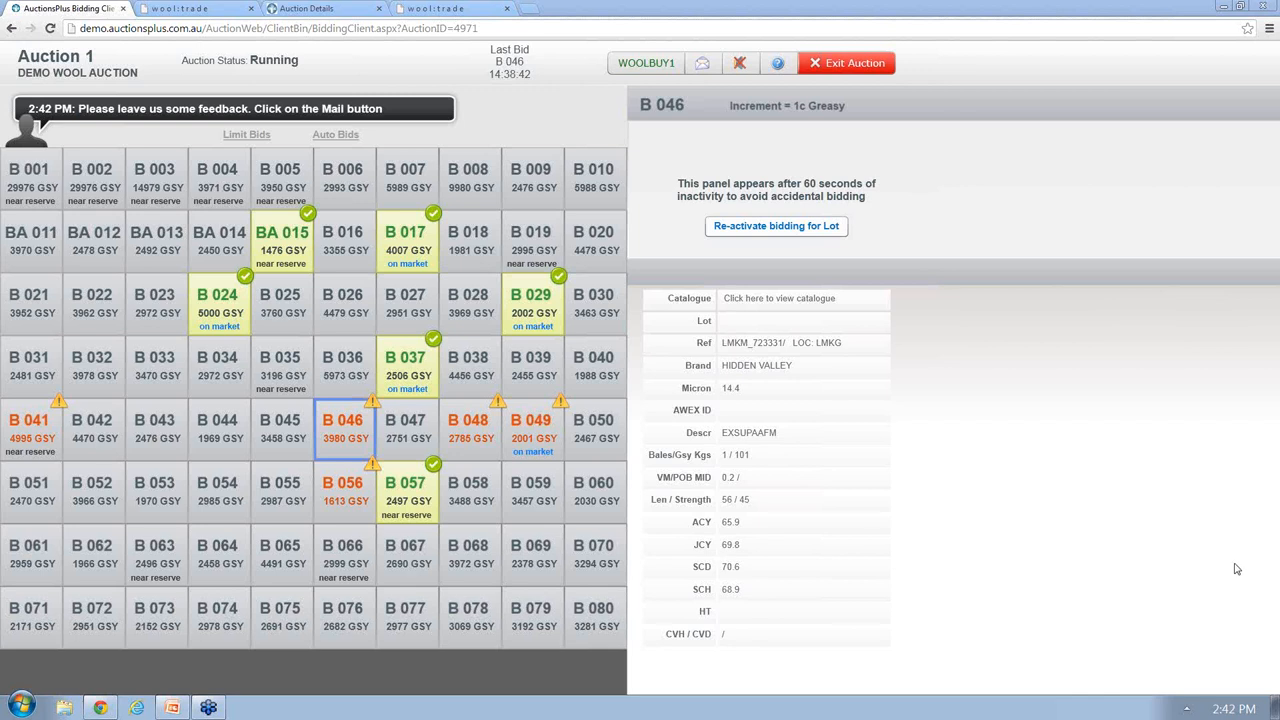
pyautogui.moveTo(1248, 549)
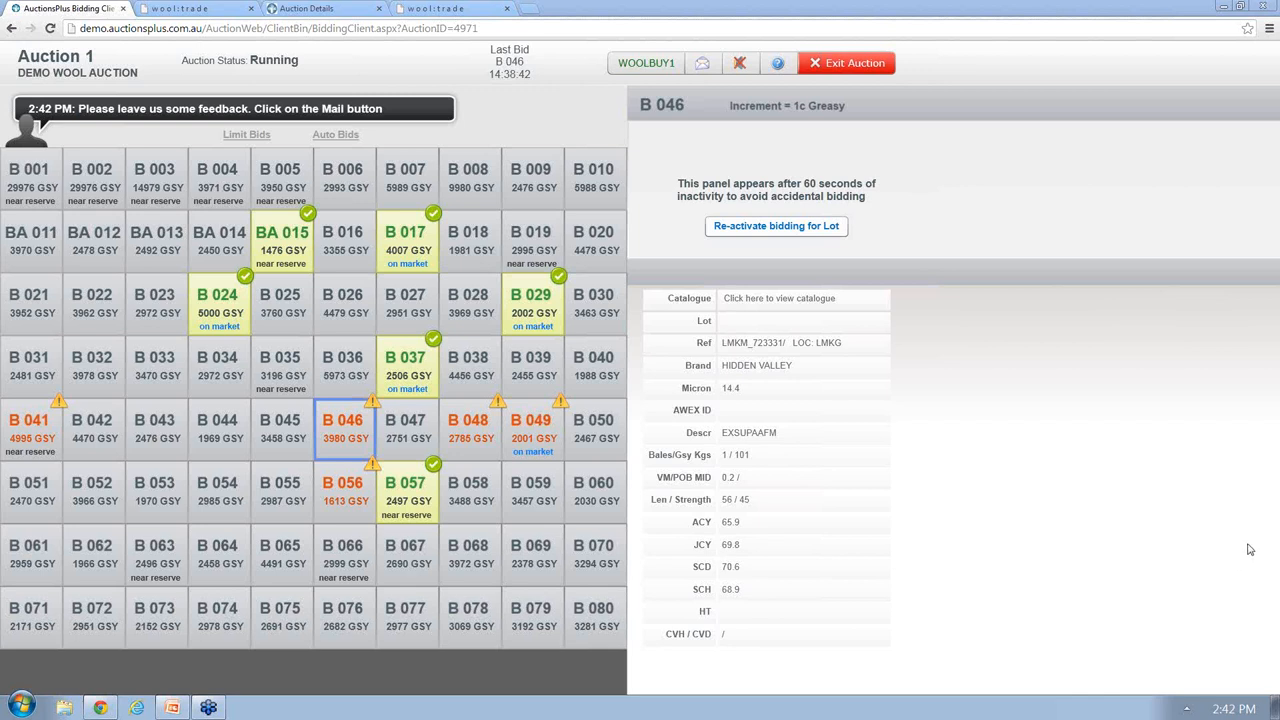
pyautogui.moveTo(1185, 571)
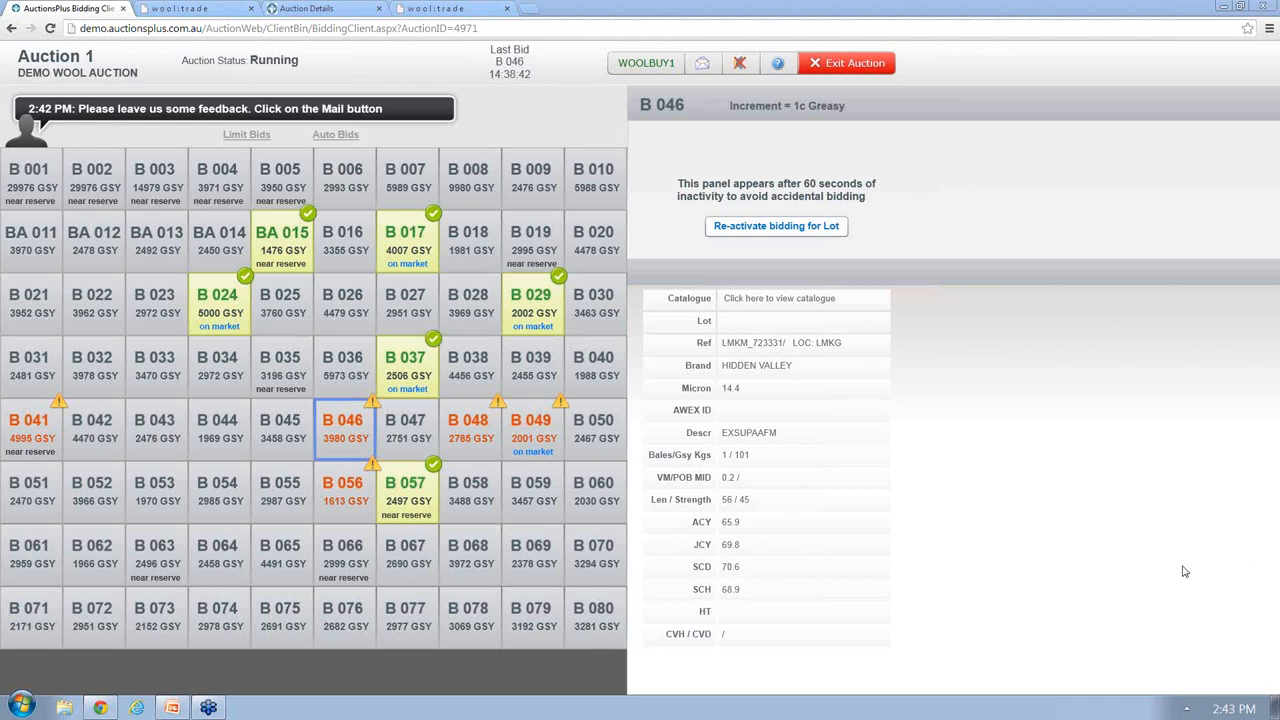
pyautogui.moveTo(1091, 553)
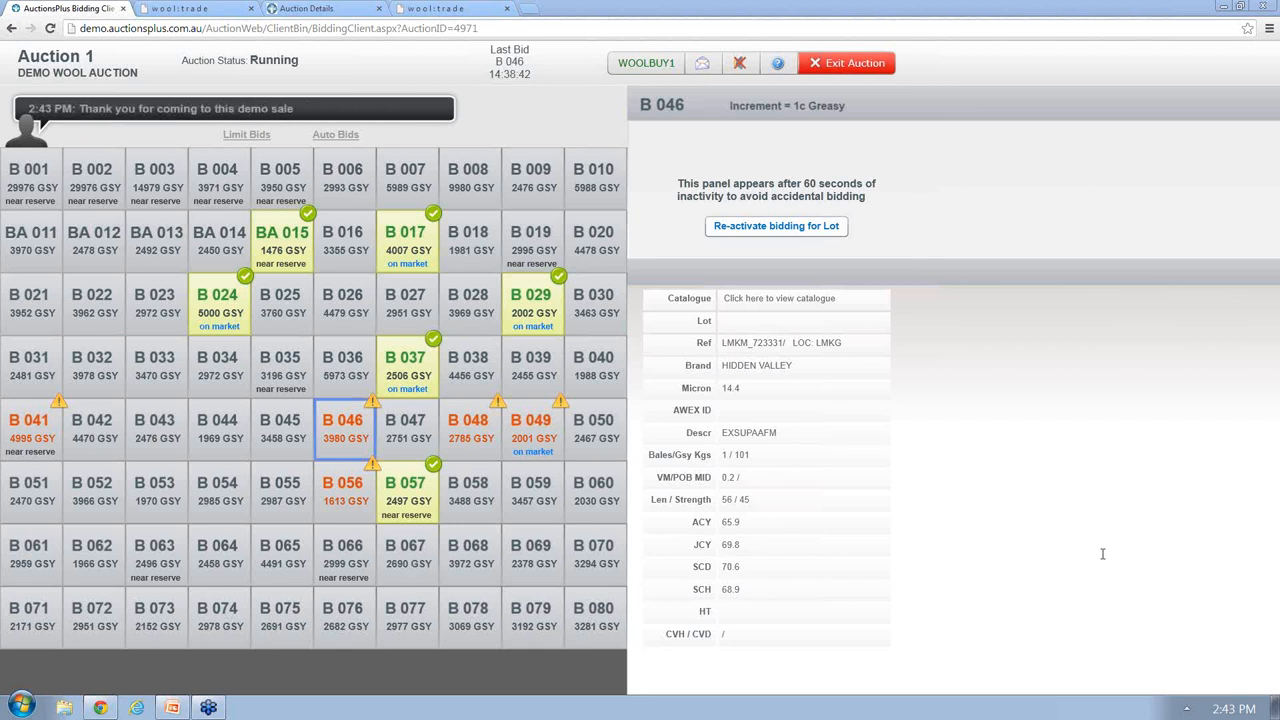
# Open the WT20/13 wool sale results via Results > Wool on the Auction Details tab.
pyautogui.click(320, 9)
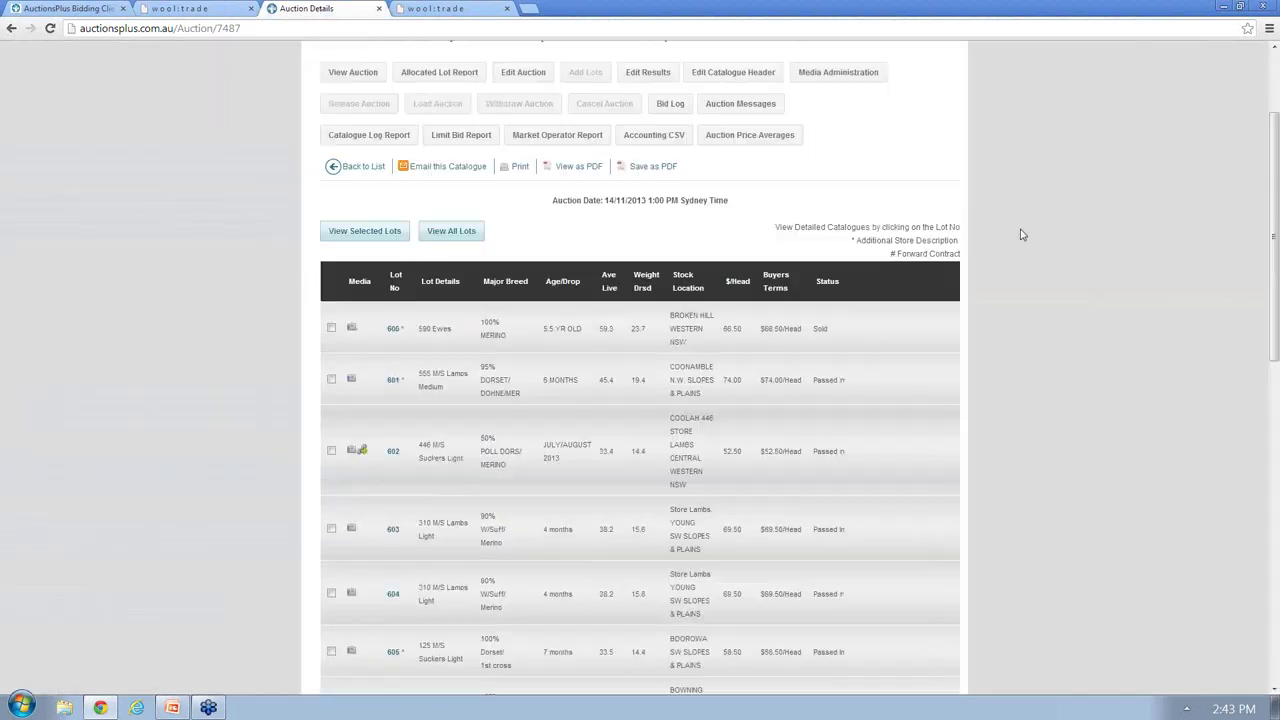
pyautogui.scroll(3)
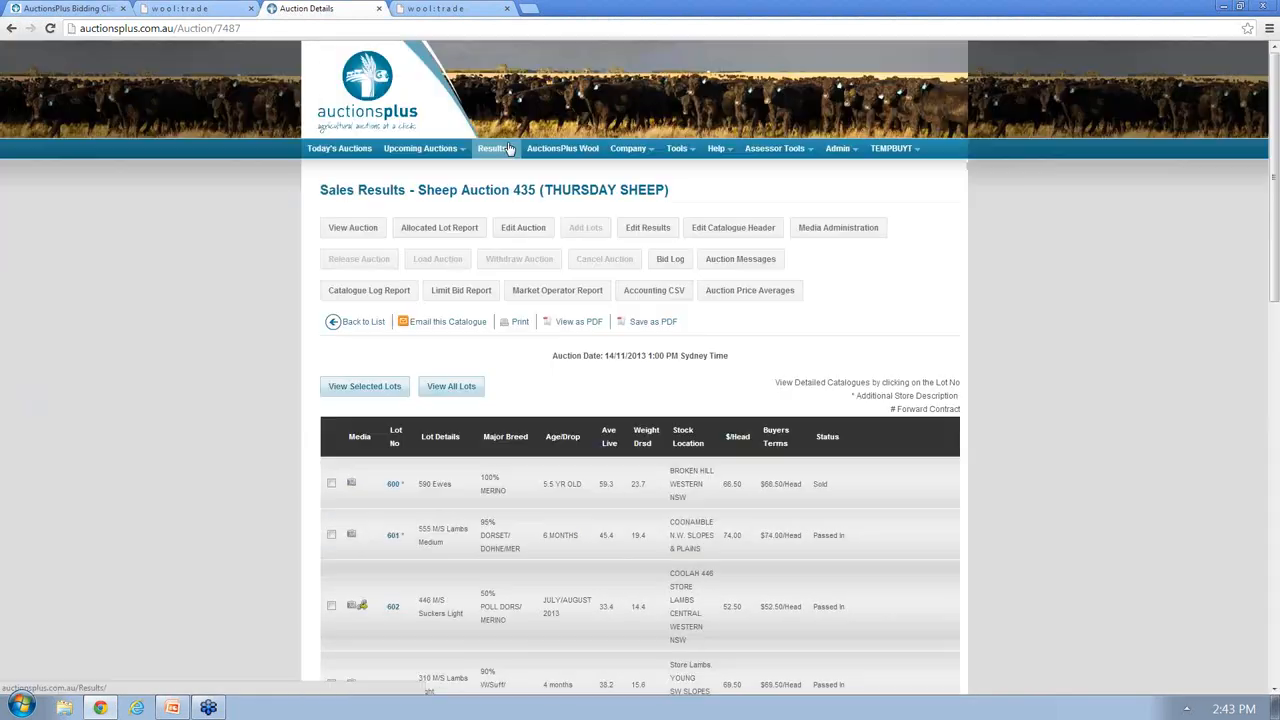
pyautogui.click(492, 148)
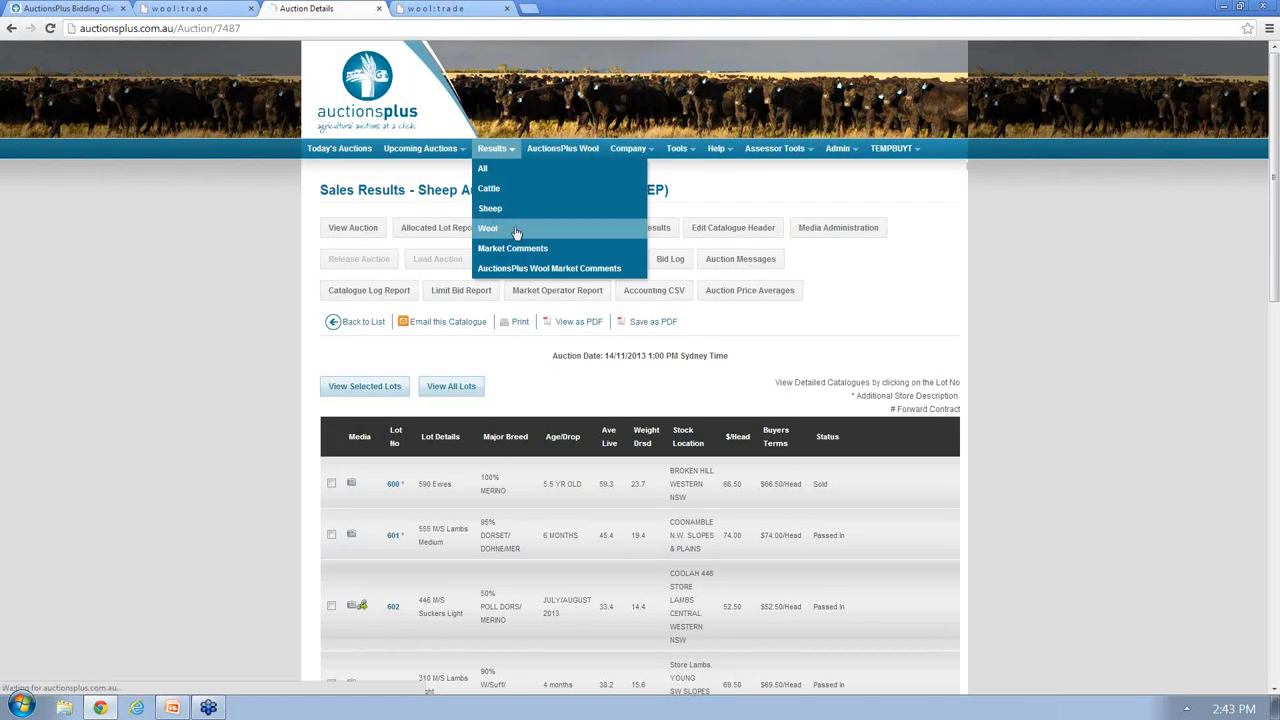
pyautogui.click(488, 228)
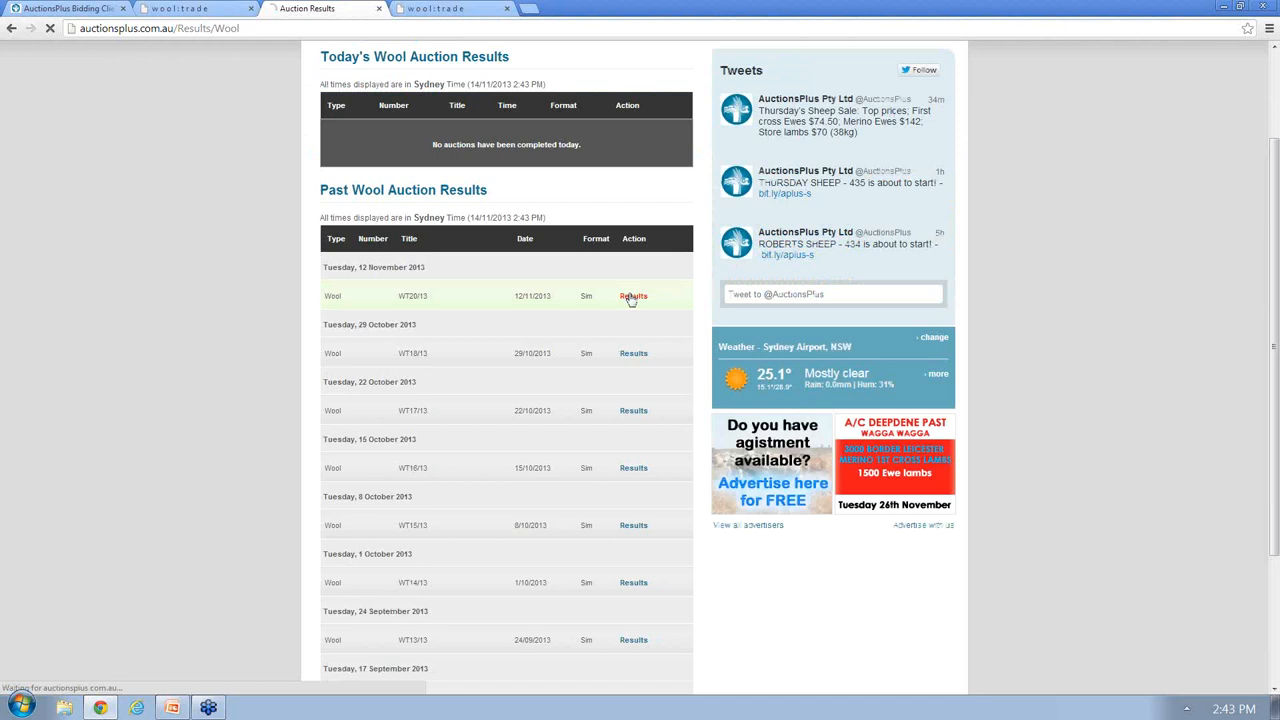
pyautogui.click(633, 296)
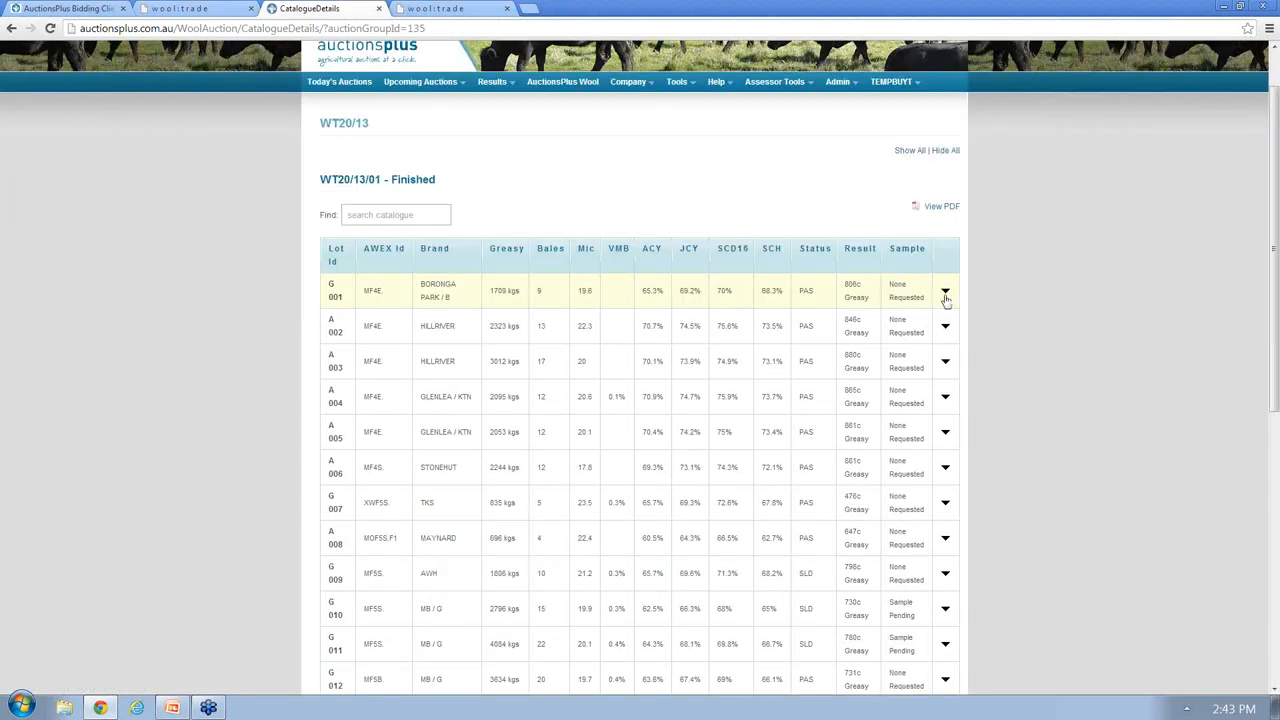
# Expand lot G 001's extra test details and filter the catalogue to Boronga Park.
pyautogui.click(944, 291)
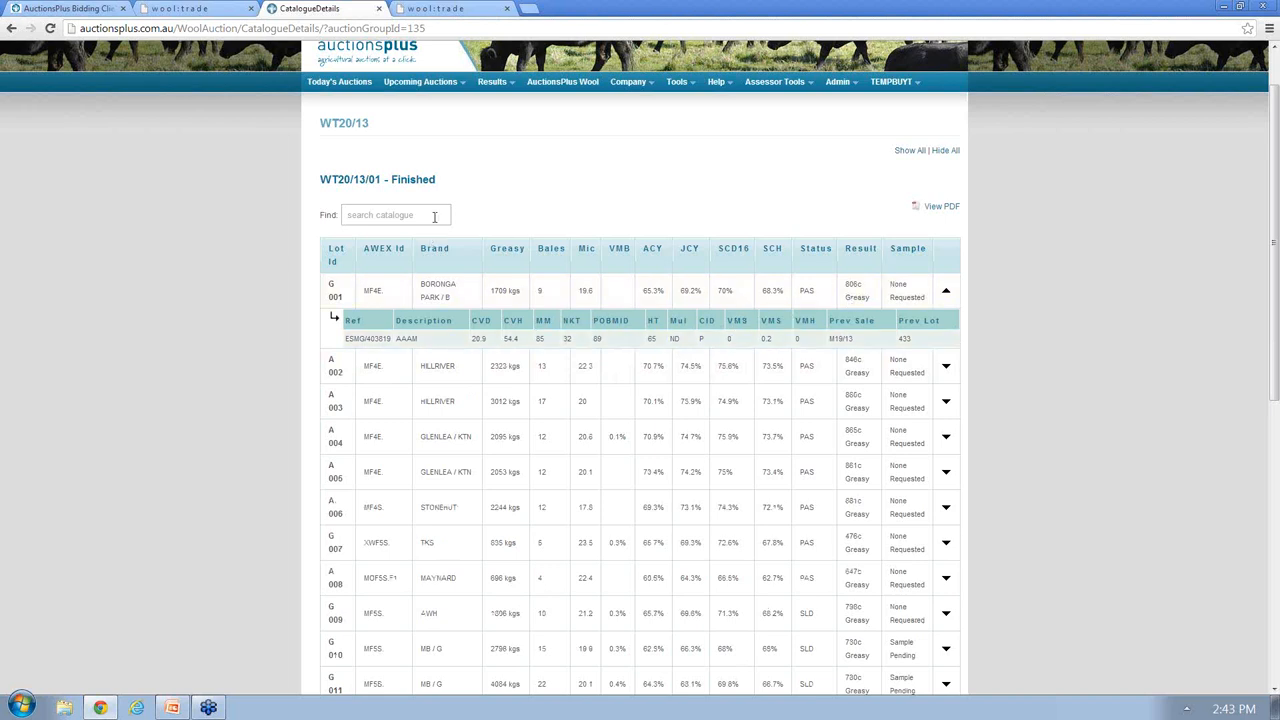
pyautogui.write('B')
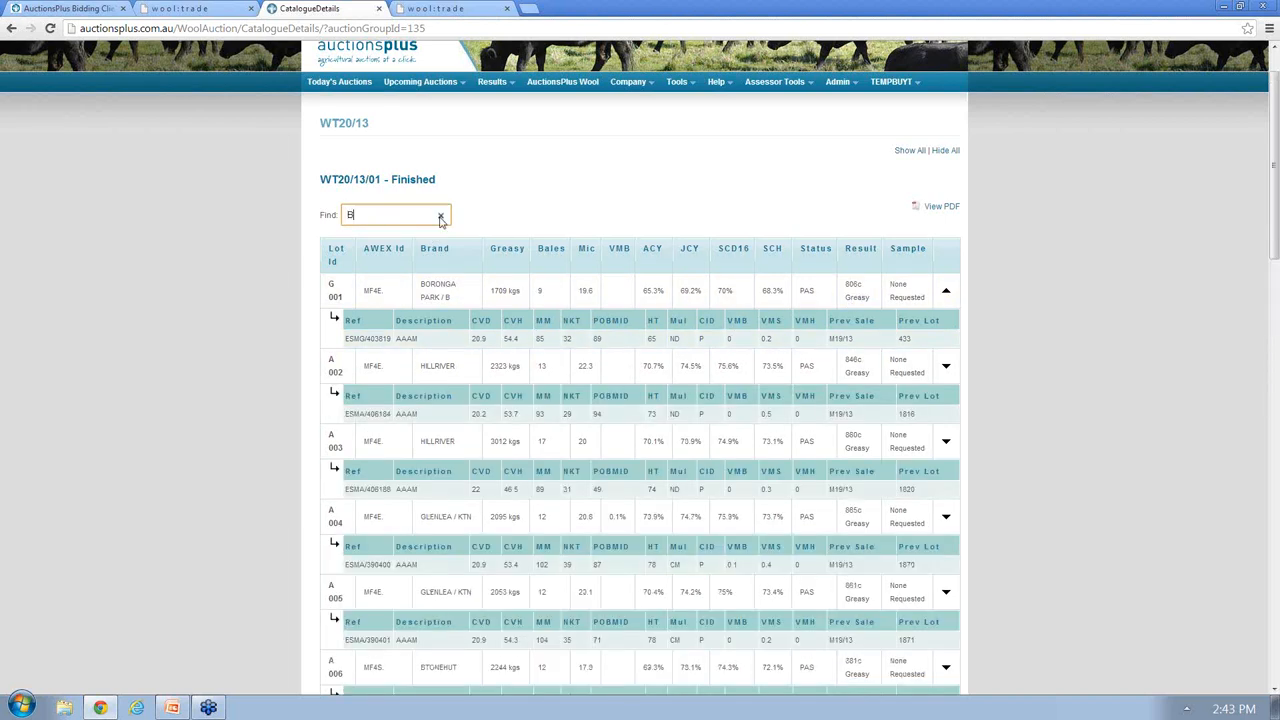
pyautogui.write('OOR')
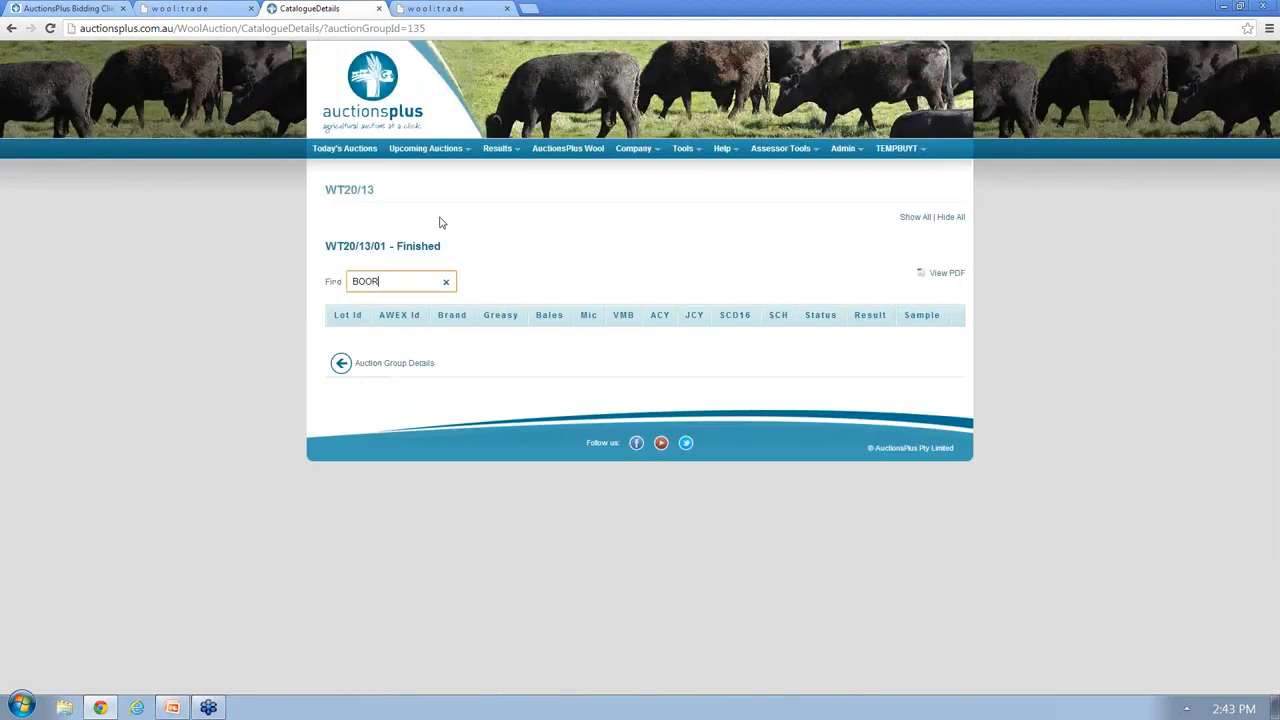
pyautogui.press('Backspace')
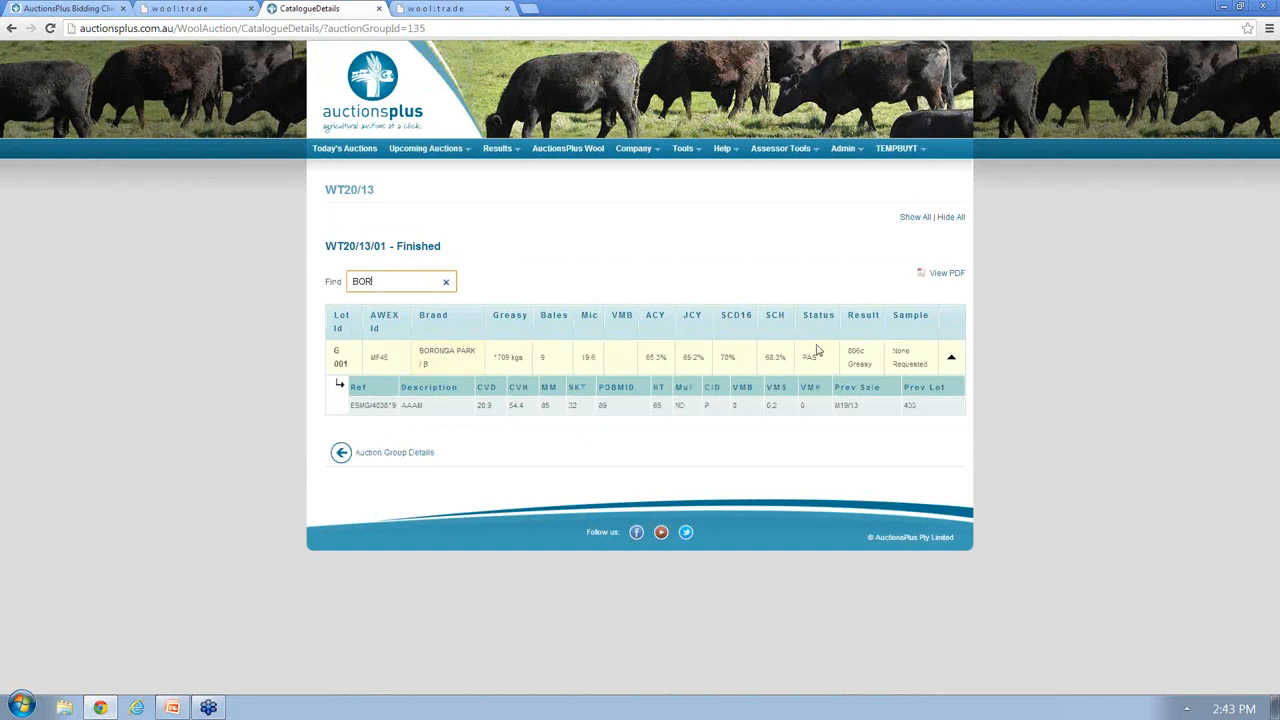
pyautogui.moveTo(862, 365)
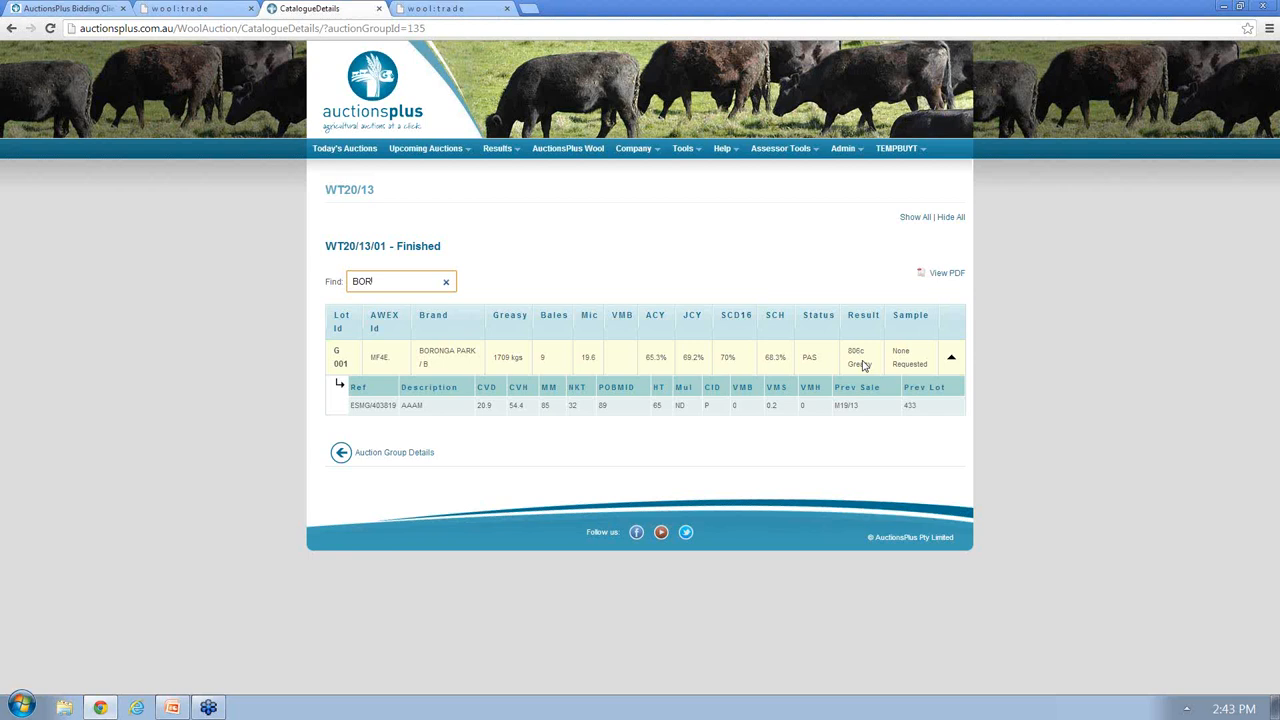
pyautogui.moveTo(900, 342)
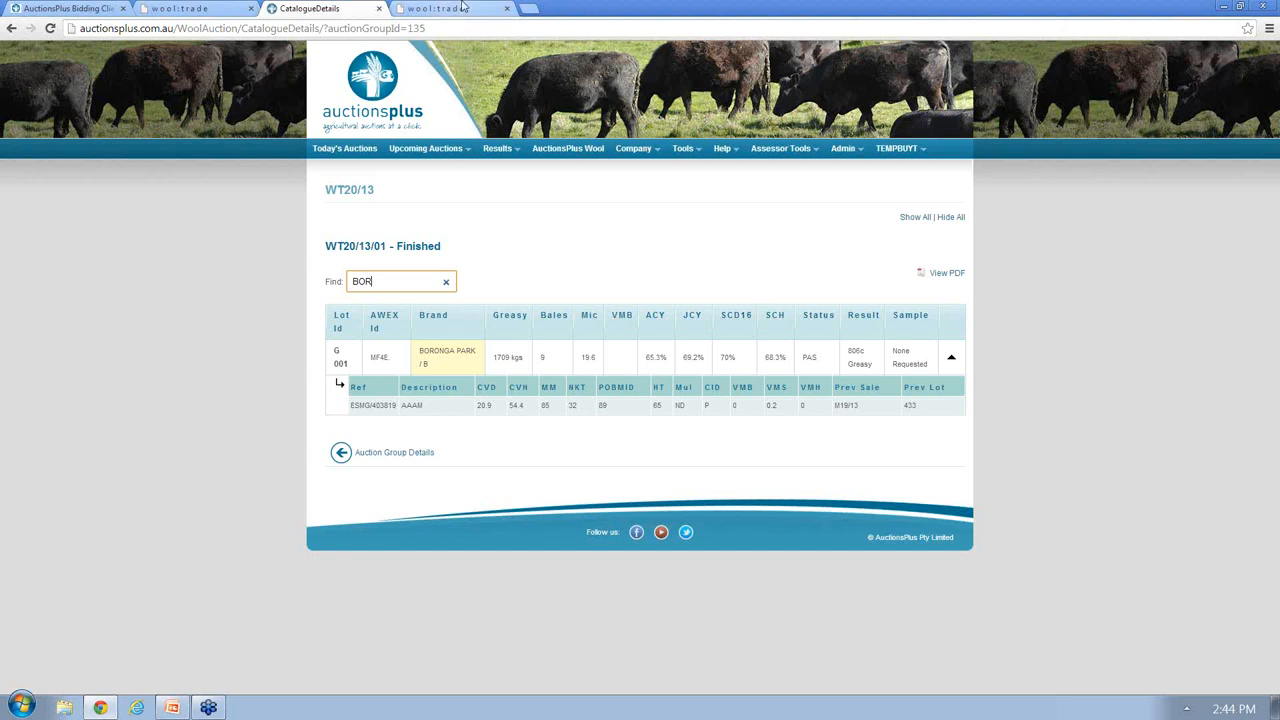
pyautogui.click(440, 8)
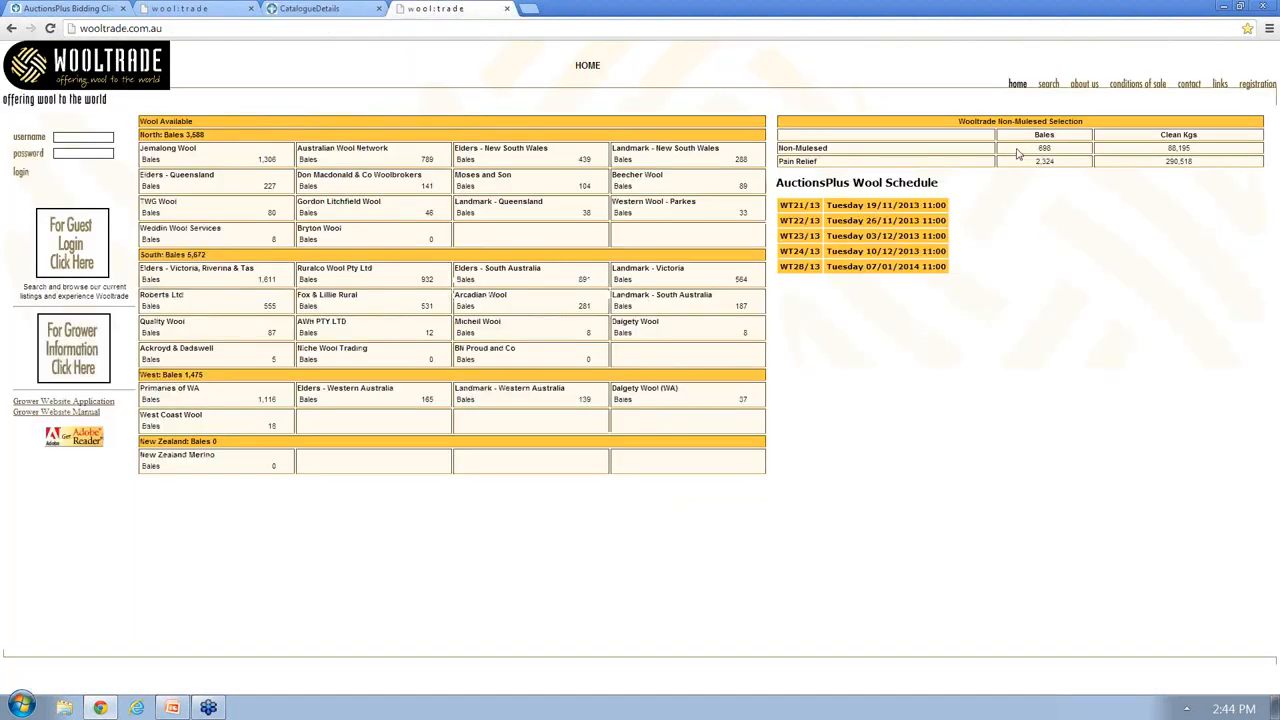
pyautogui.moveTo(1024, 176)
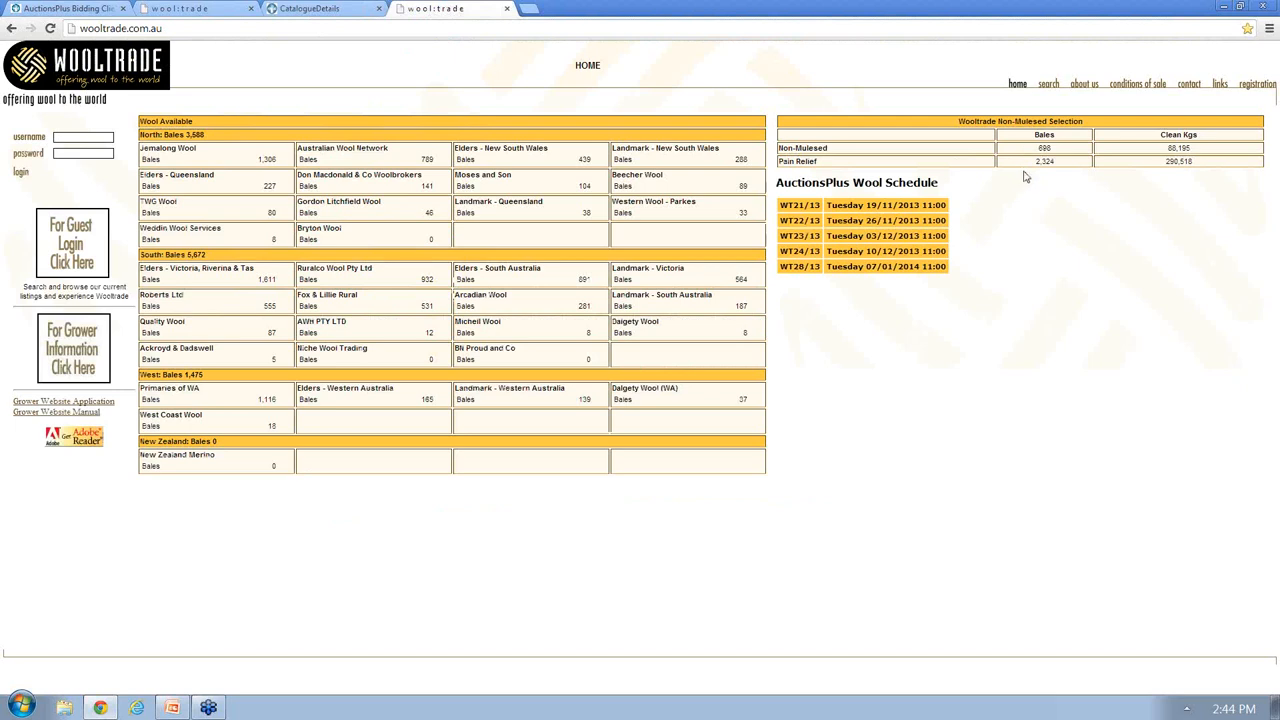
pyautogui.moveTo(1021, 8)
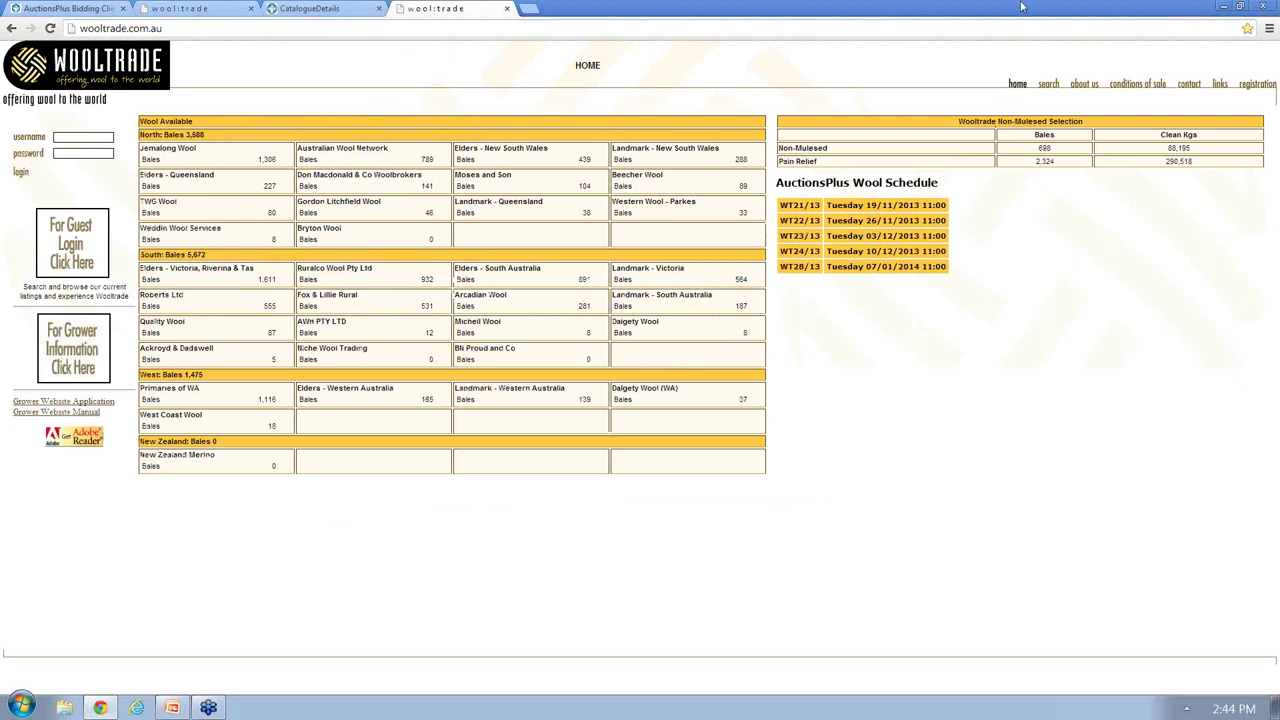
pyautogui.moveTo(1160, 16)
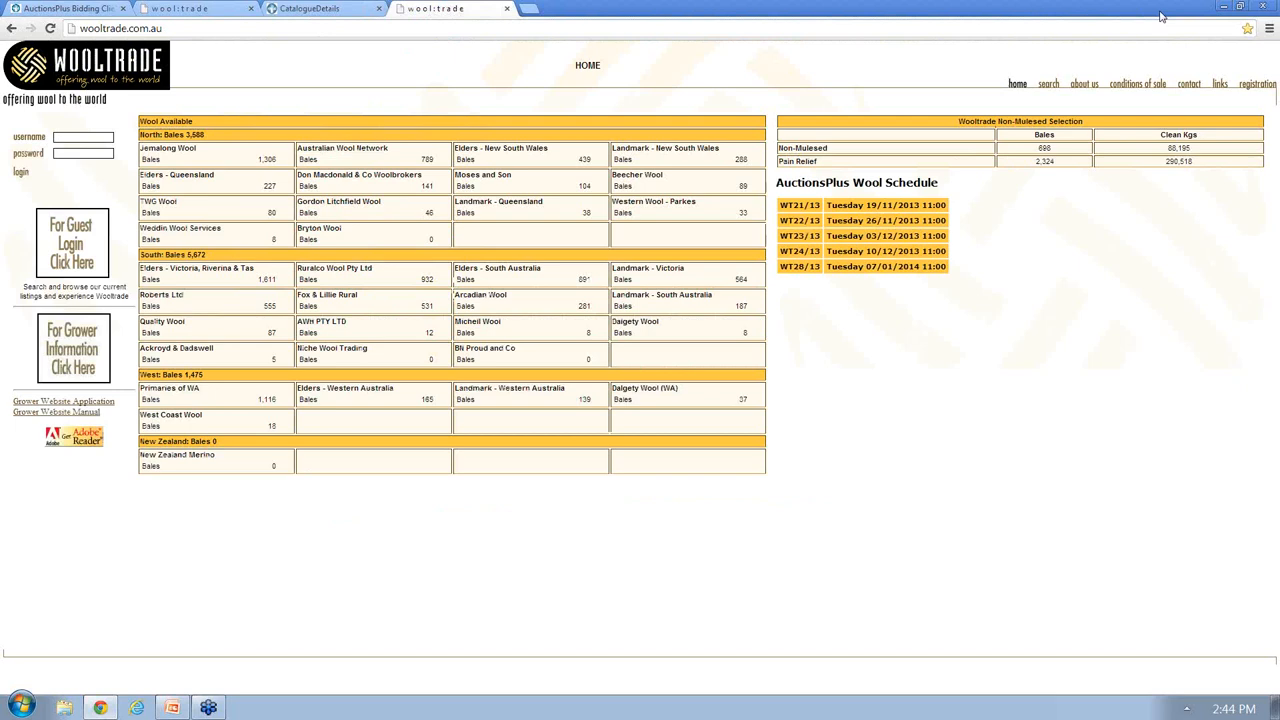
pyautogui.moveTo(1033, 152)
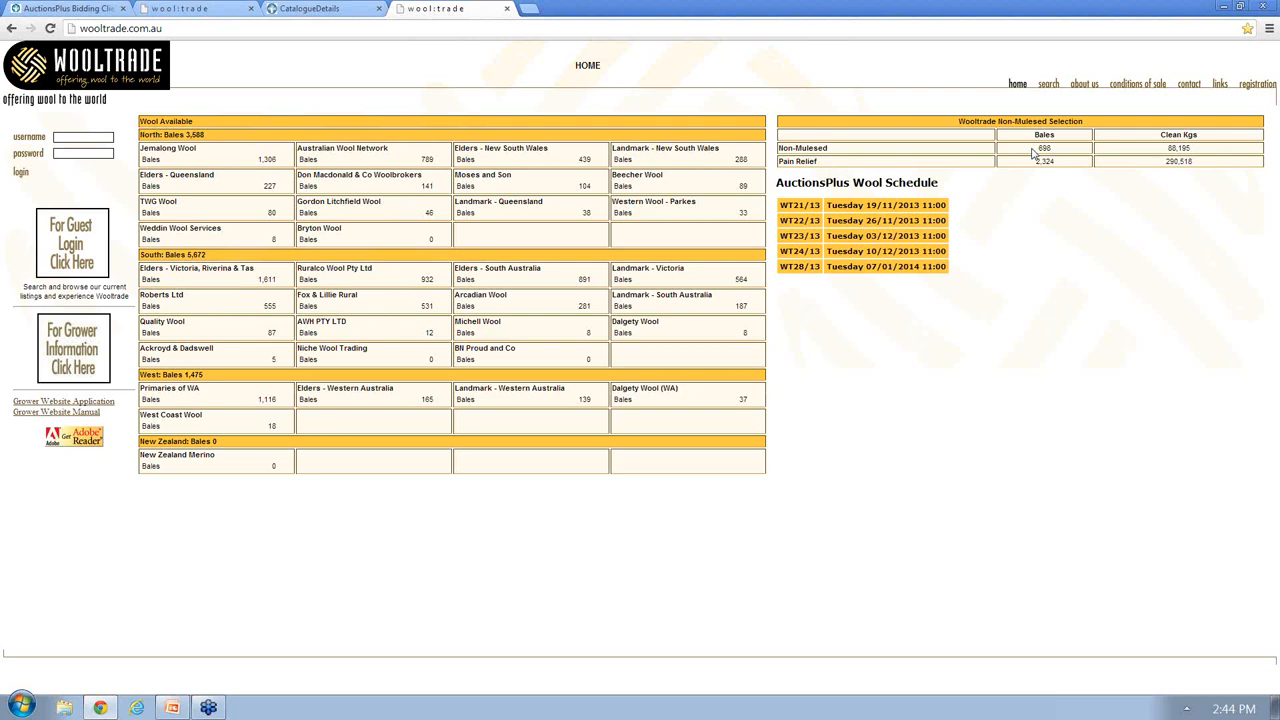
pyautogui.moveTo(1200, 556)
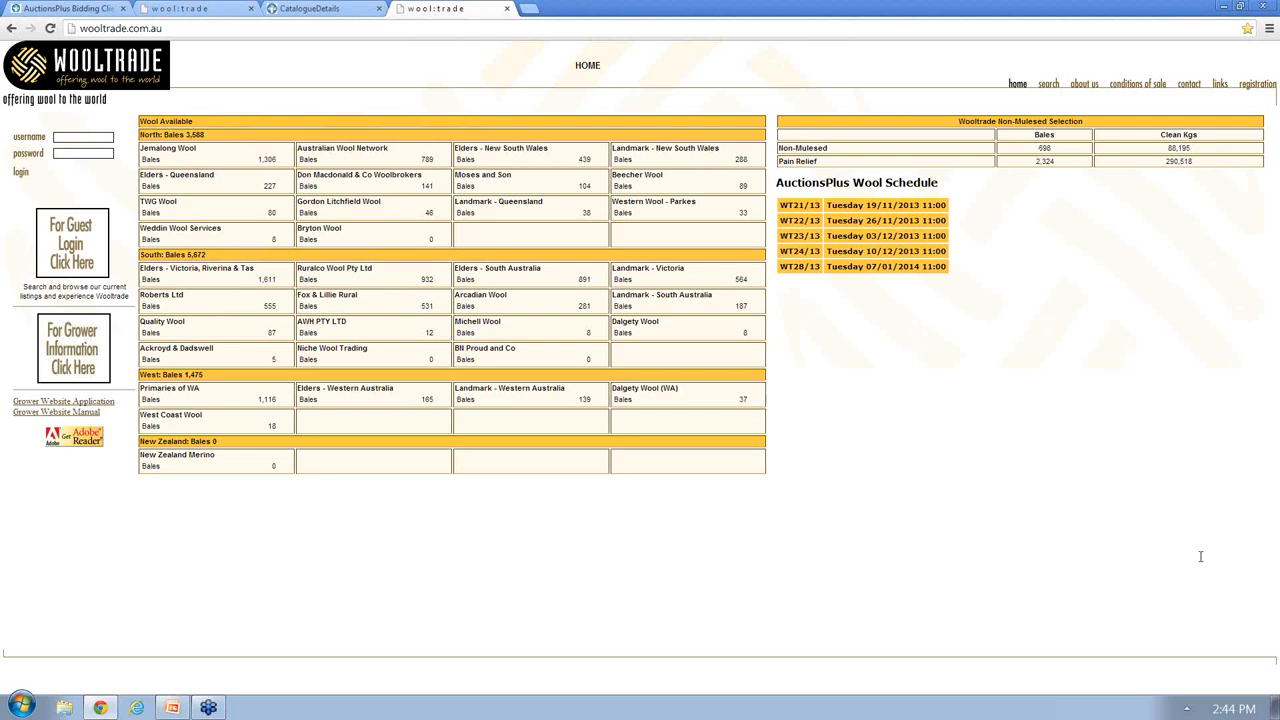
pyautogui.moveTo(1247, 533)
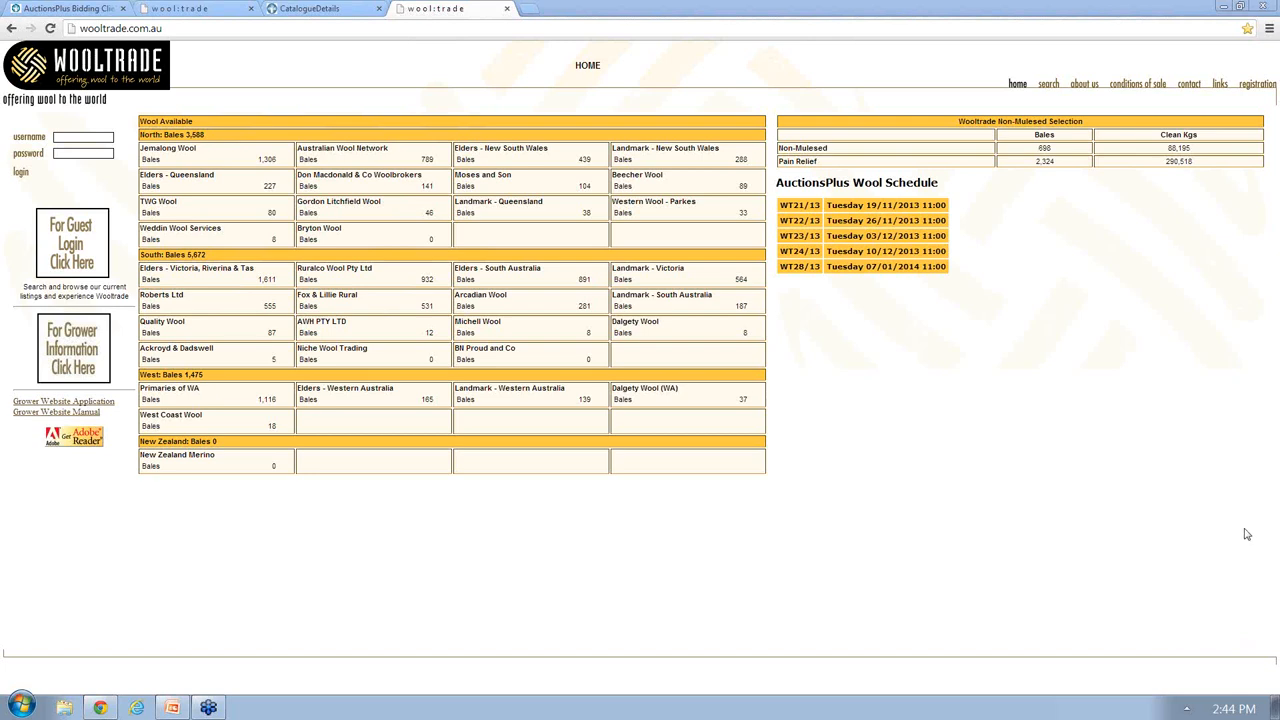
pyautogui.moveTo(815, 457)
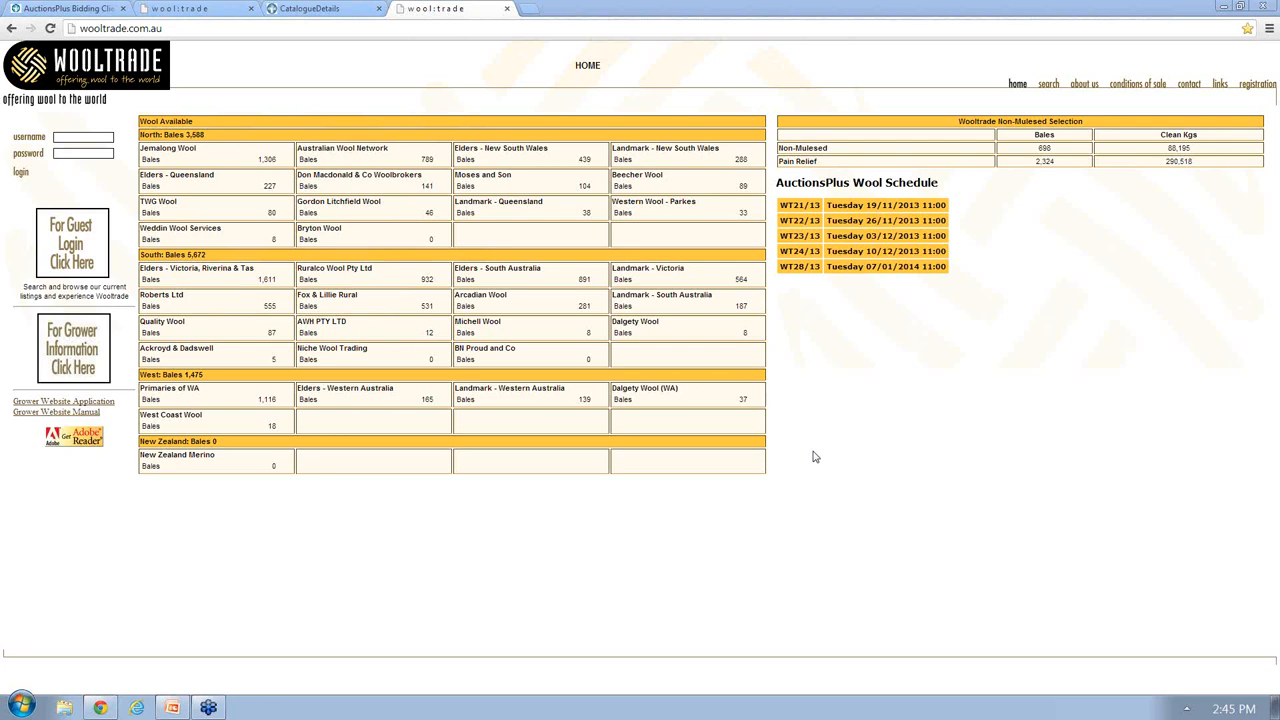
pyautogui.moveTo(1115, 571)
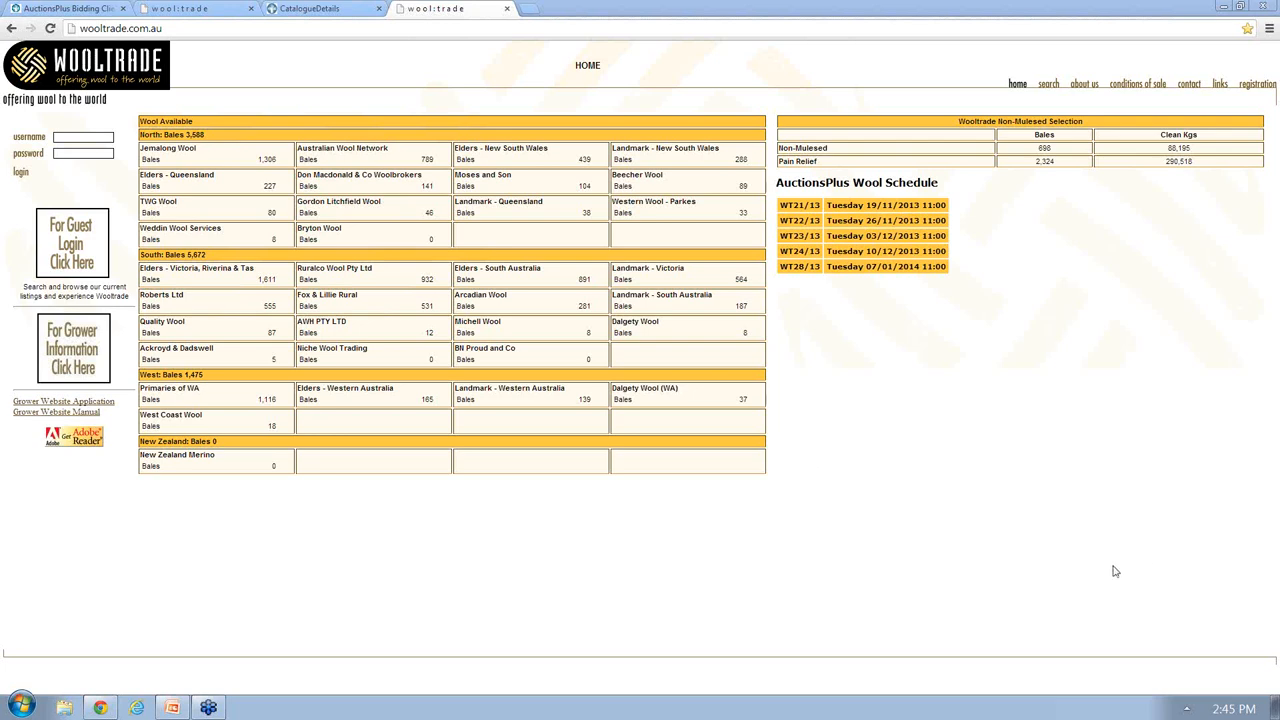
pyautogui.moveTo(1247, 581)
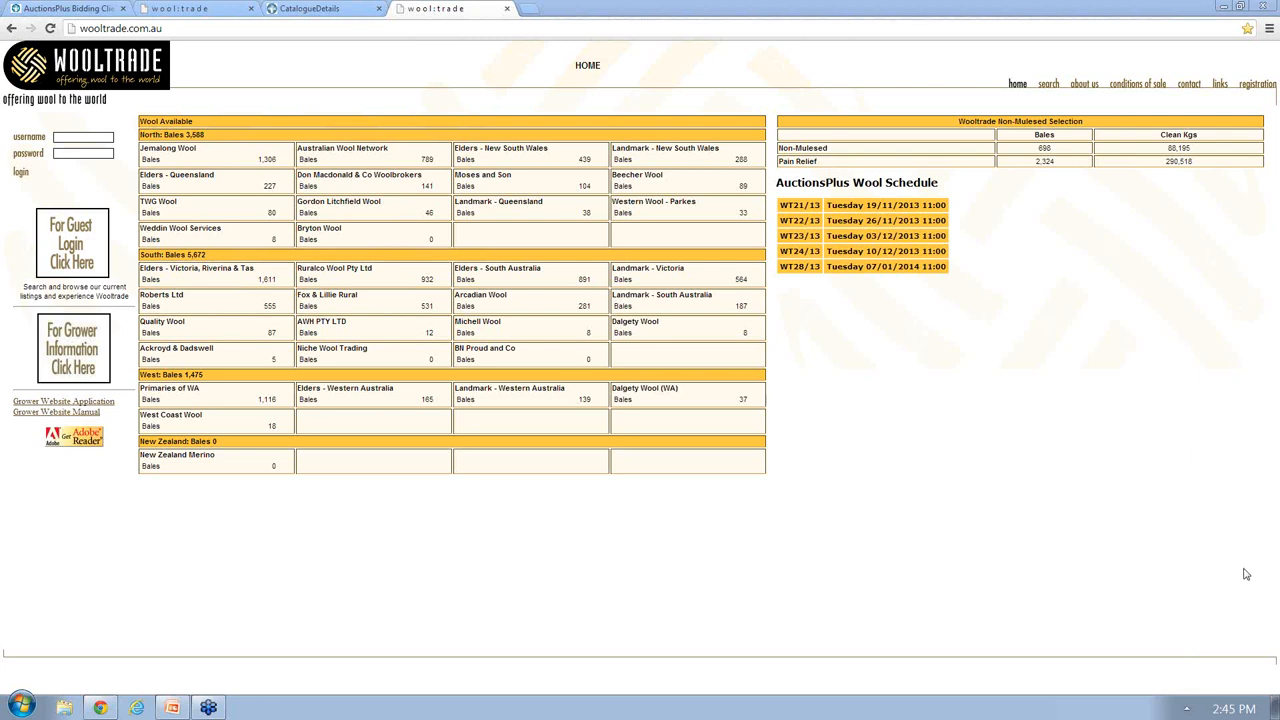
pyautogui.moveTo(1192, 592)
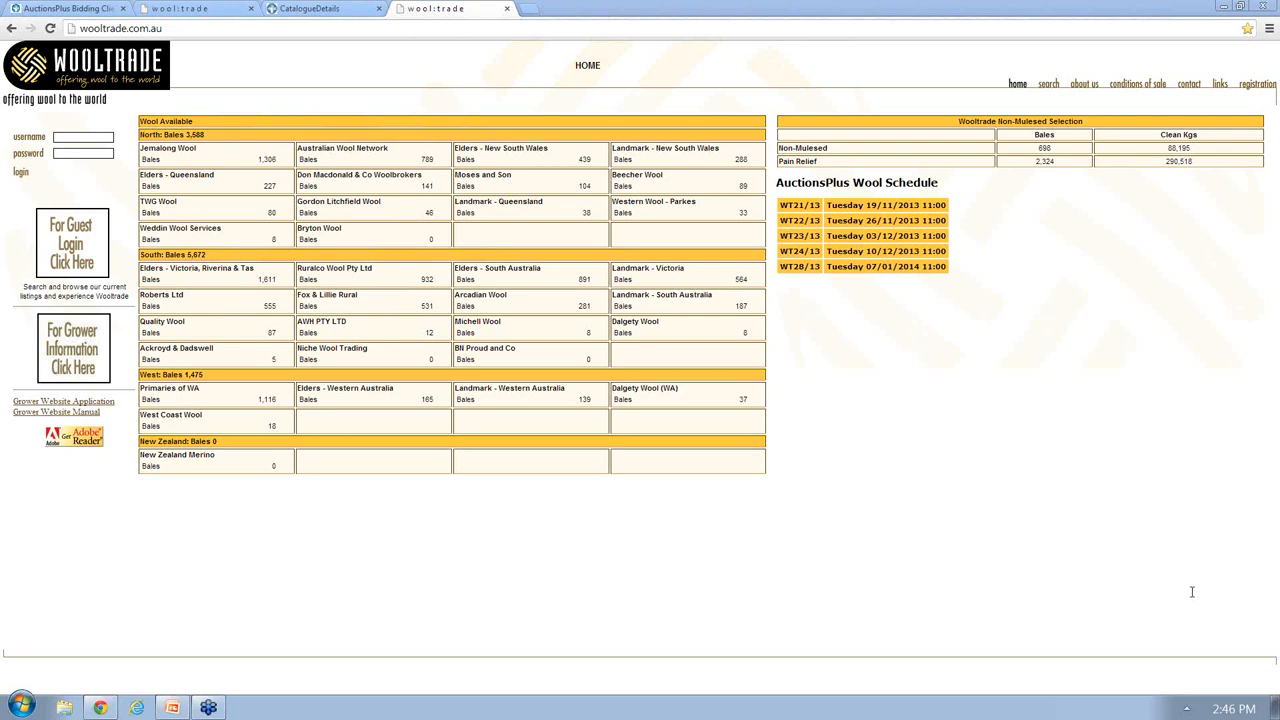
pyautogui.moveTo(1247, 539)
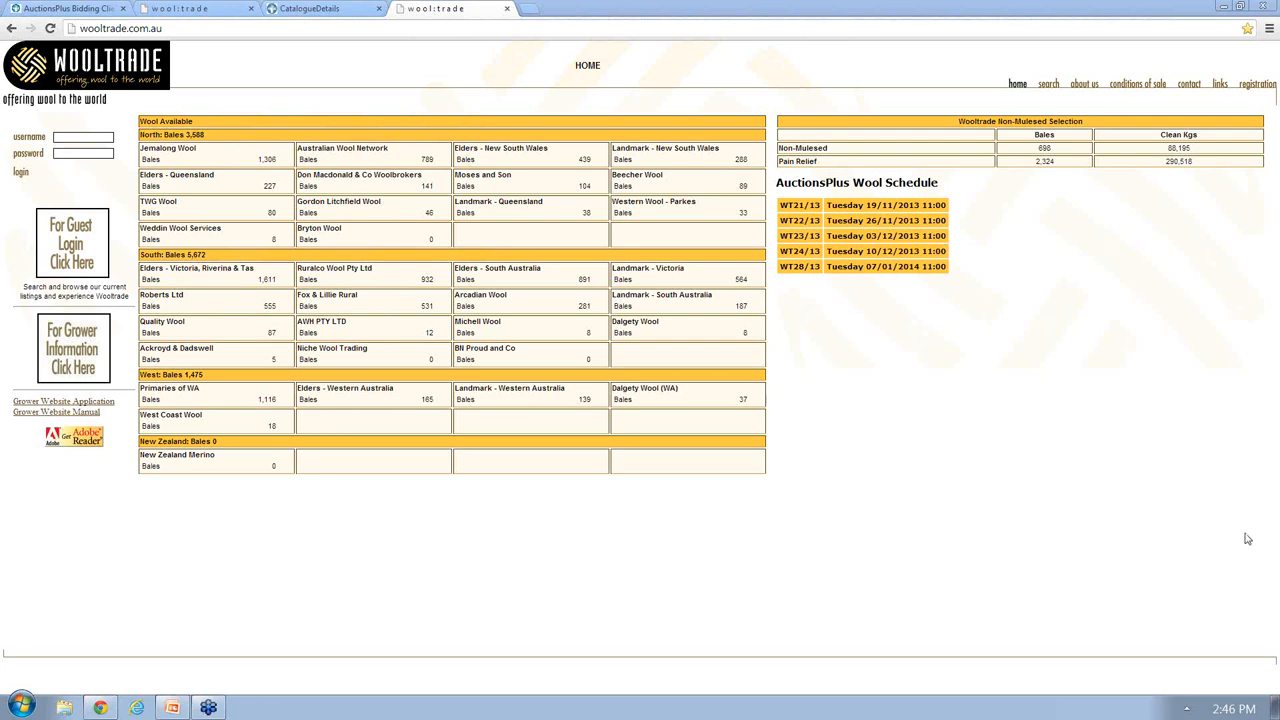
pyautogui.moveTo(1245, 311)
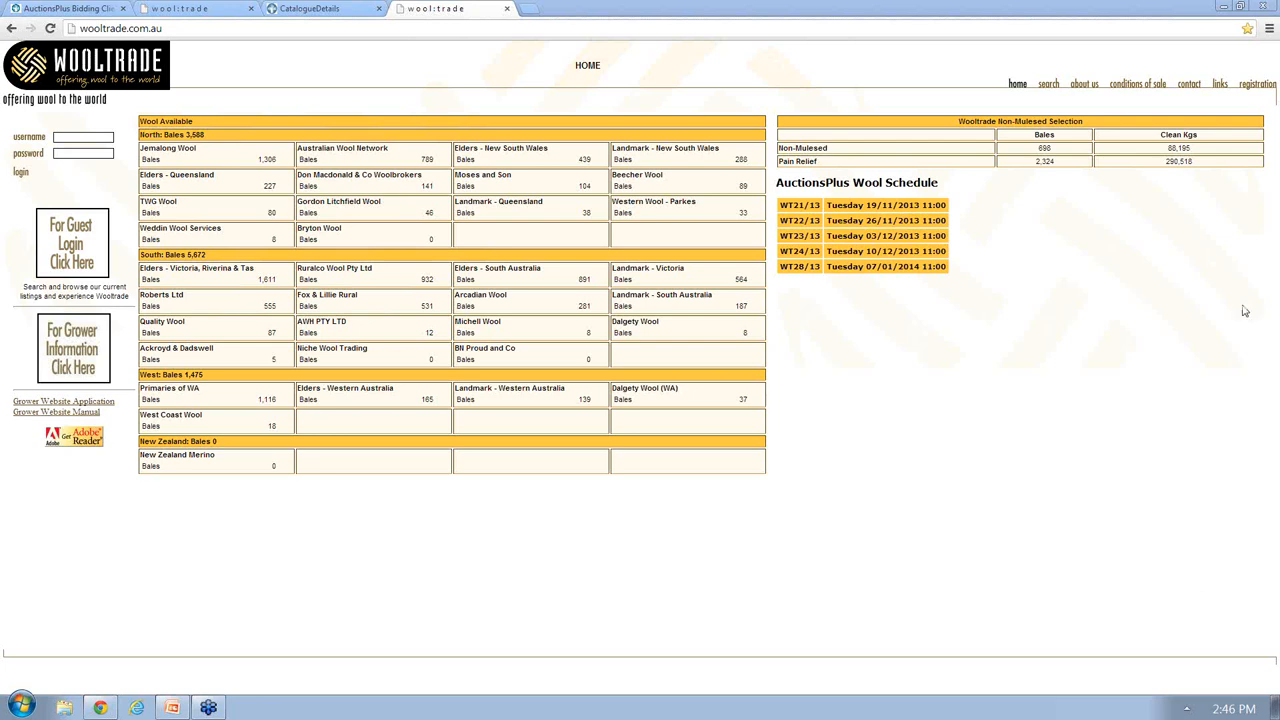
pyautogui.moveTo(1230, 180)
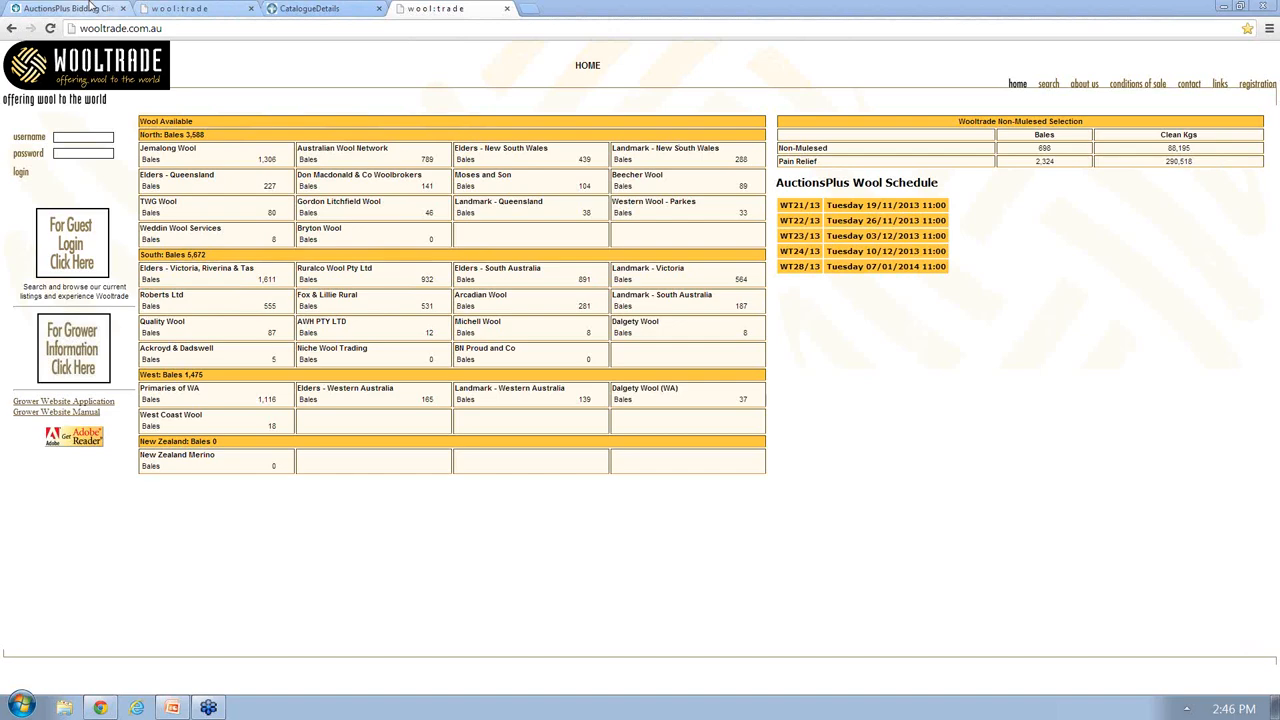
# Return to the demo auction tab and open lot B 050 at 2467 GSY.
pyautogui.click(65, 8)
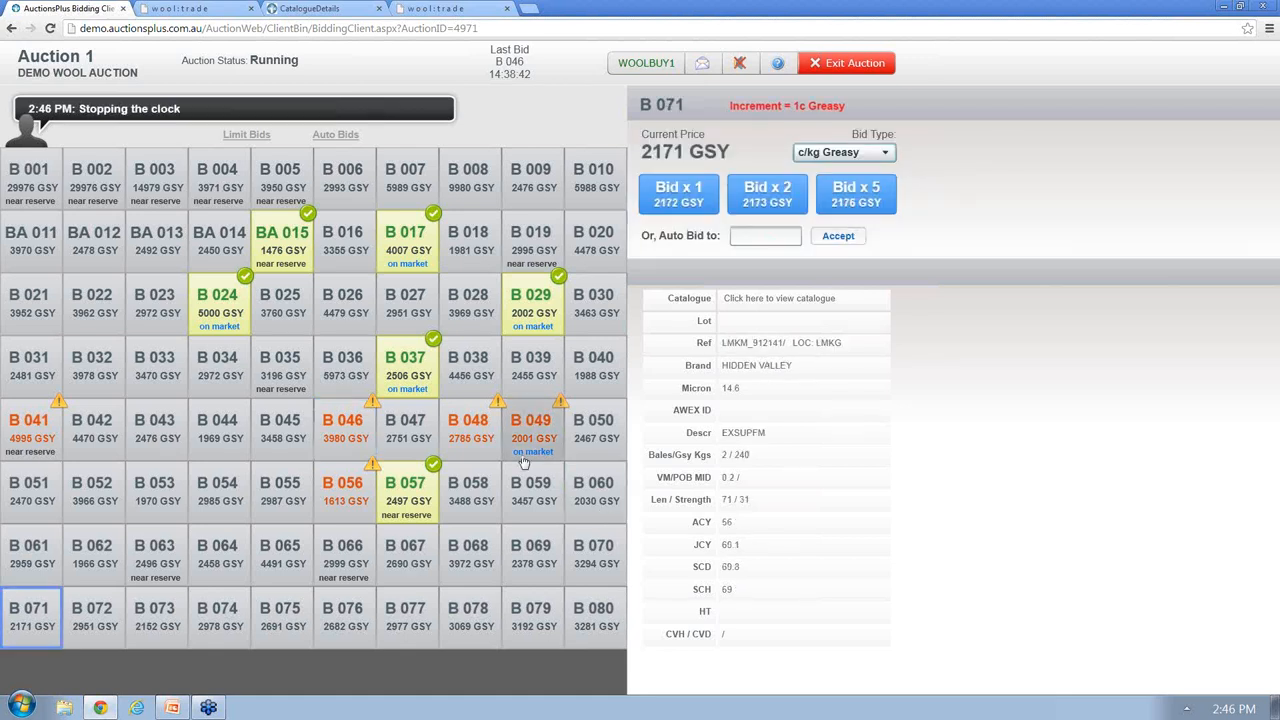
pyautogui.click(596, 430)
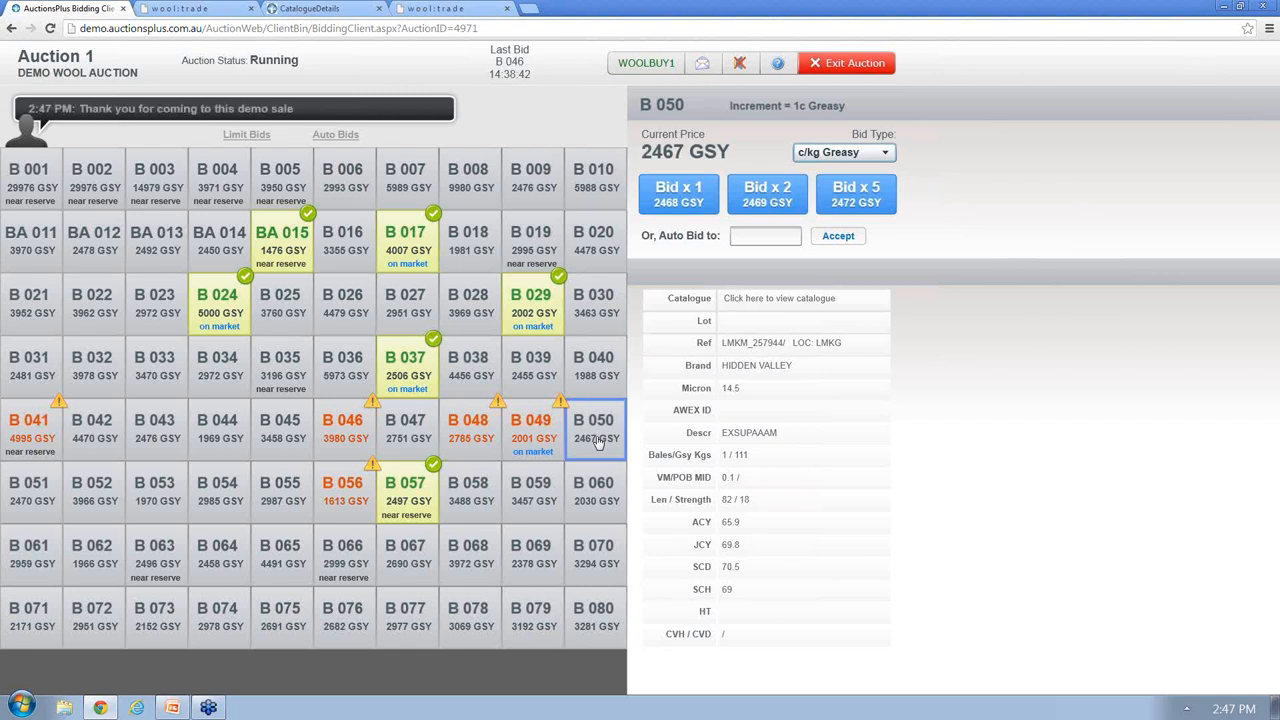
pyautogui.moveTo(1205, 570)
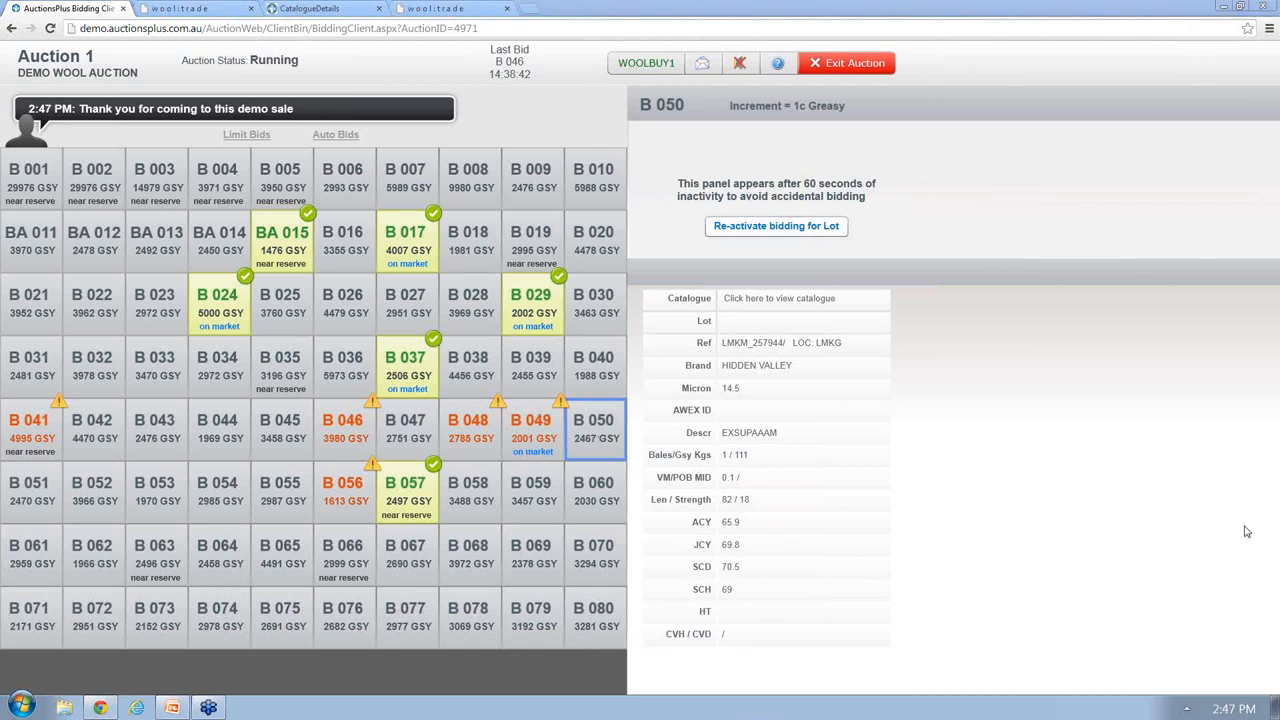
pyautogui.moveTo(1068, 543)
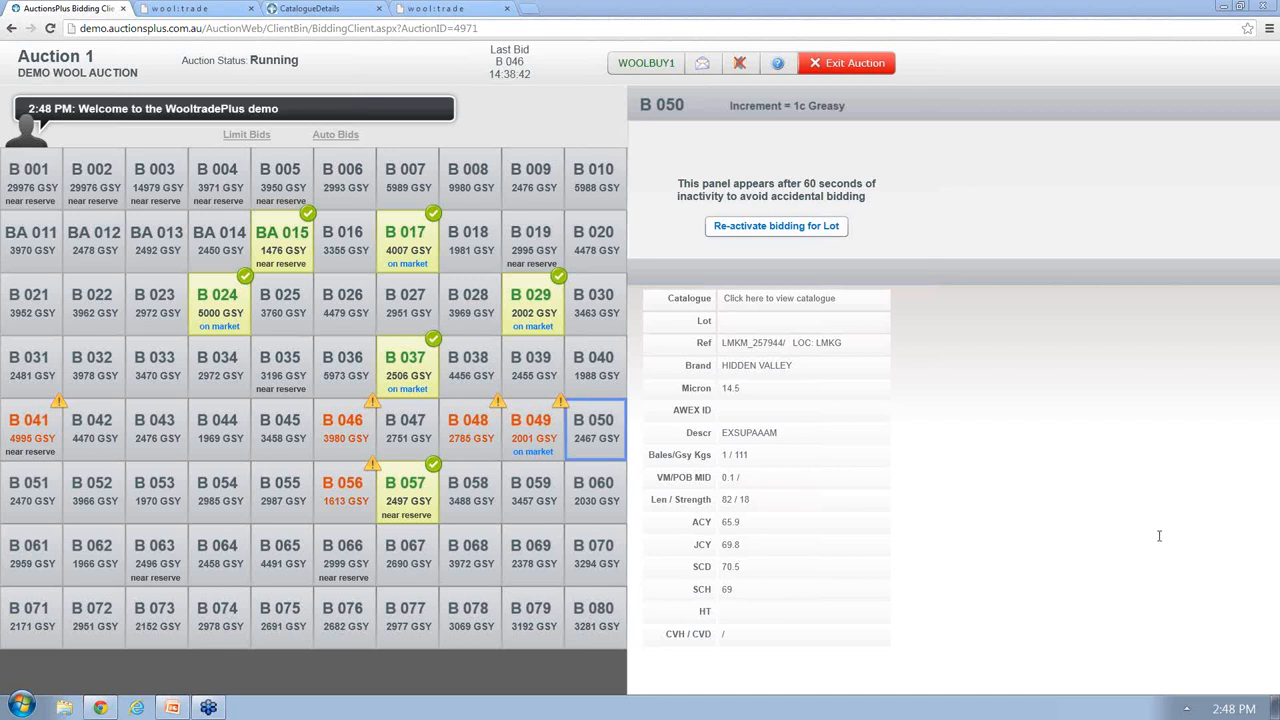
pyautogui.moveTo(1204, 564)
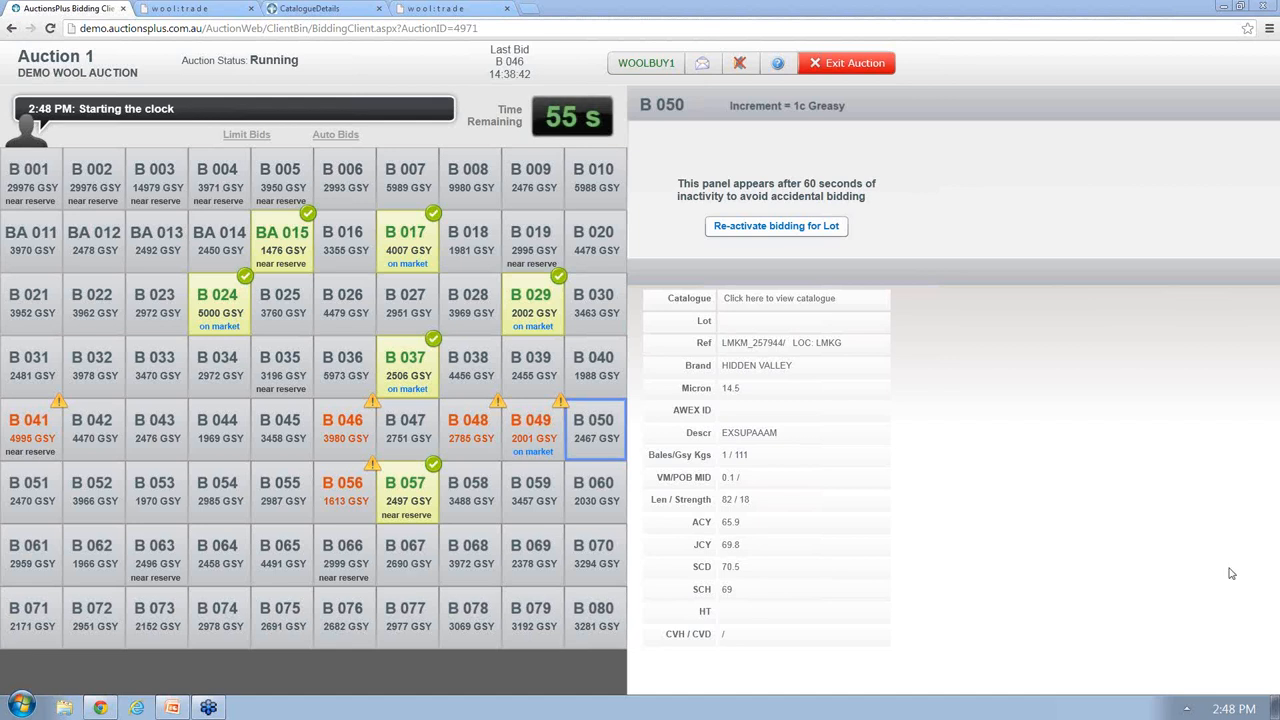
pyautogui.moveTo(1166, 555)
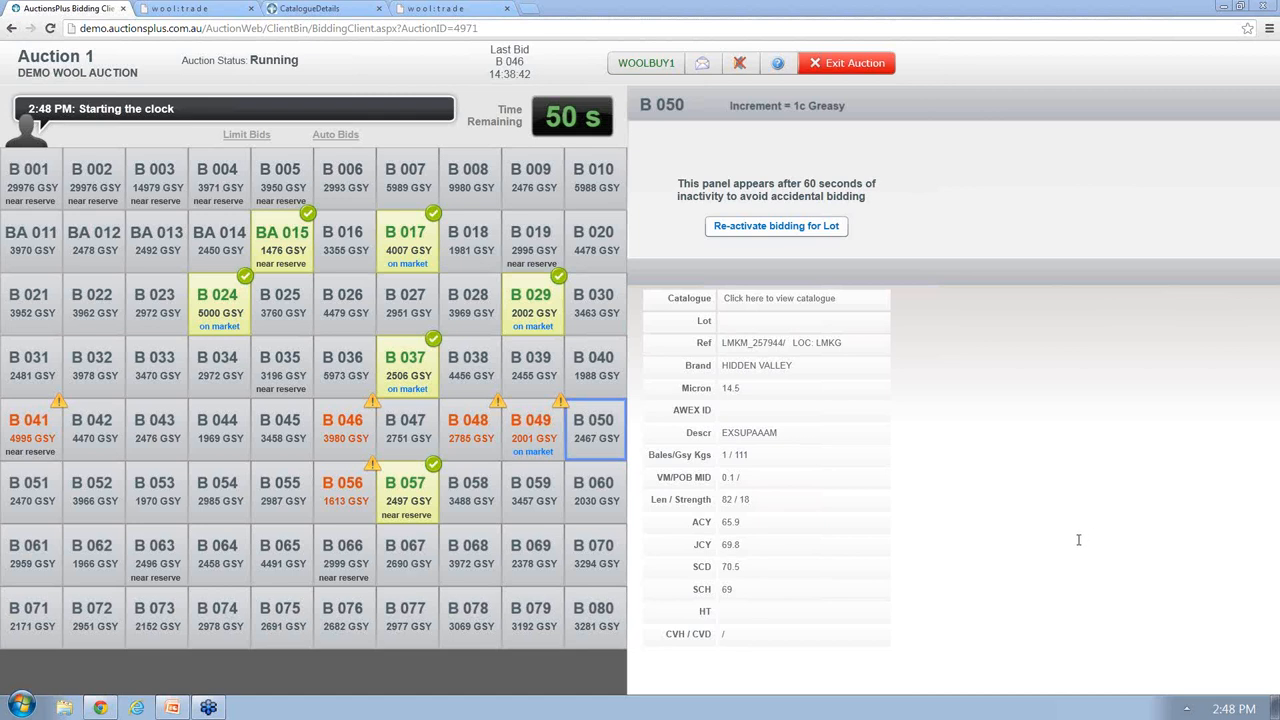
pyautogui.moveTo(1095, 550)
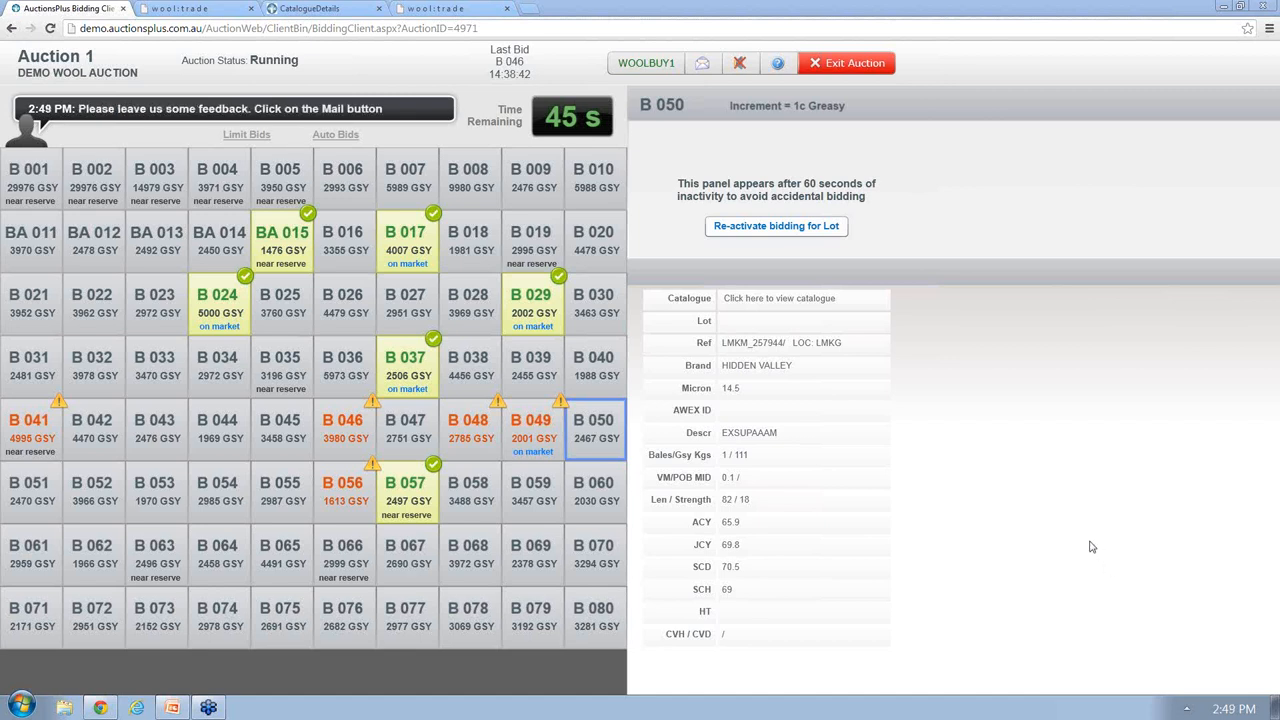
pyautogui.moveTo(1203, 555)
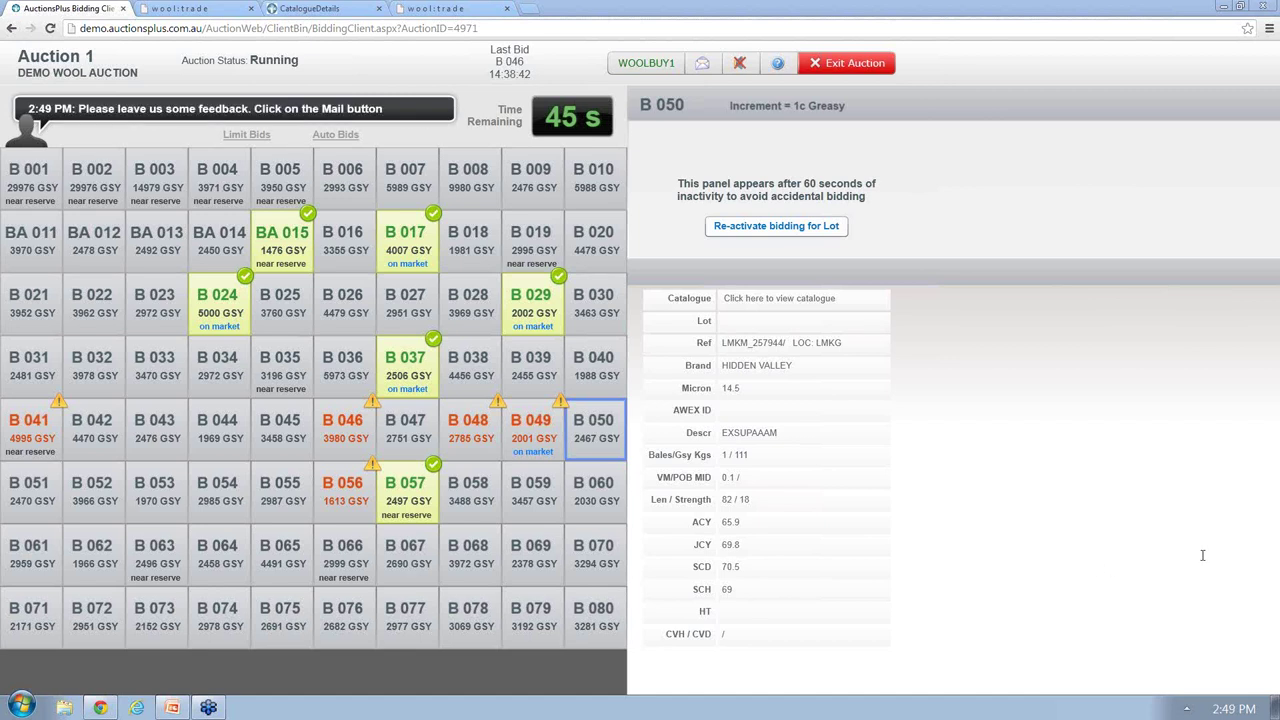
pyautogui.moveTo(1200, 587)
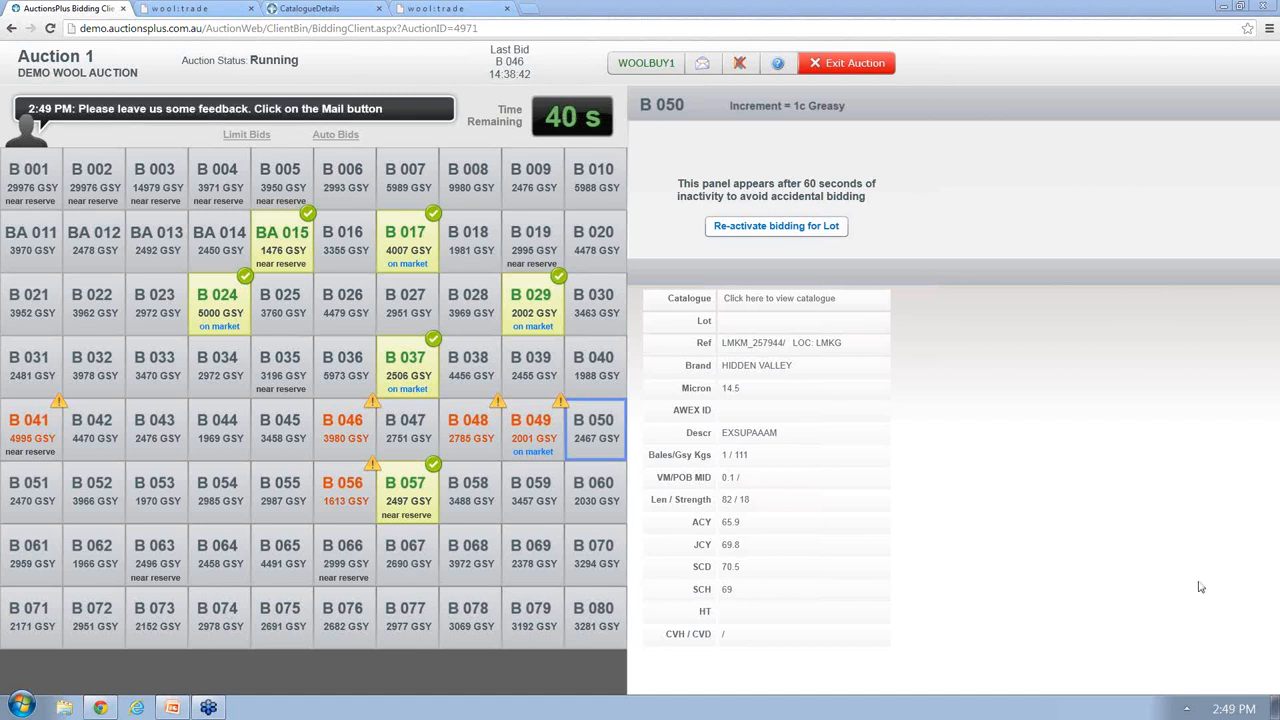
pyautogui.moveTo(1243, 533)
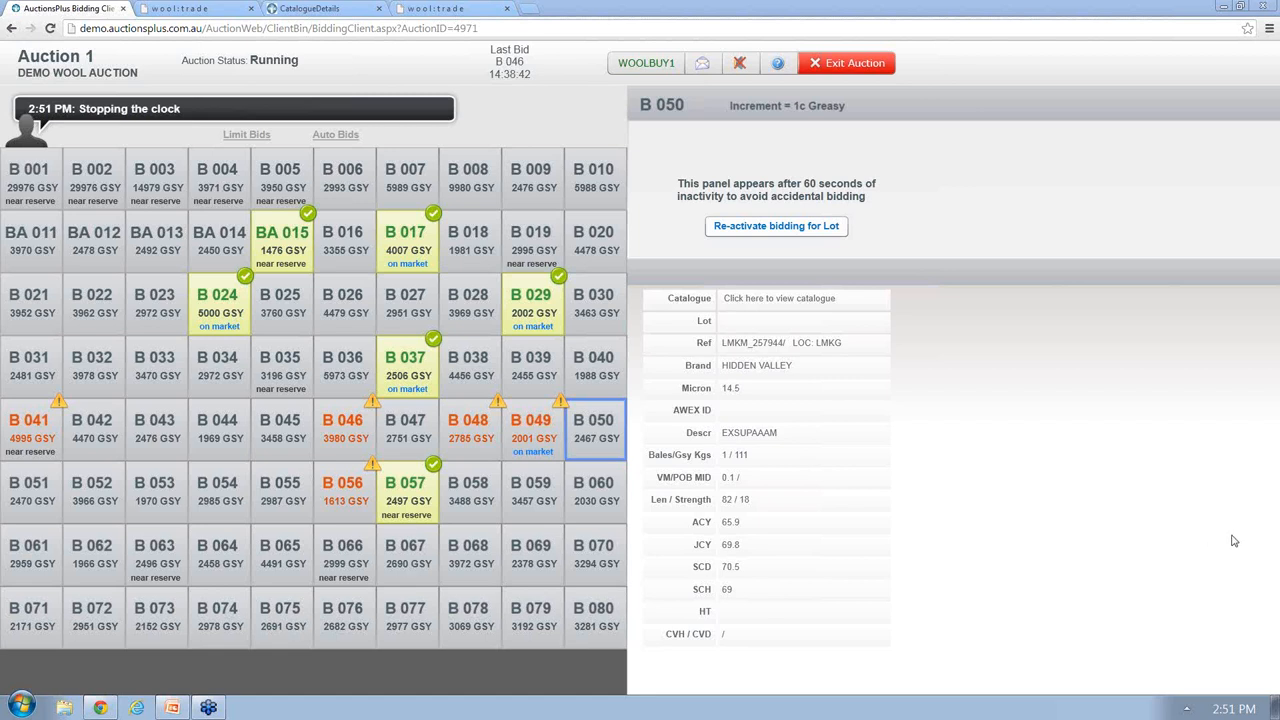
pyautogui.moveTo(1196, 600)
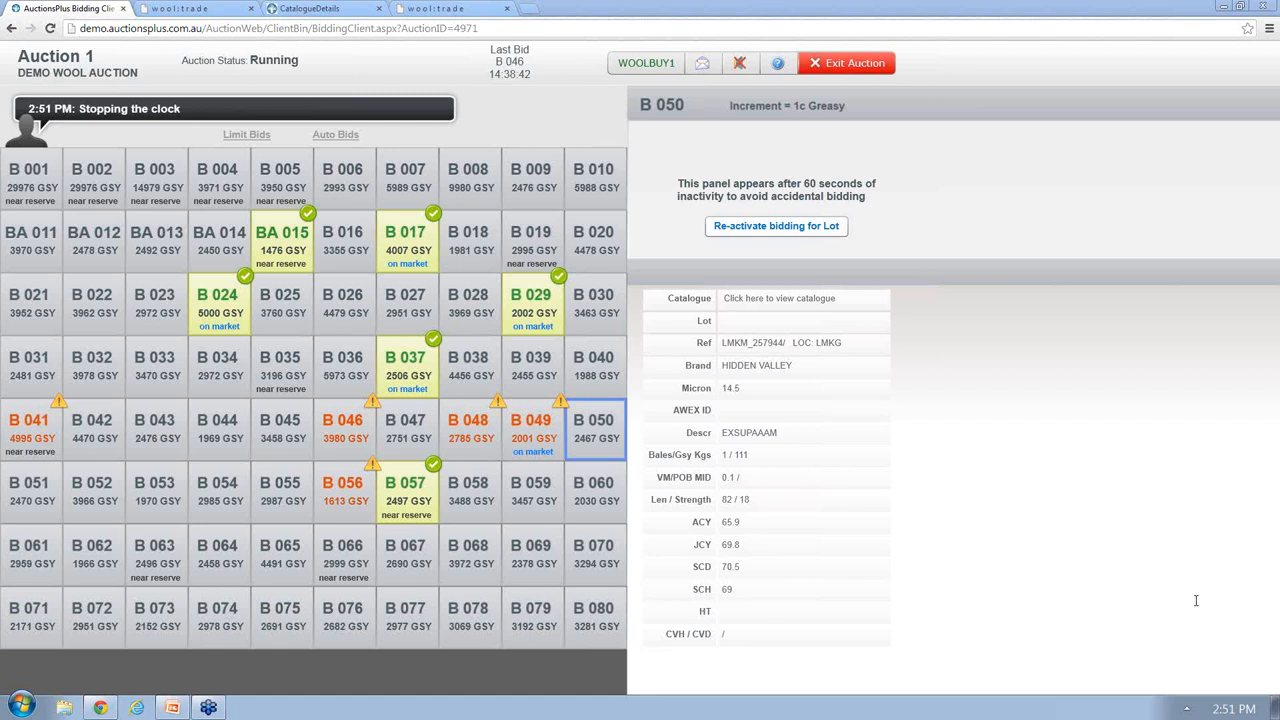
pyautogui.moveTo(1238, 530)
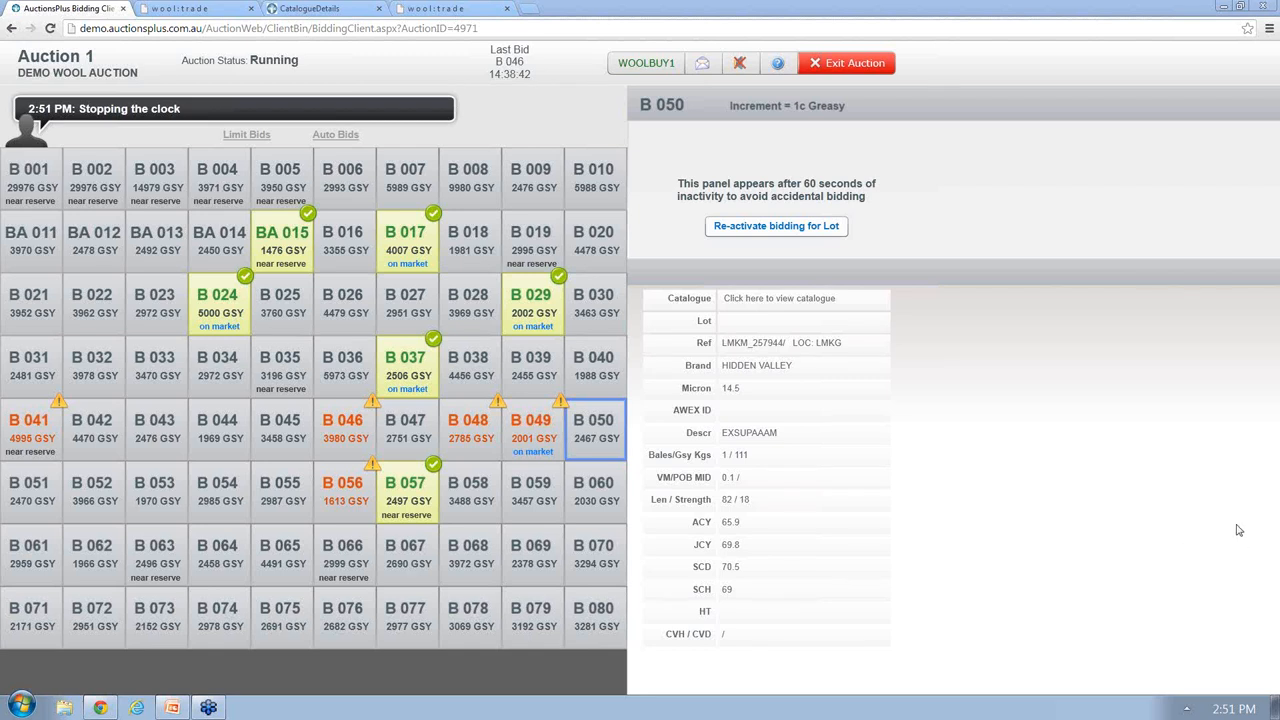
pyautogui.moveTo(1205, 557)
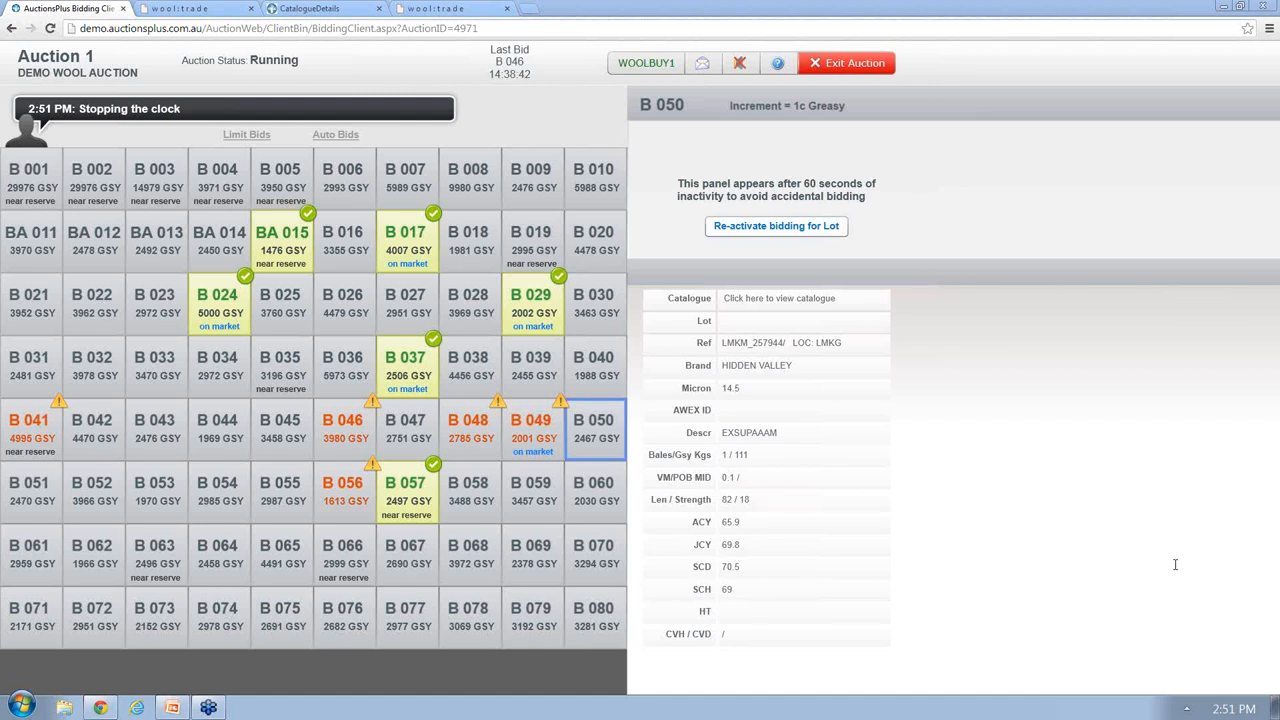
pyautogui.moveTo(1246, 582)
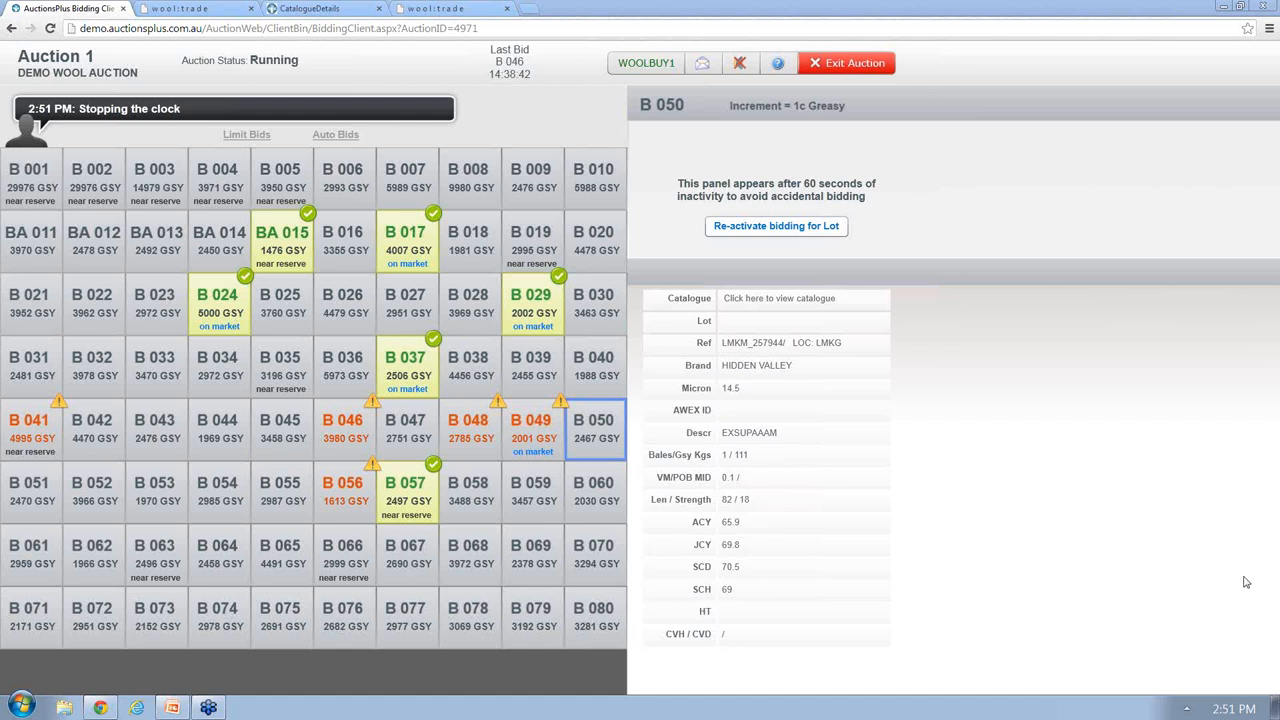
pyautogui.moveTo(1180, 574)
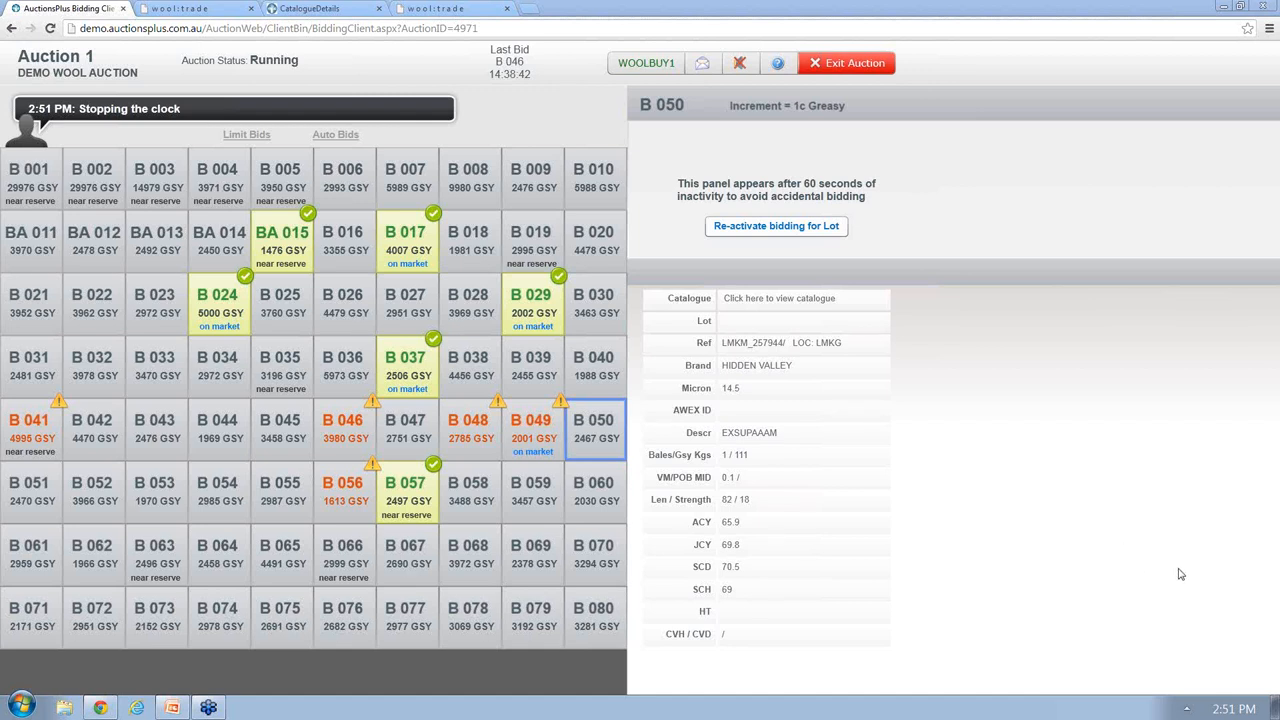
pyautogui.moveTo(1095, 537)
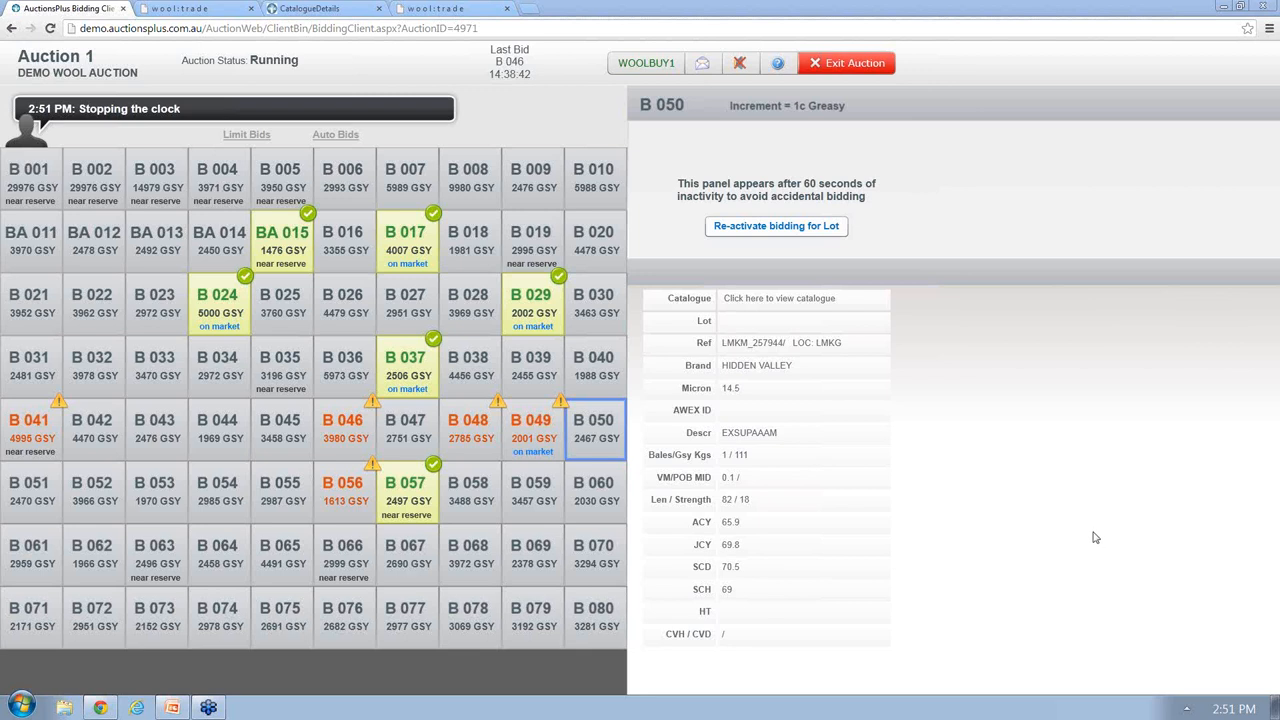
pyautogui.moveTo(1115, 545)
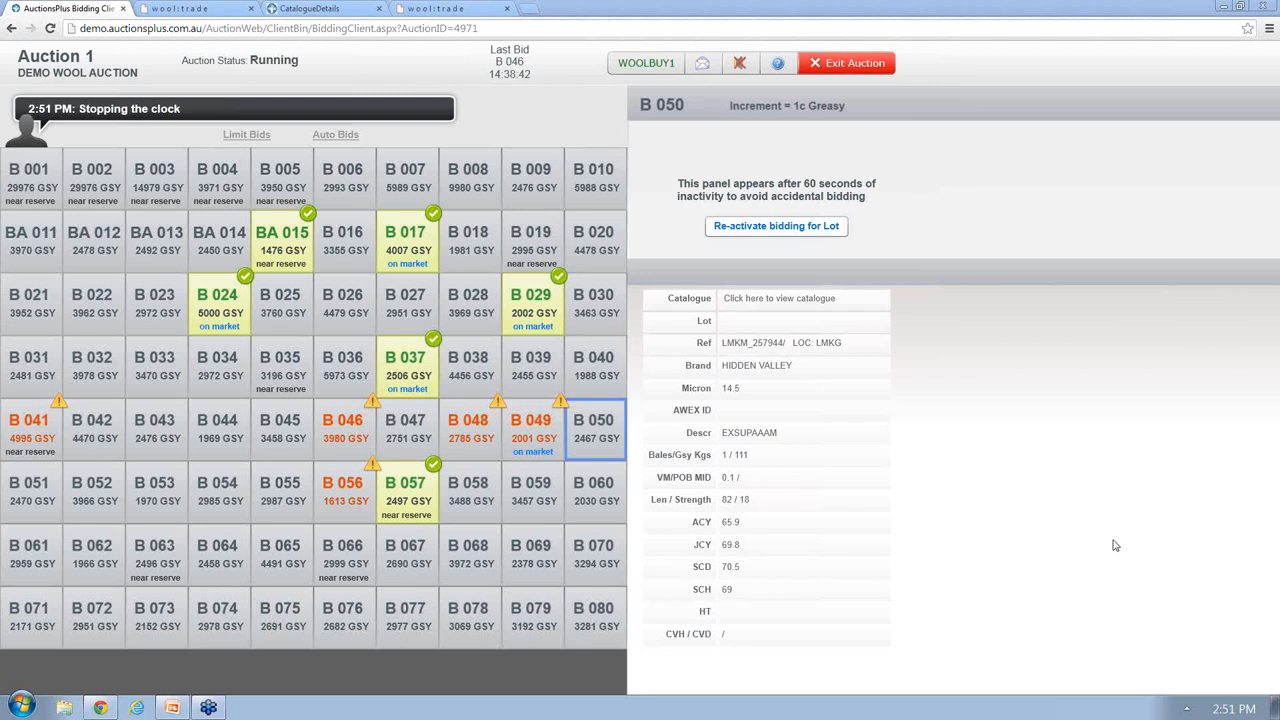
pyautogui.moveTo(1148, 573)
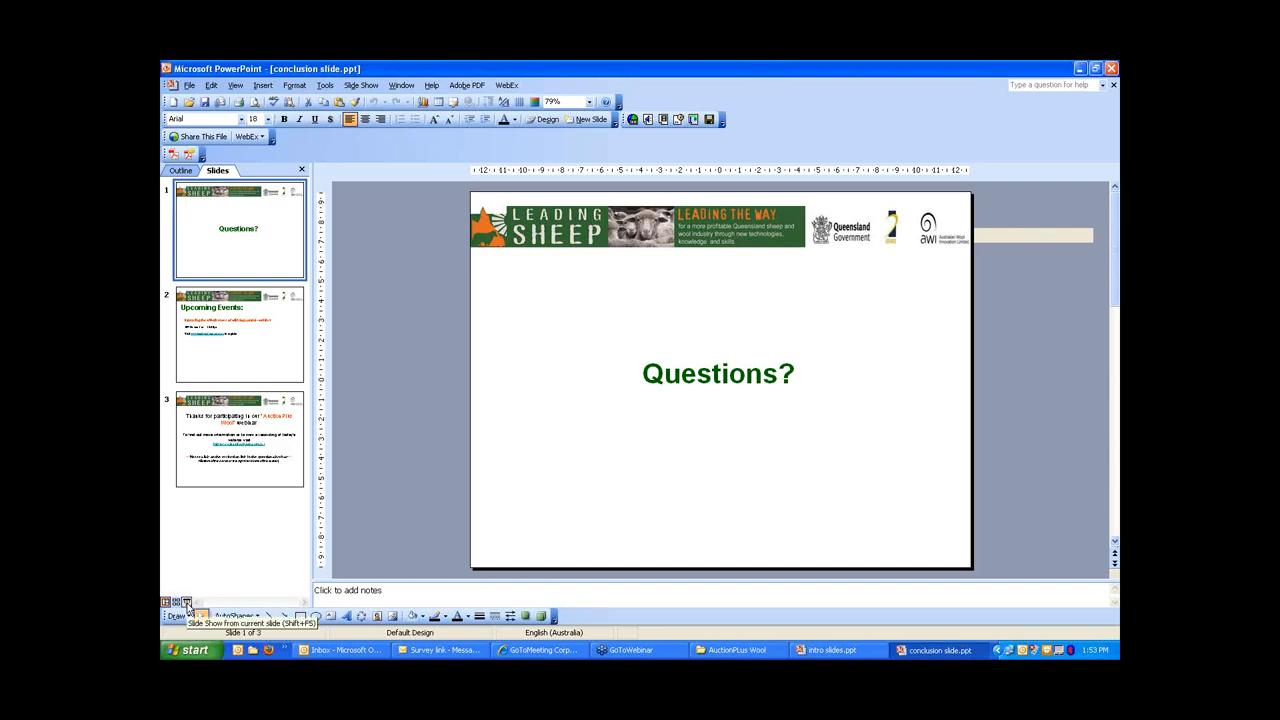
# Start the slide show from the current slide, showing 'Questions?' full screen.
pyautogui.click(184, 601)
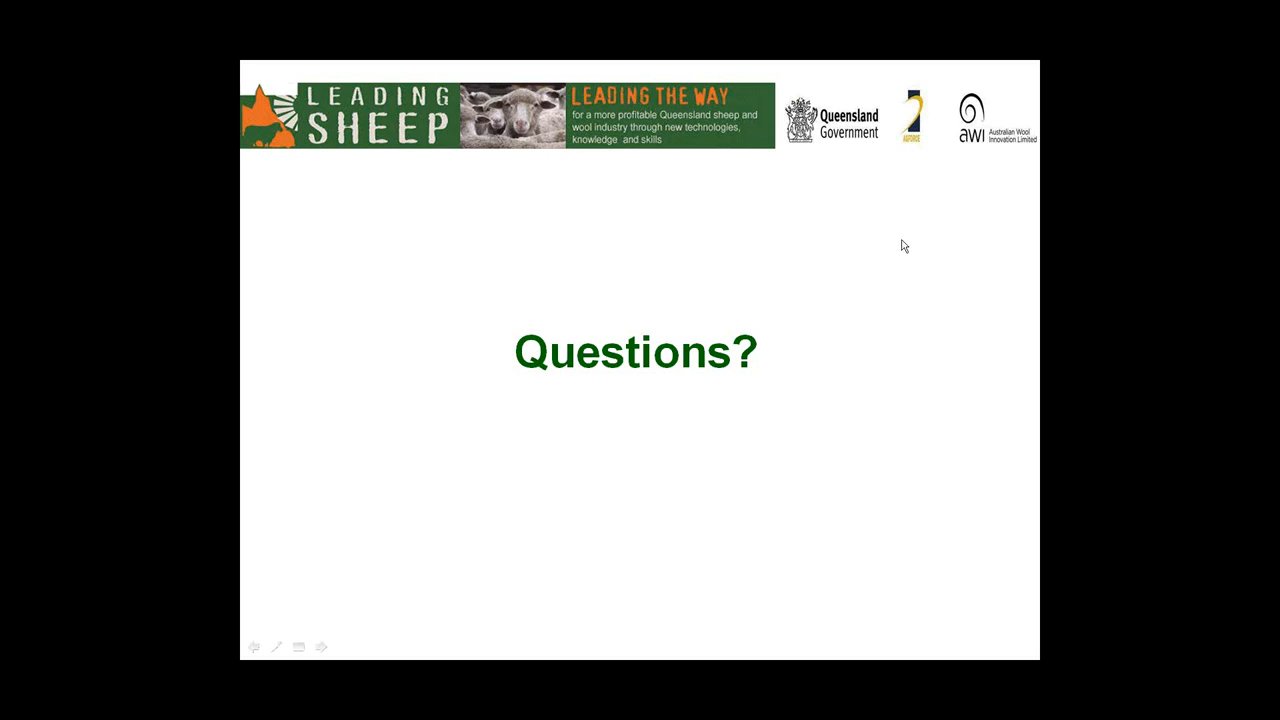
pyautogui.moveTo(950, 274)
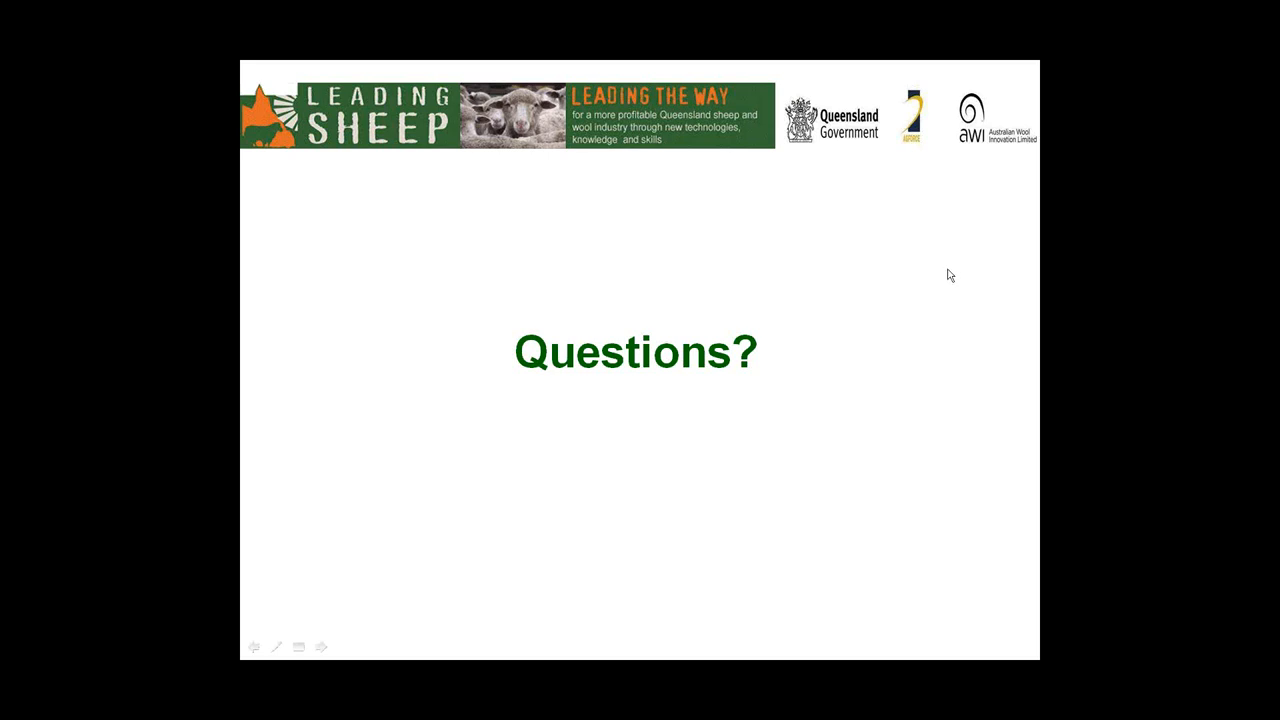
pyautogui.moveTo(793, 366)
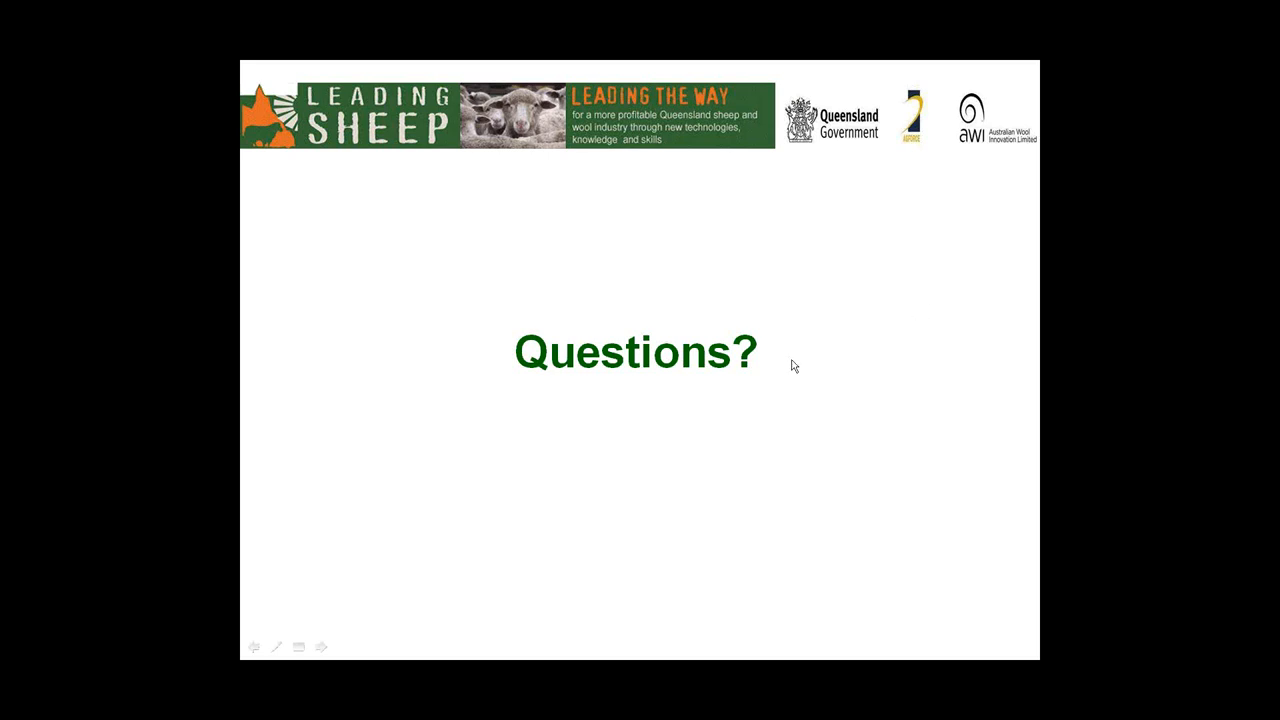
pyautogui.moveTo(924, 242)
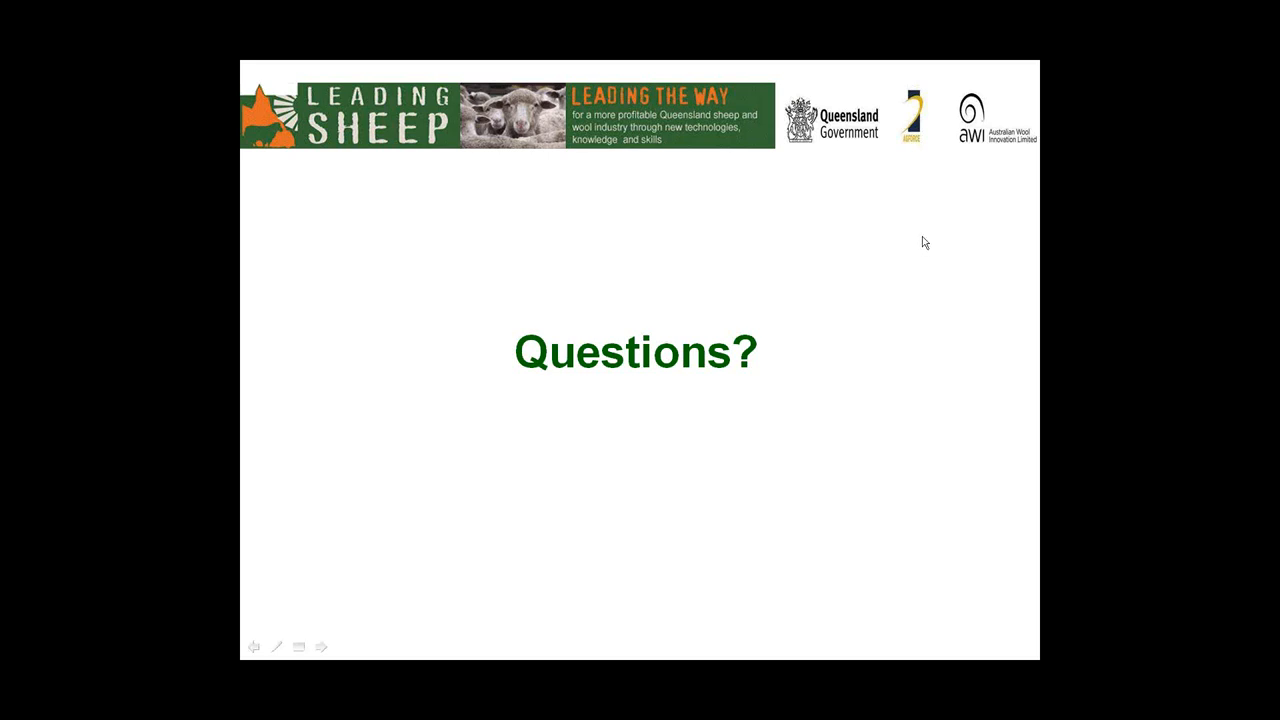
pyautogui.moveTo(924, 252)
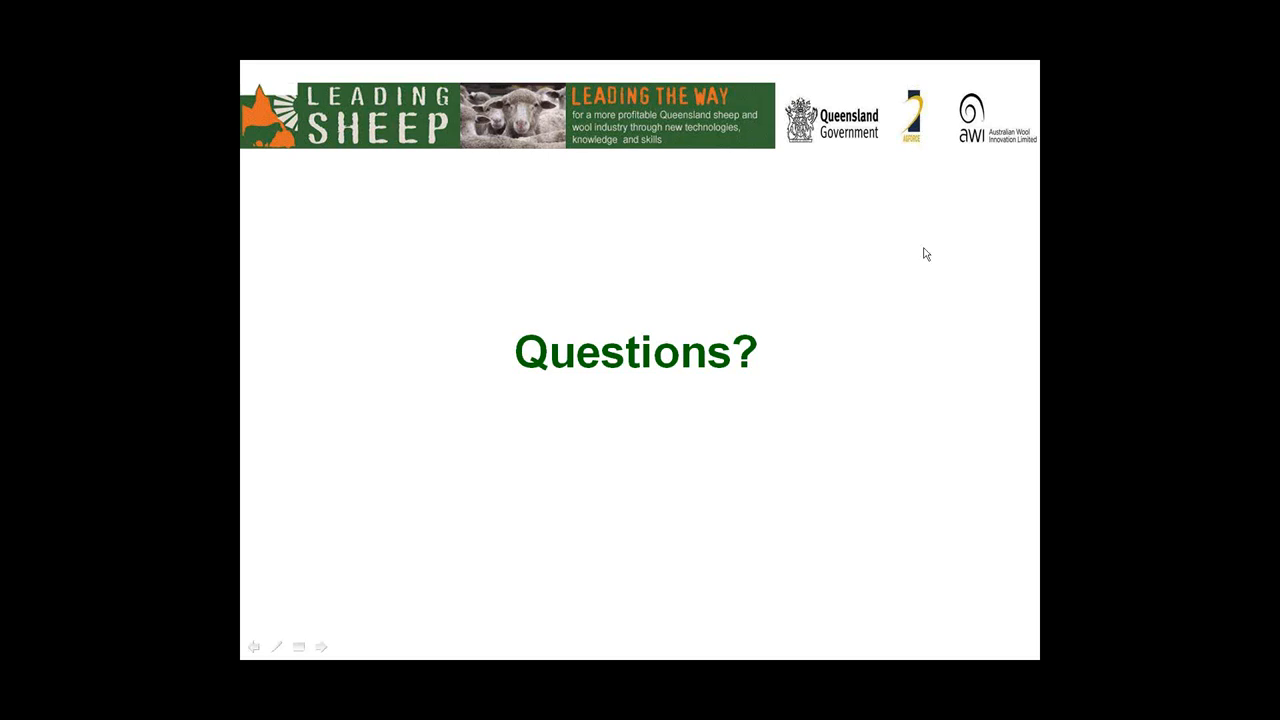
pyautogui.moveTo(846, 353)
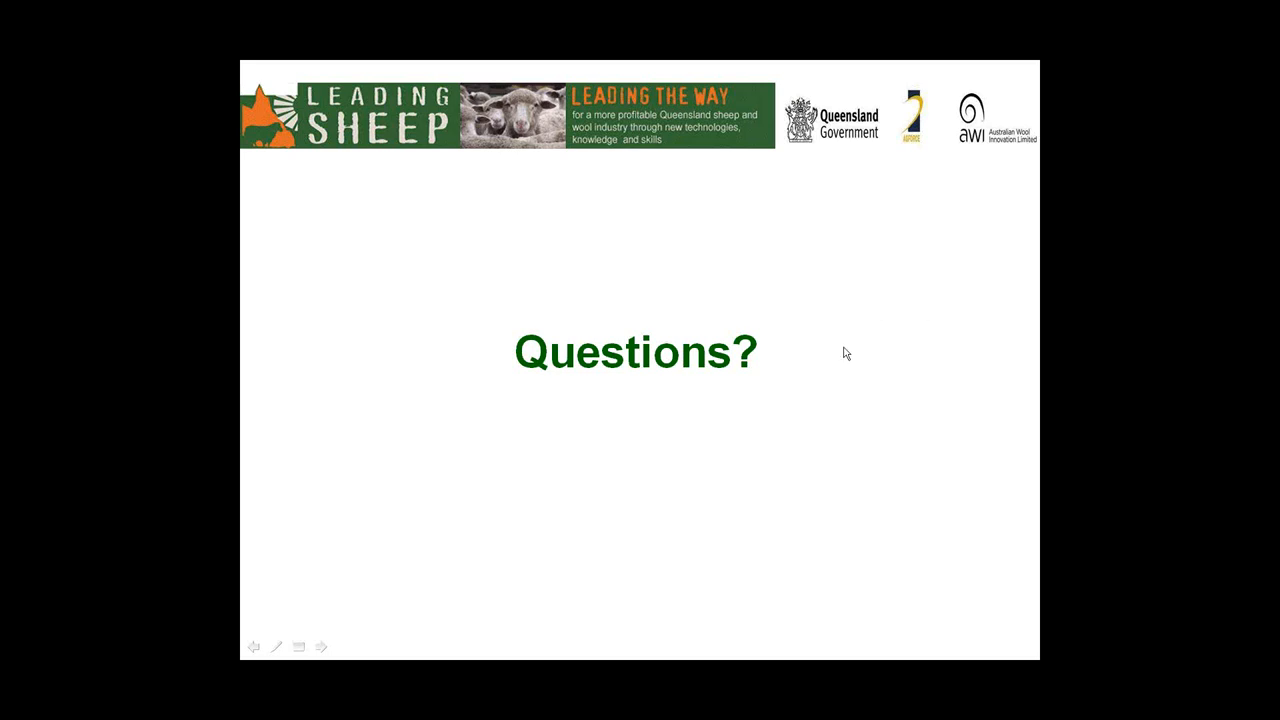
pyautogui.moveTo(834, 385)
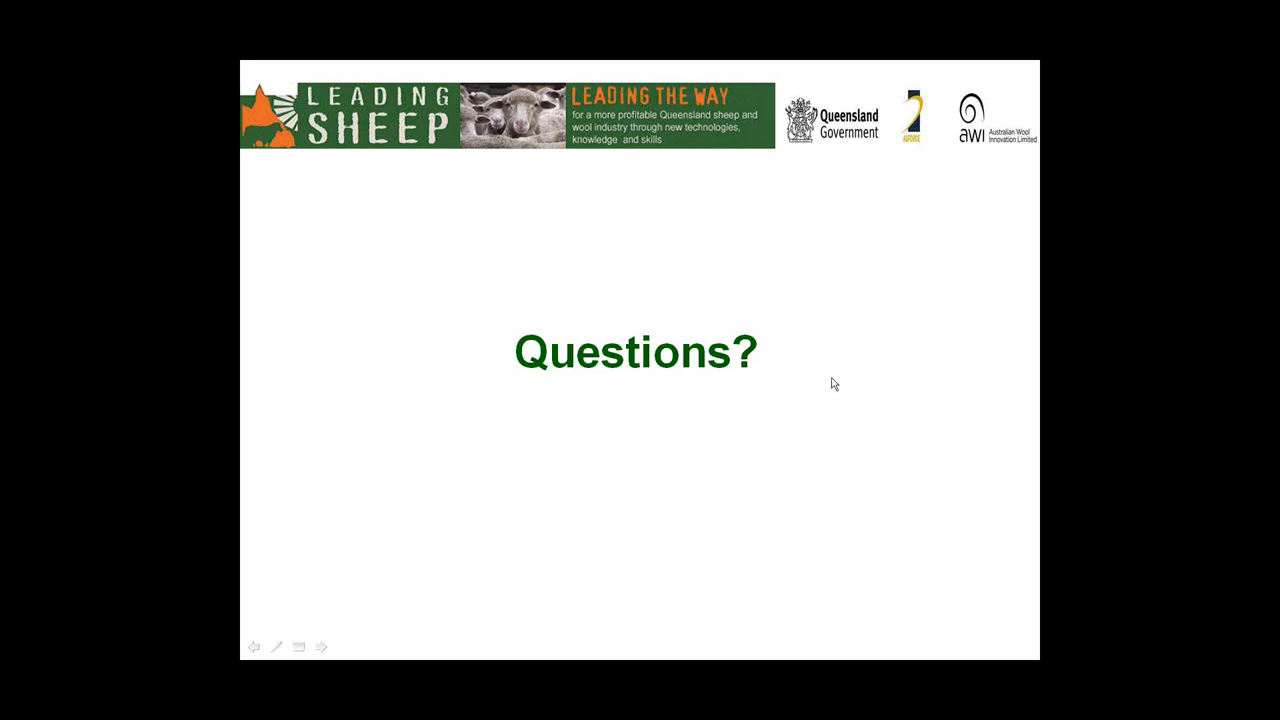
pyautogui.moveTo(948, 210)
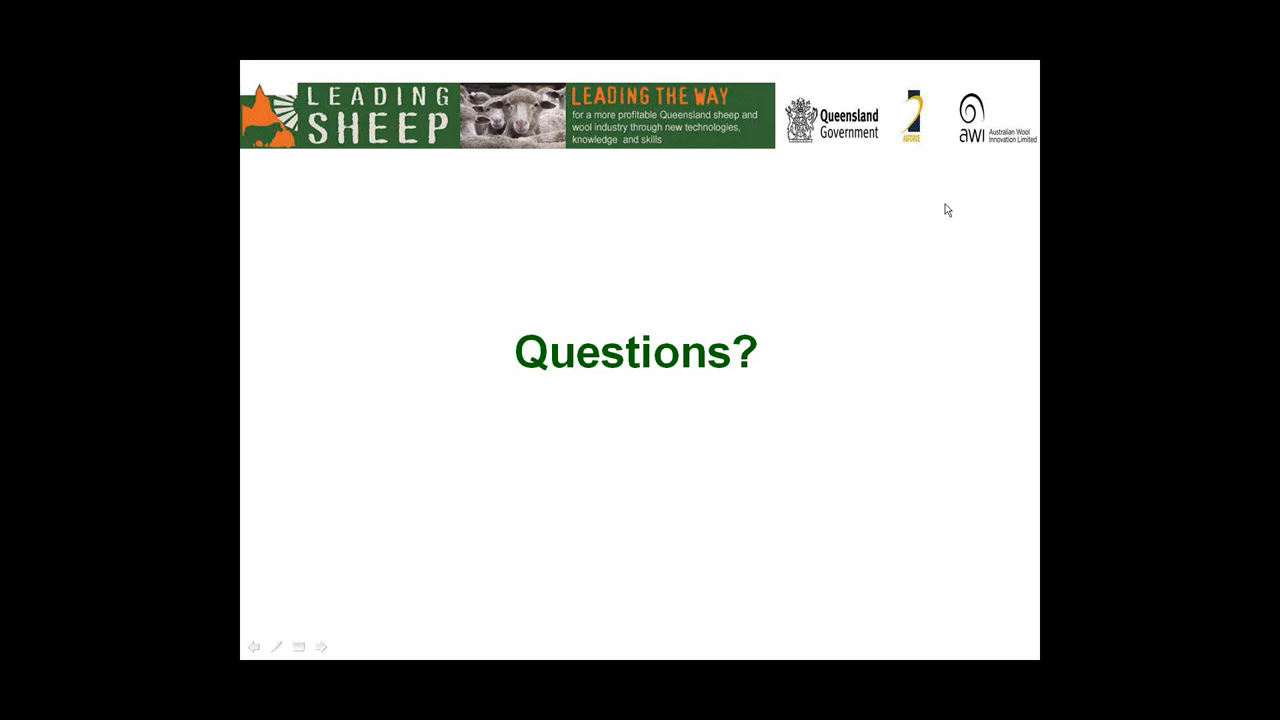